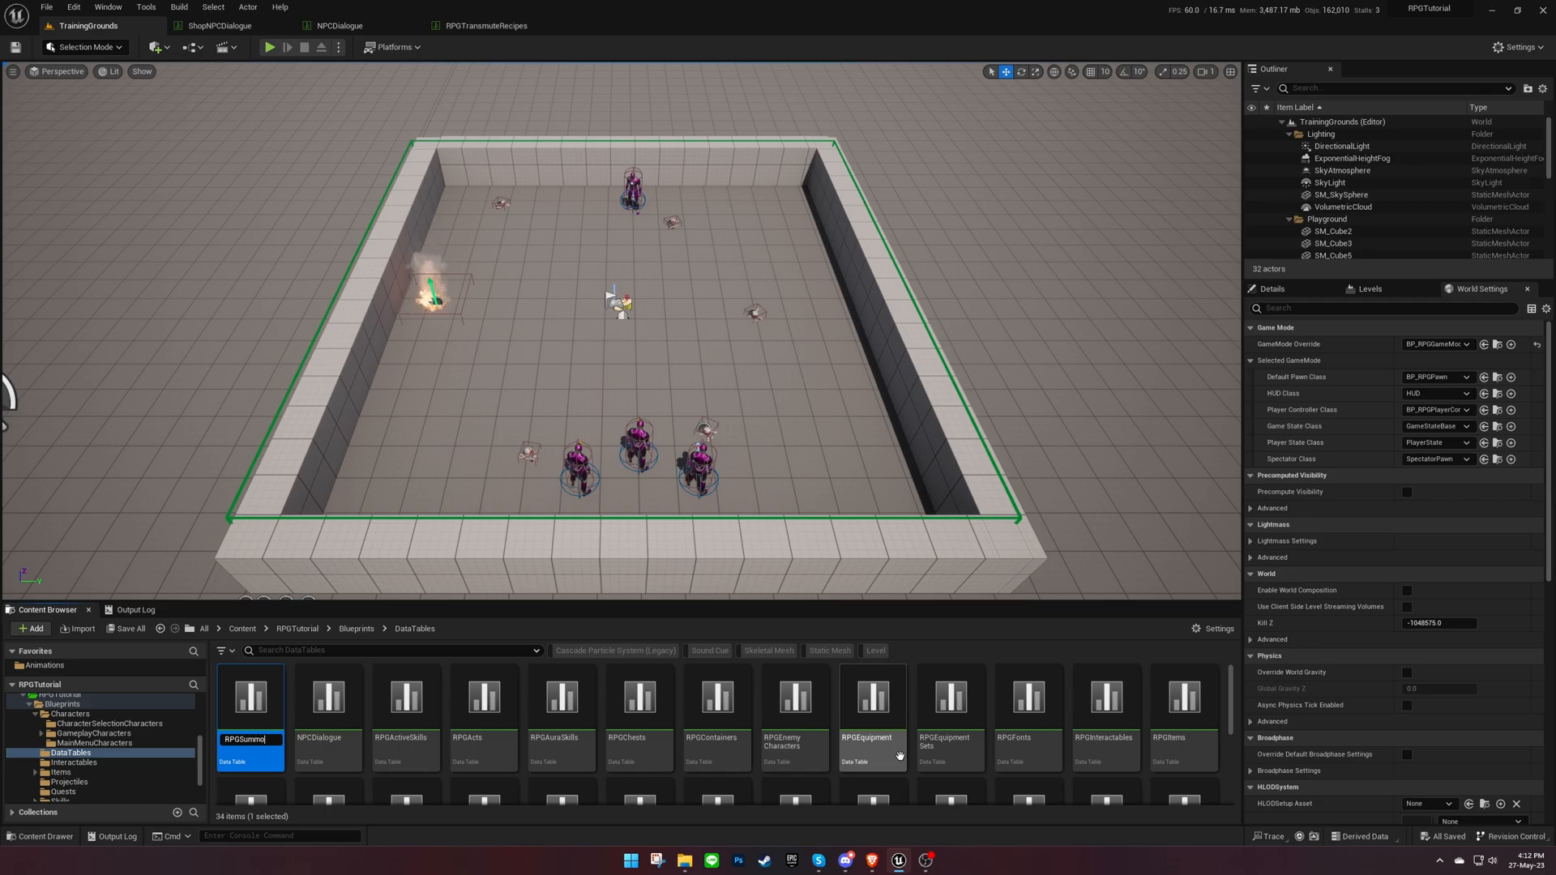
# - Scroll the DataTables folder and open the composite summon characters table
pyautogui.scroll(-3)
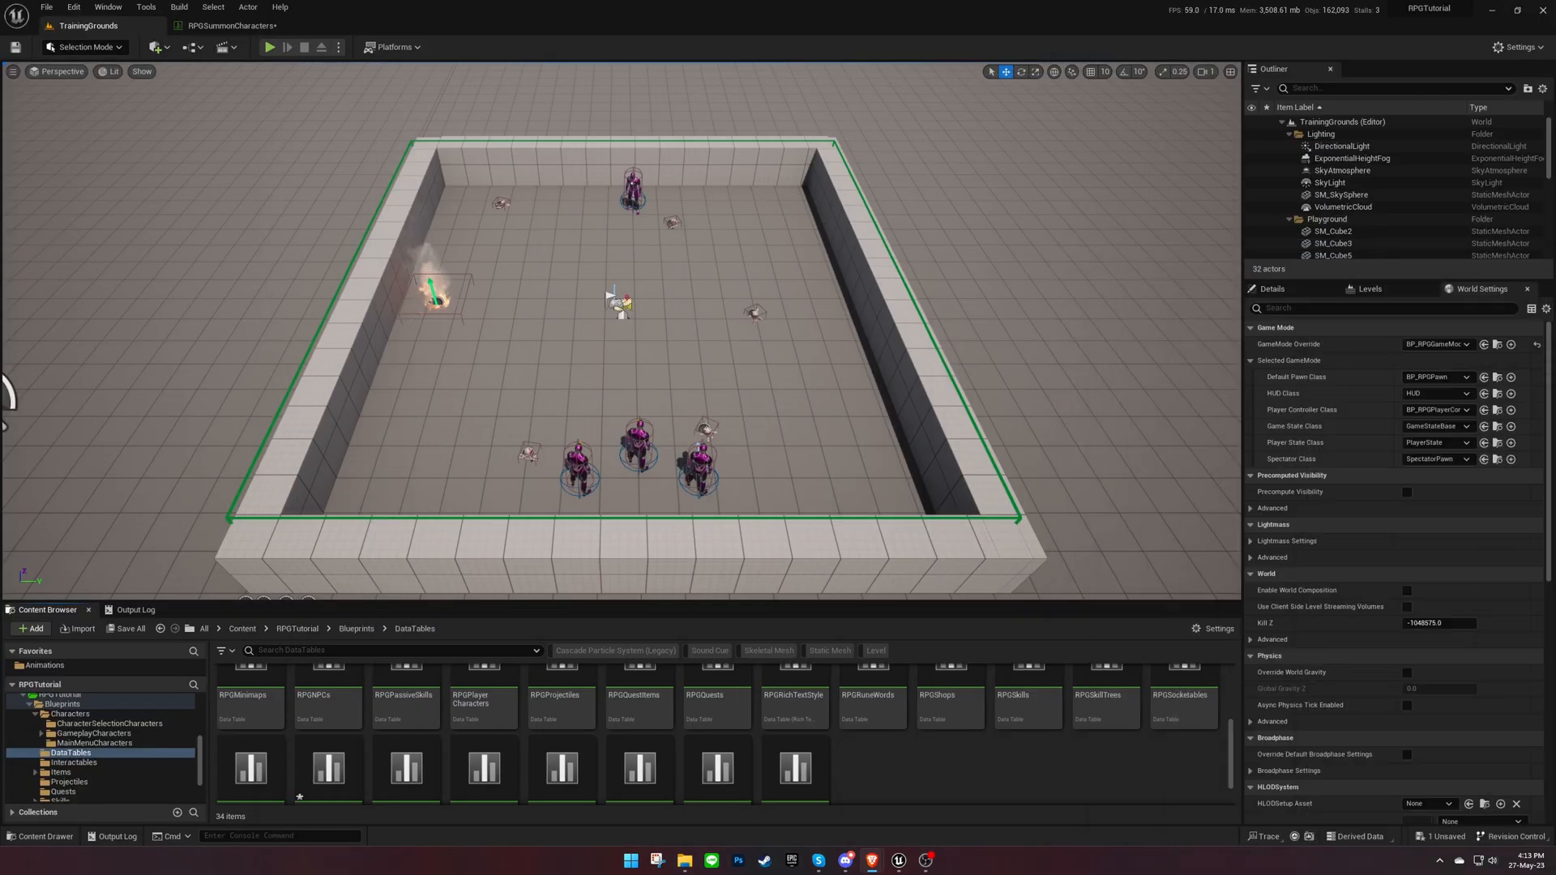
pyautogui.click(80, 797)
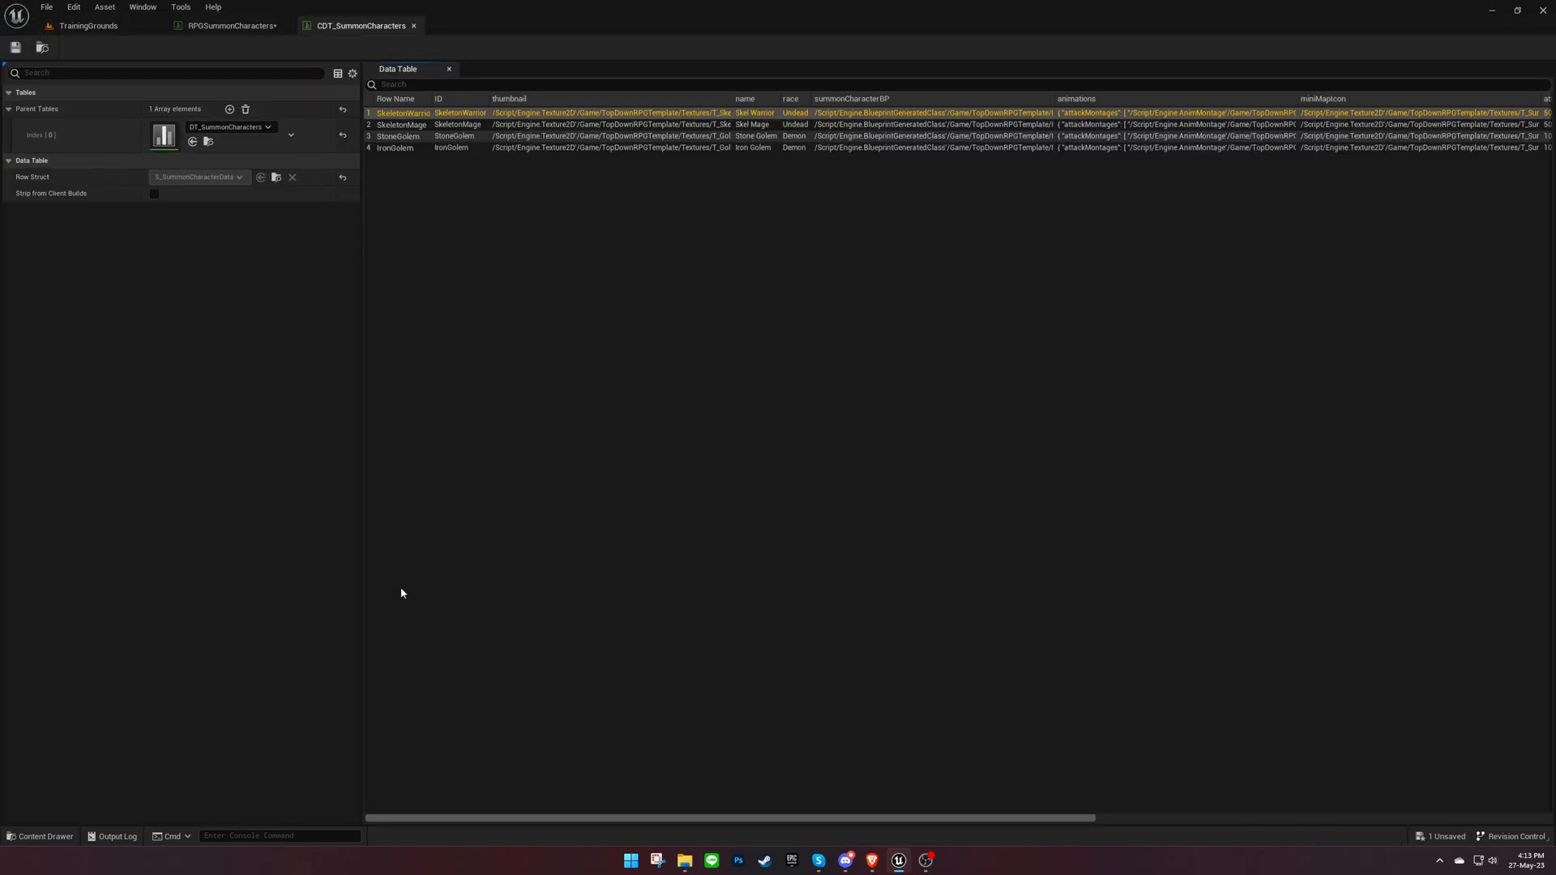
# - Make RPGSummonCharacters the composite table's parent and add a row with ID Skeleton
pyautogui.click(230, 127)
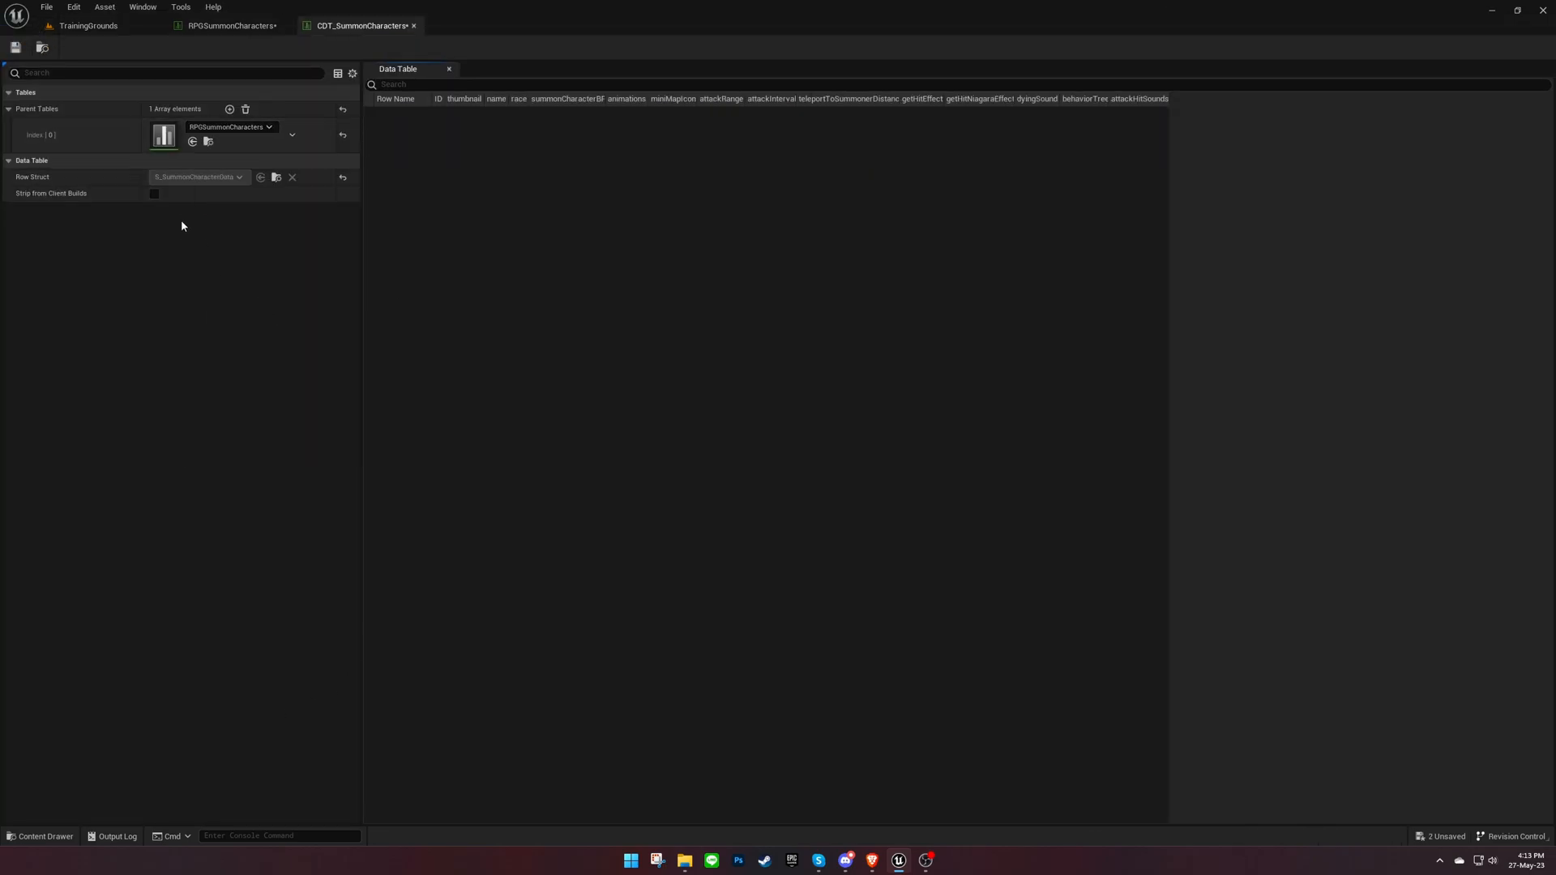
pyautogui.click(230, 26)
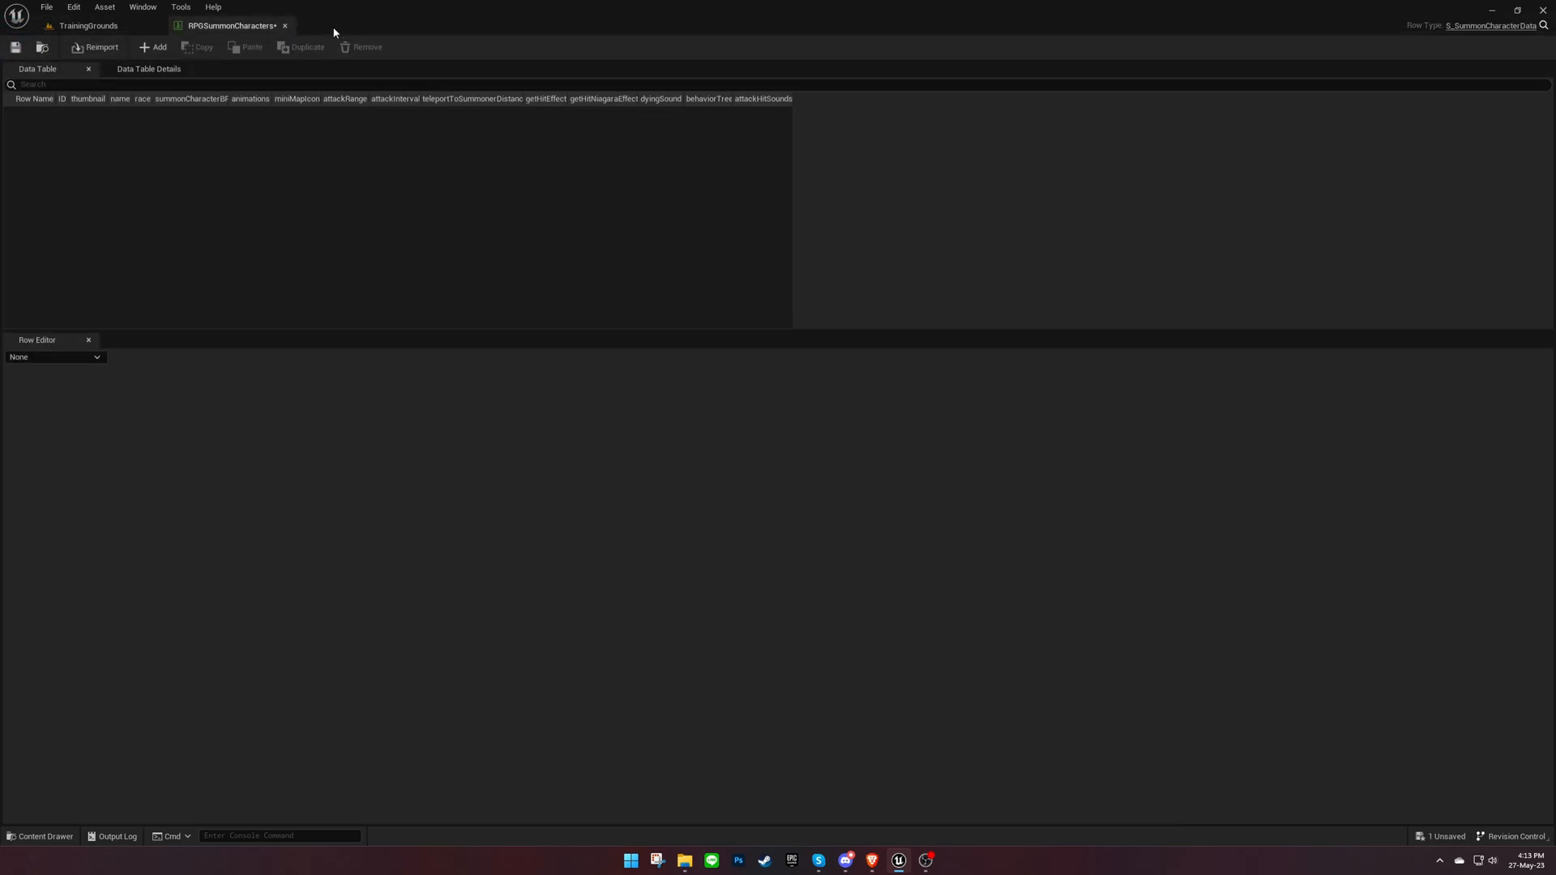
pyautogui.click(153, 47)
pyautogui.write('Skeleton')
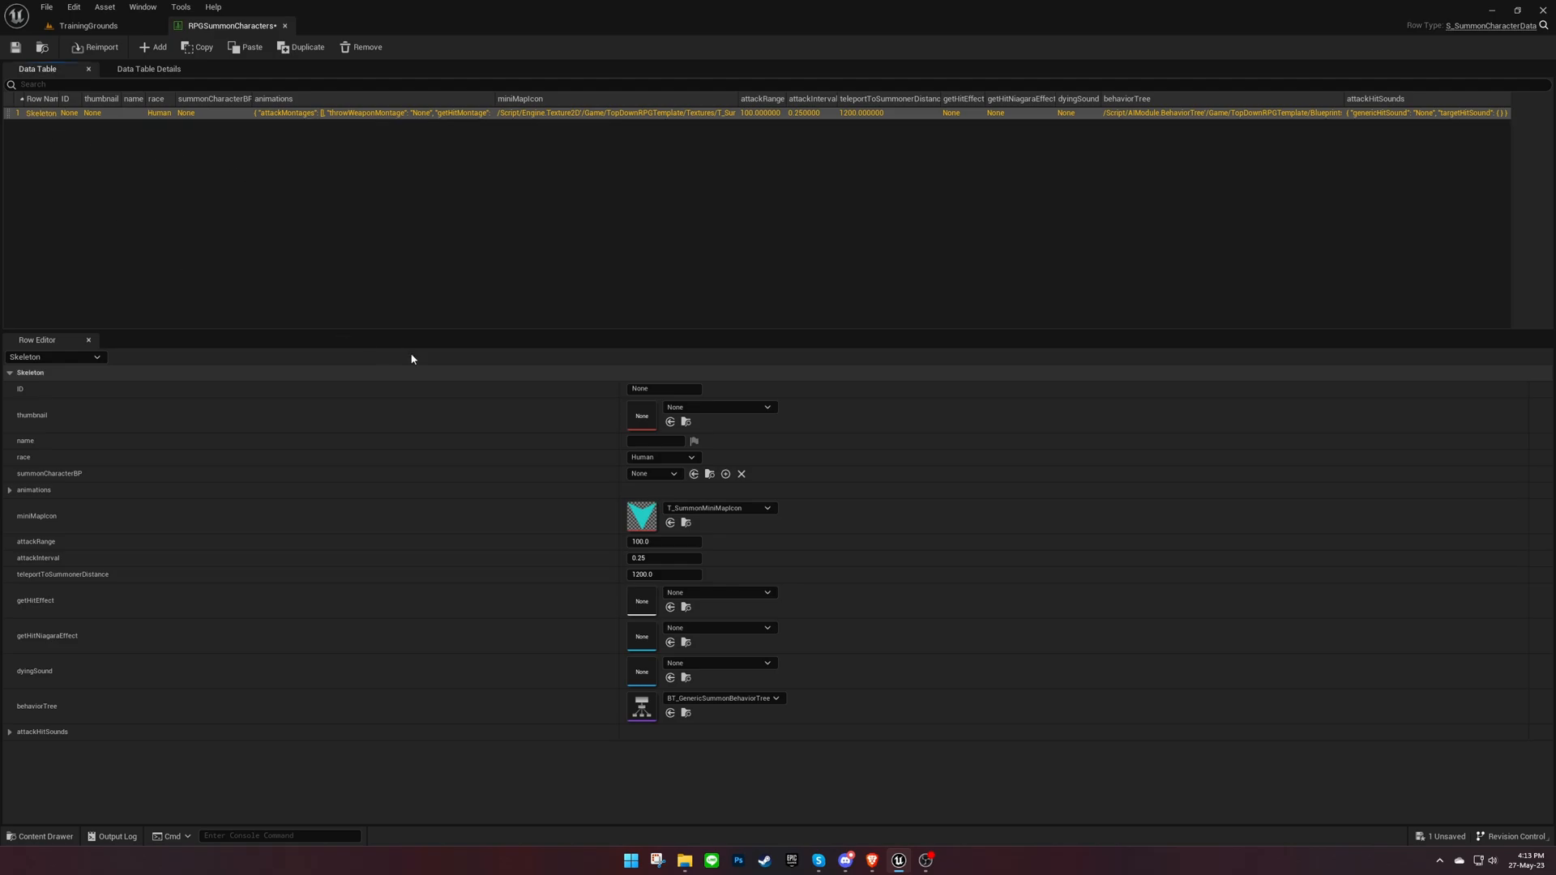
pyautogui.click(663, 388)
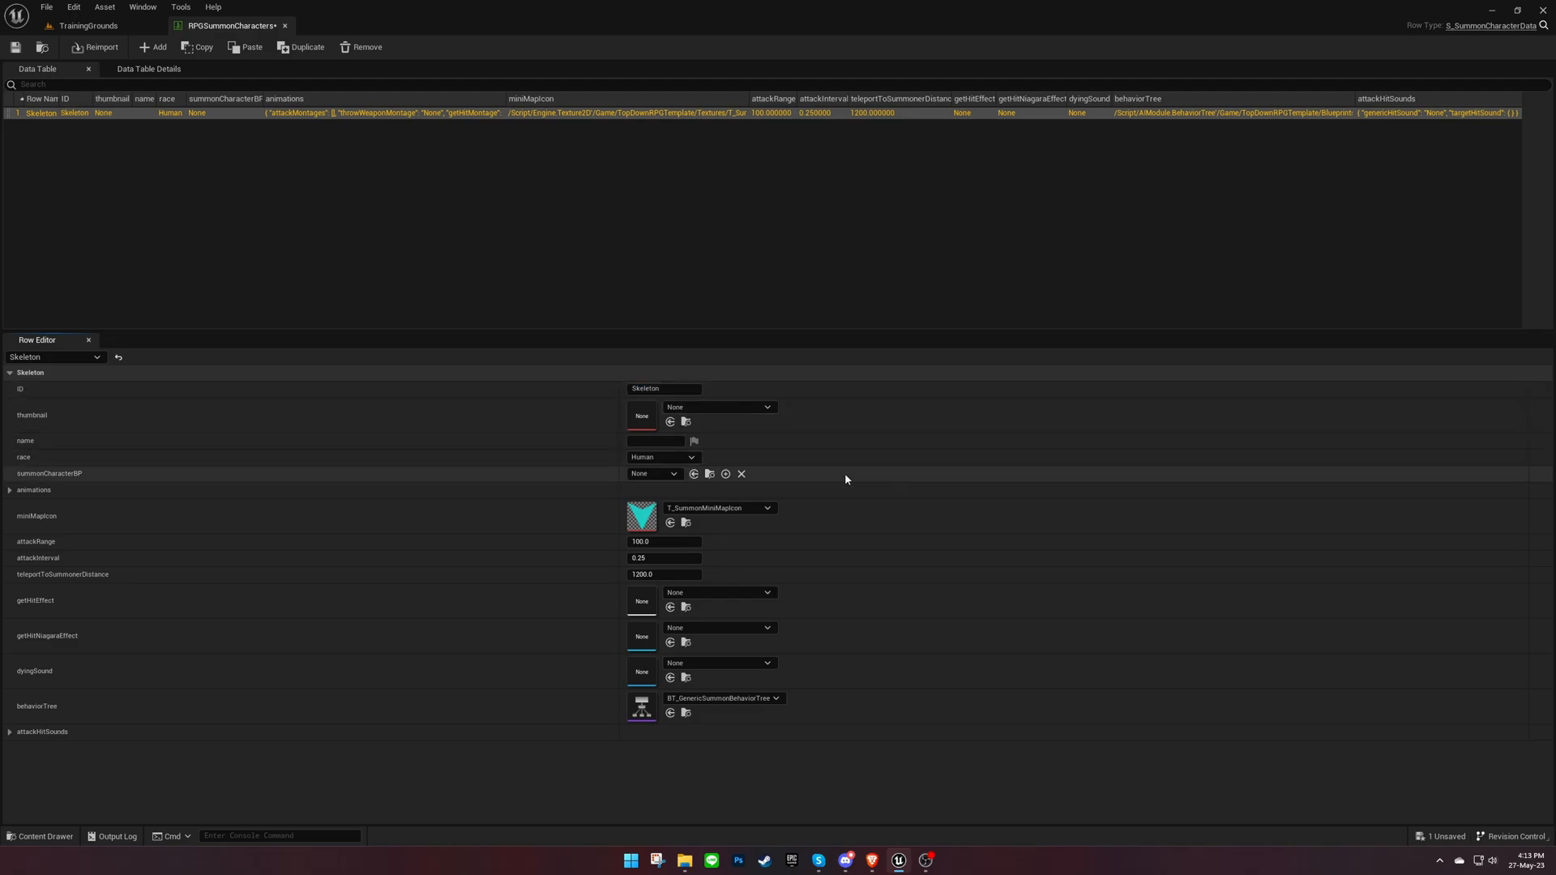
pyautogui.moveTo(859, 612)
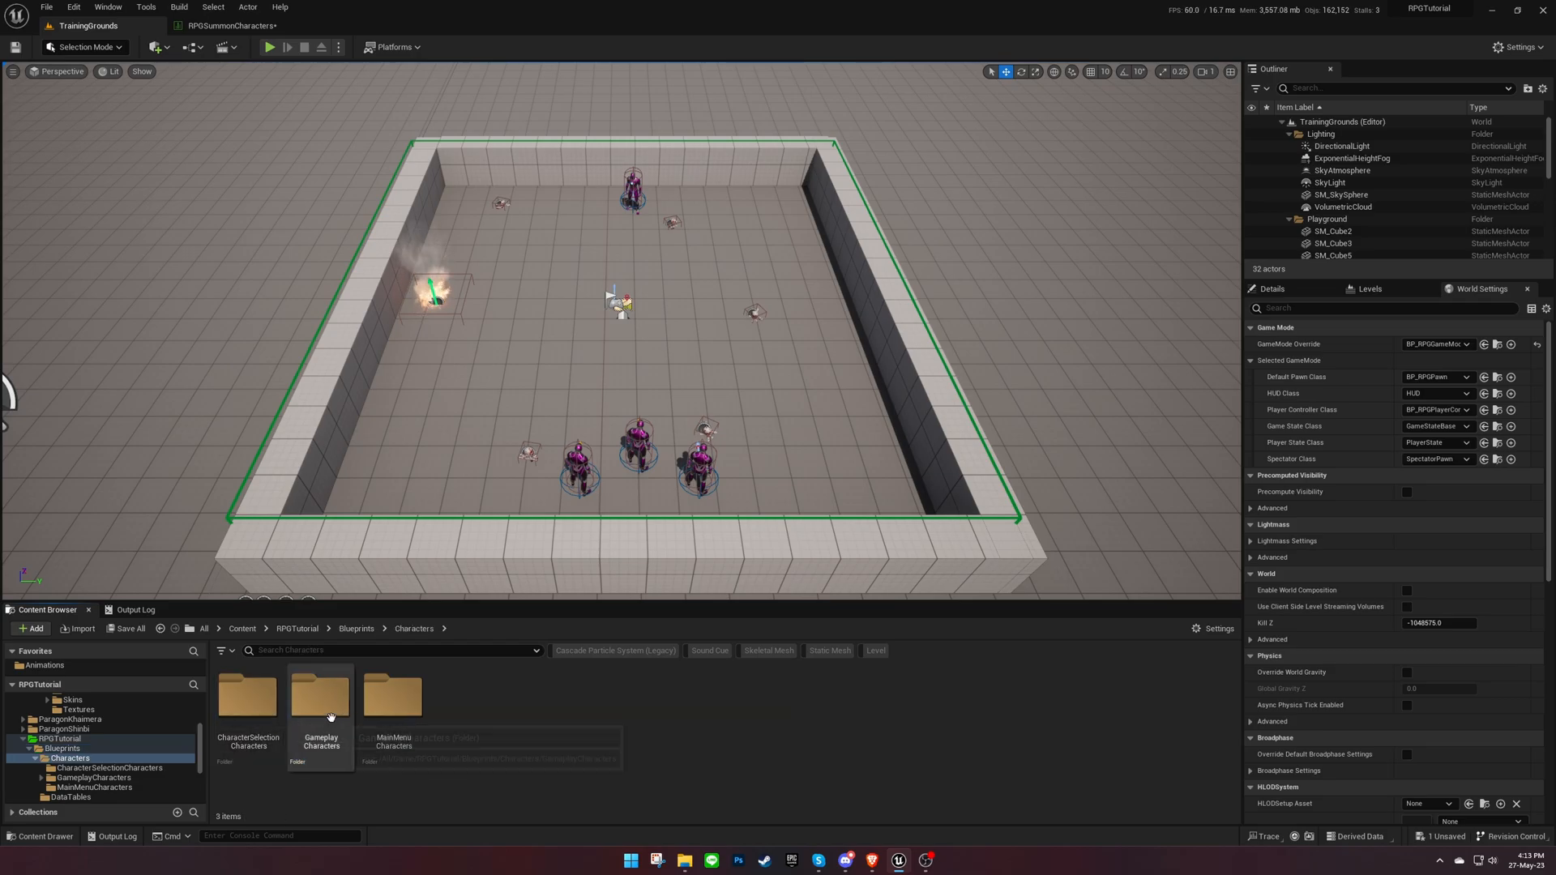
# - Add a SummonCharacters folder in GameplayCharacters holding a Skeleton blueprint from BP_SummonCharacterBase
pyautogui.doubleClick(320, 694)
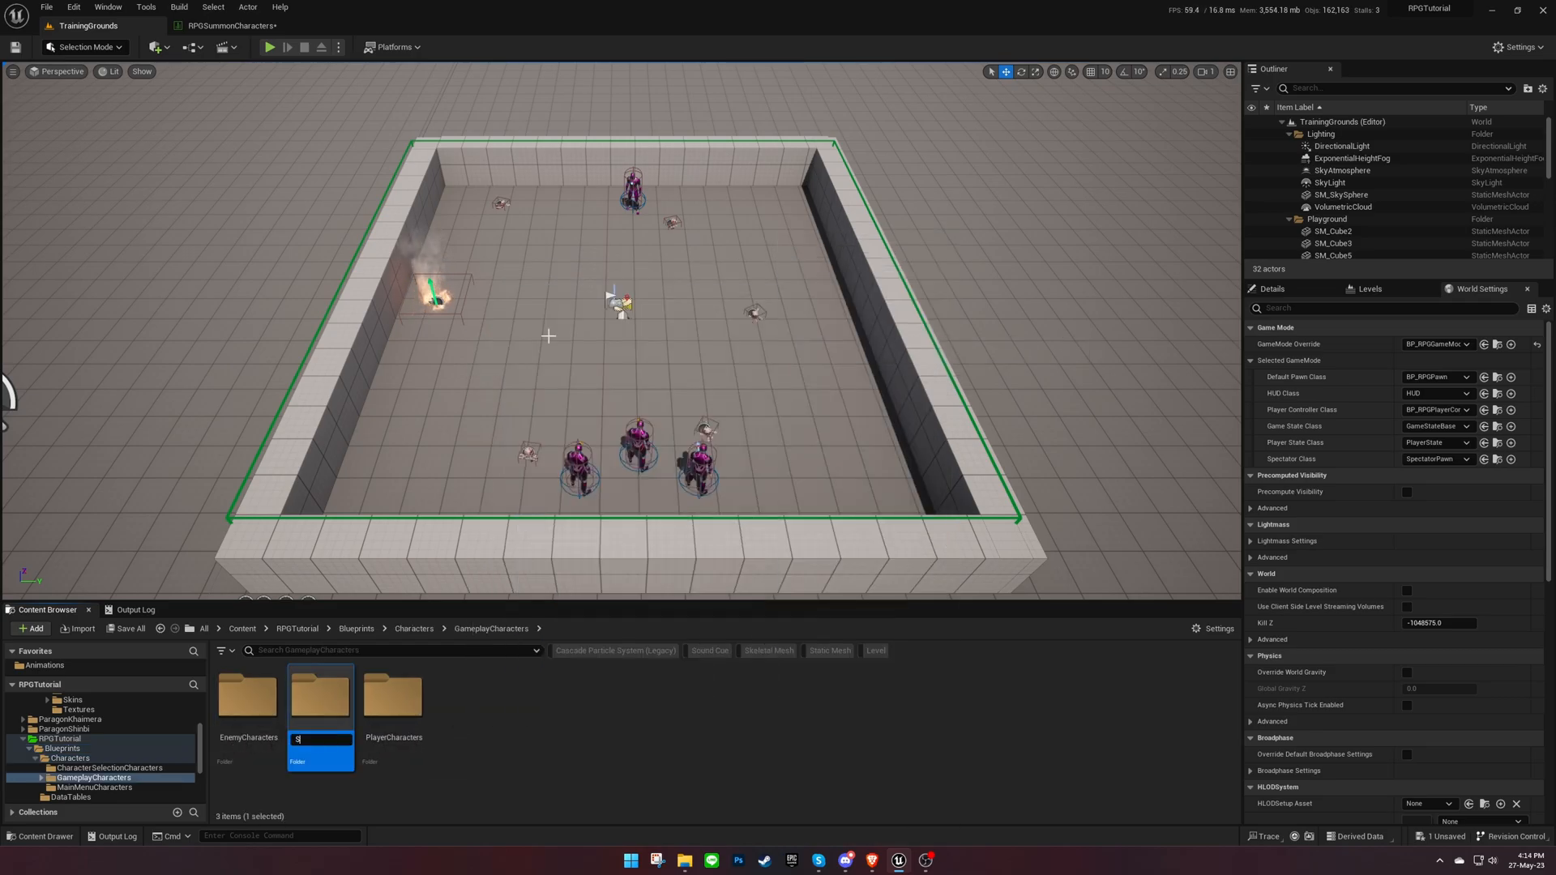
pyautogui.write('ummonCharacters')
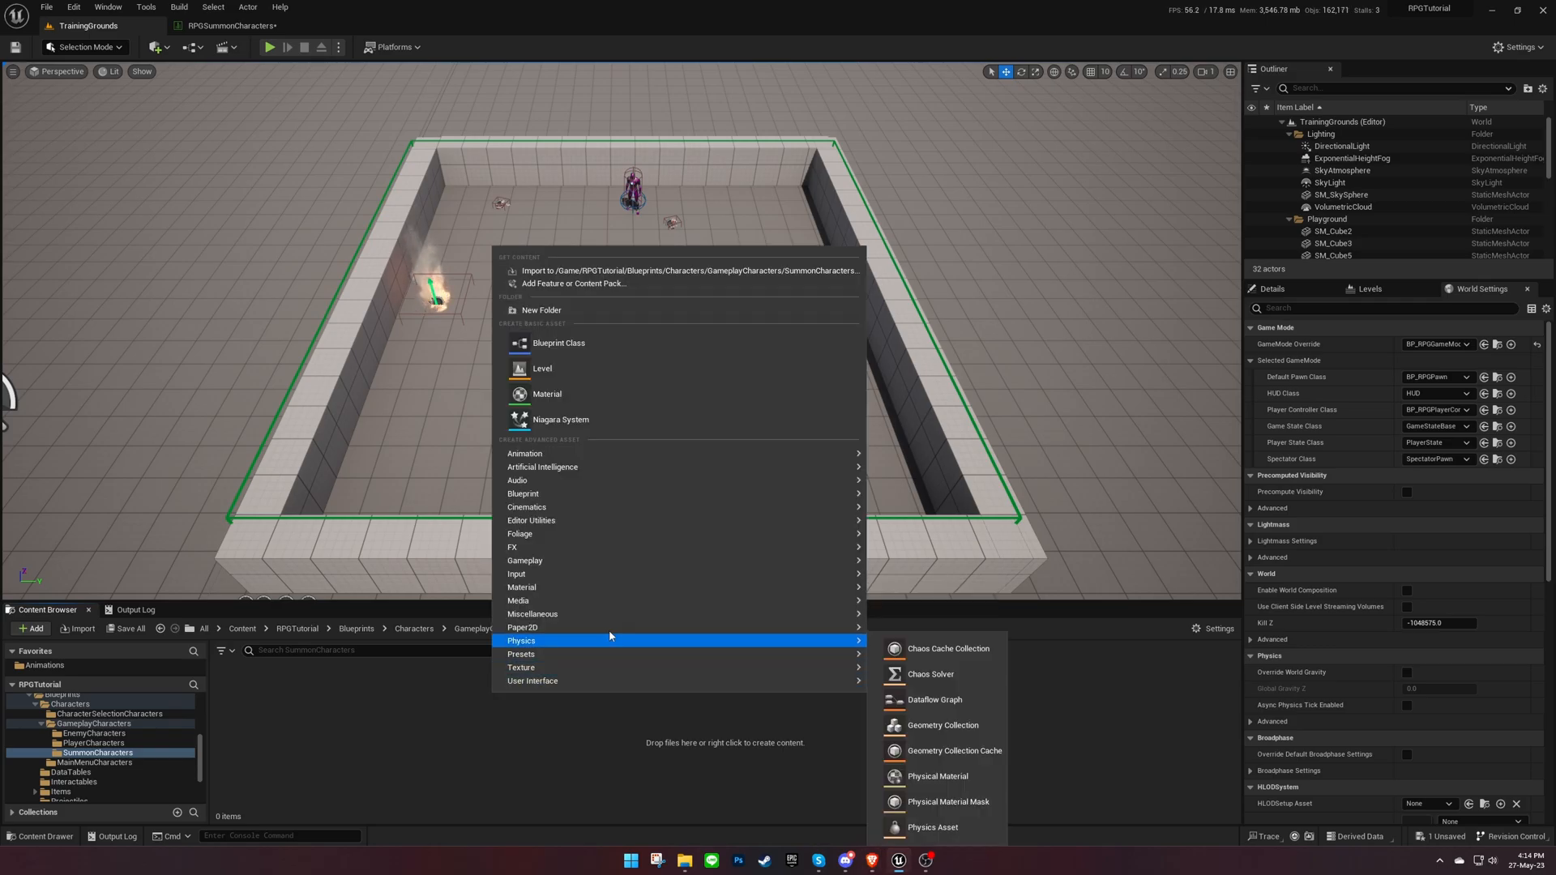
pyautogui.click(559, 342)
pyautogui.write('BP_SummonCharacterBase')
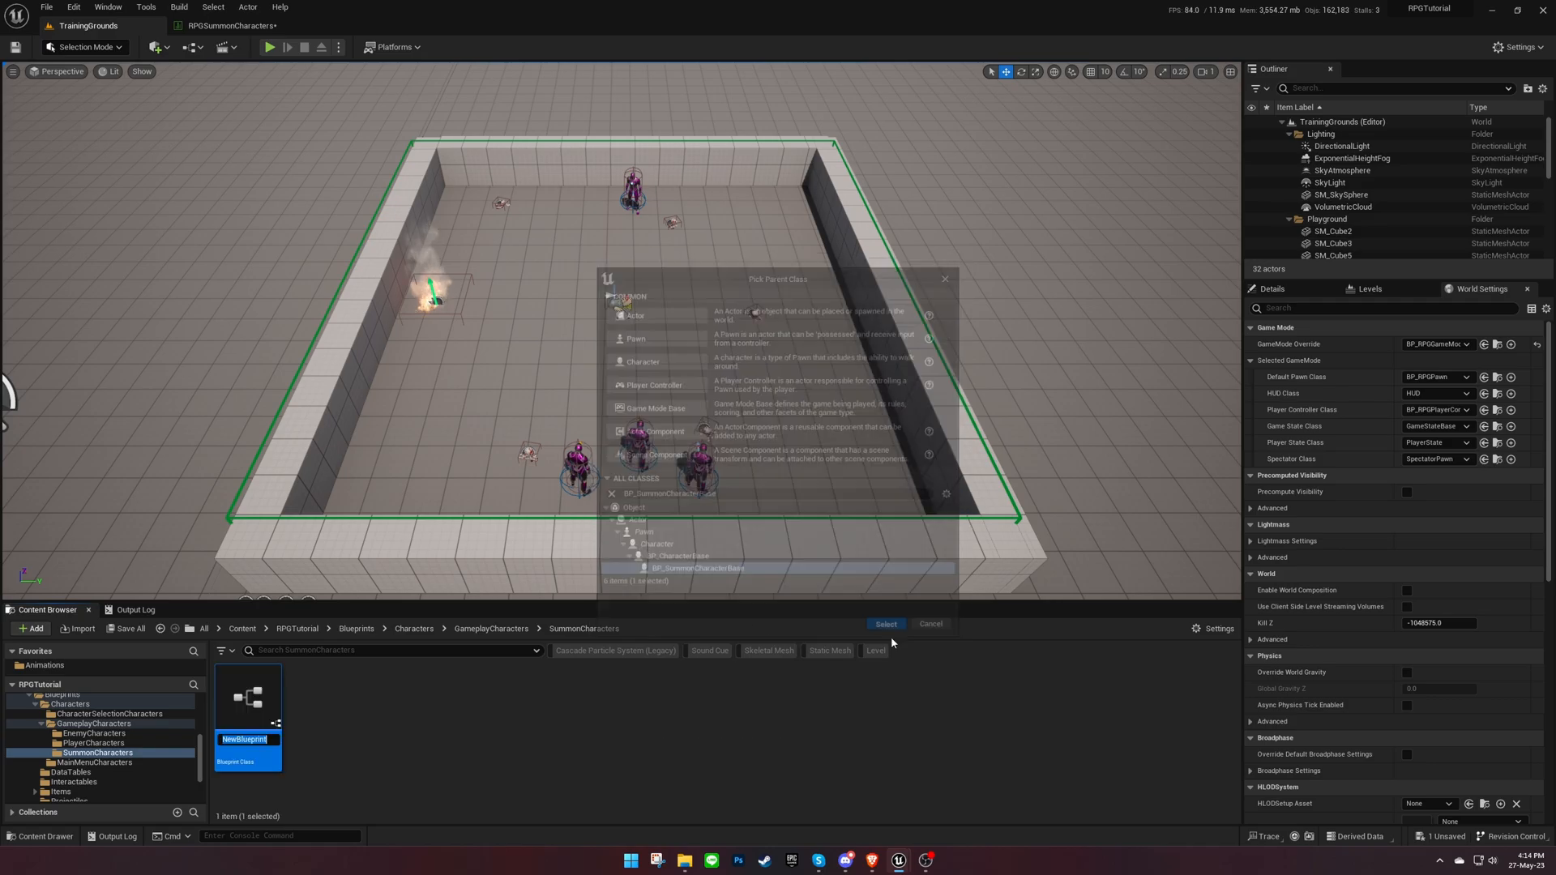
pyautogui.click(883, 624)
pyautogui.write('Skeleton')
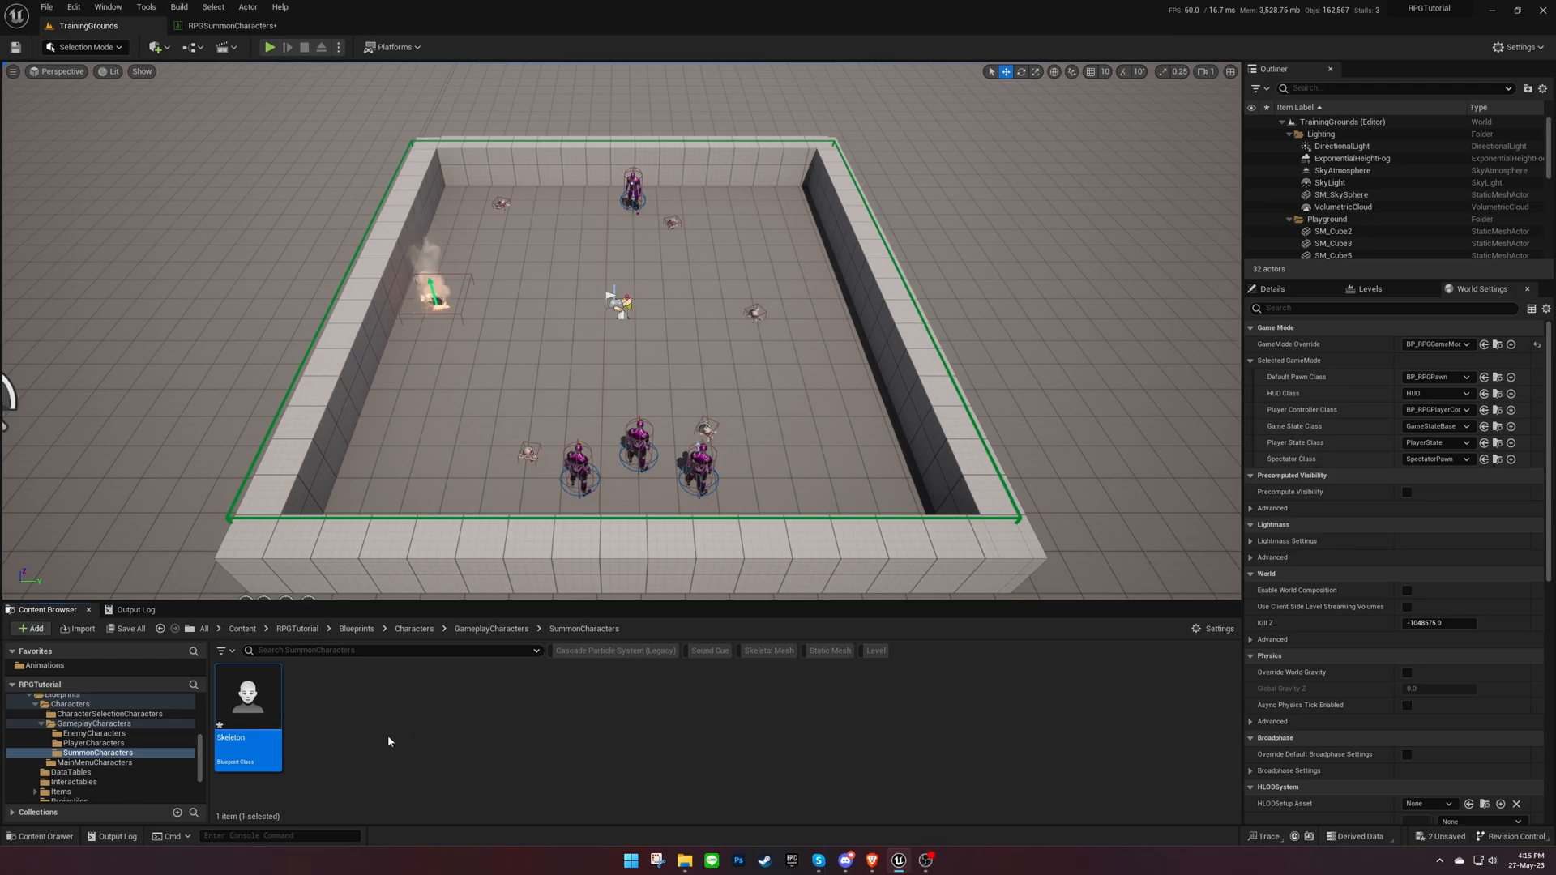
# - Give the Skeleton blueprint's mesh Gideon_Underlow and the Gideon animation blueprint
pyautogui.doubleClick(247, 693)
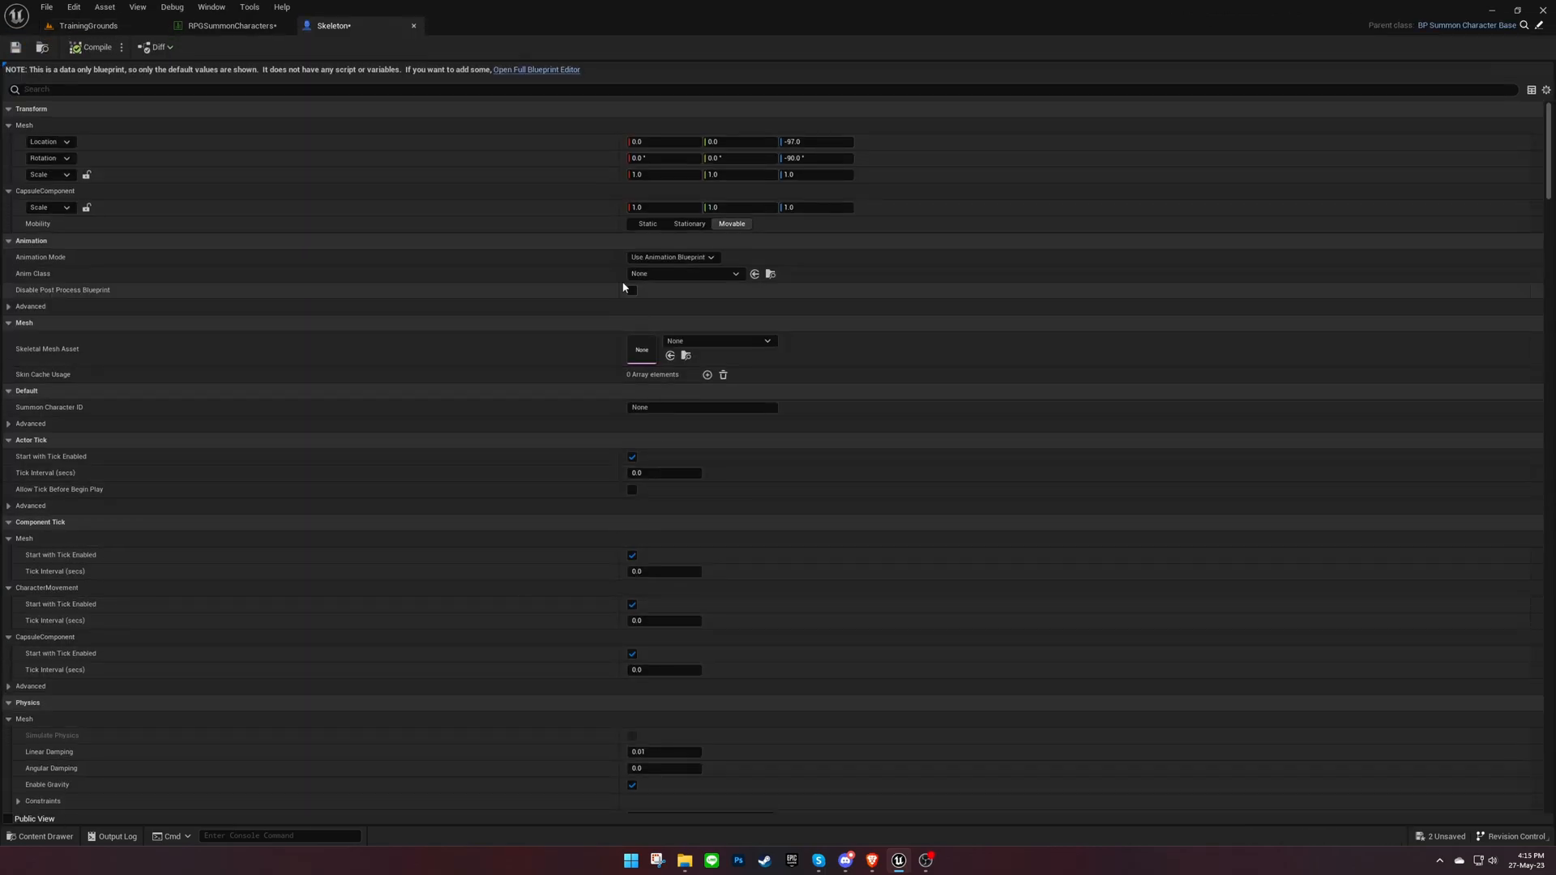
pyautogui.click(534, 70)
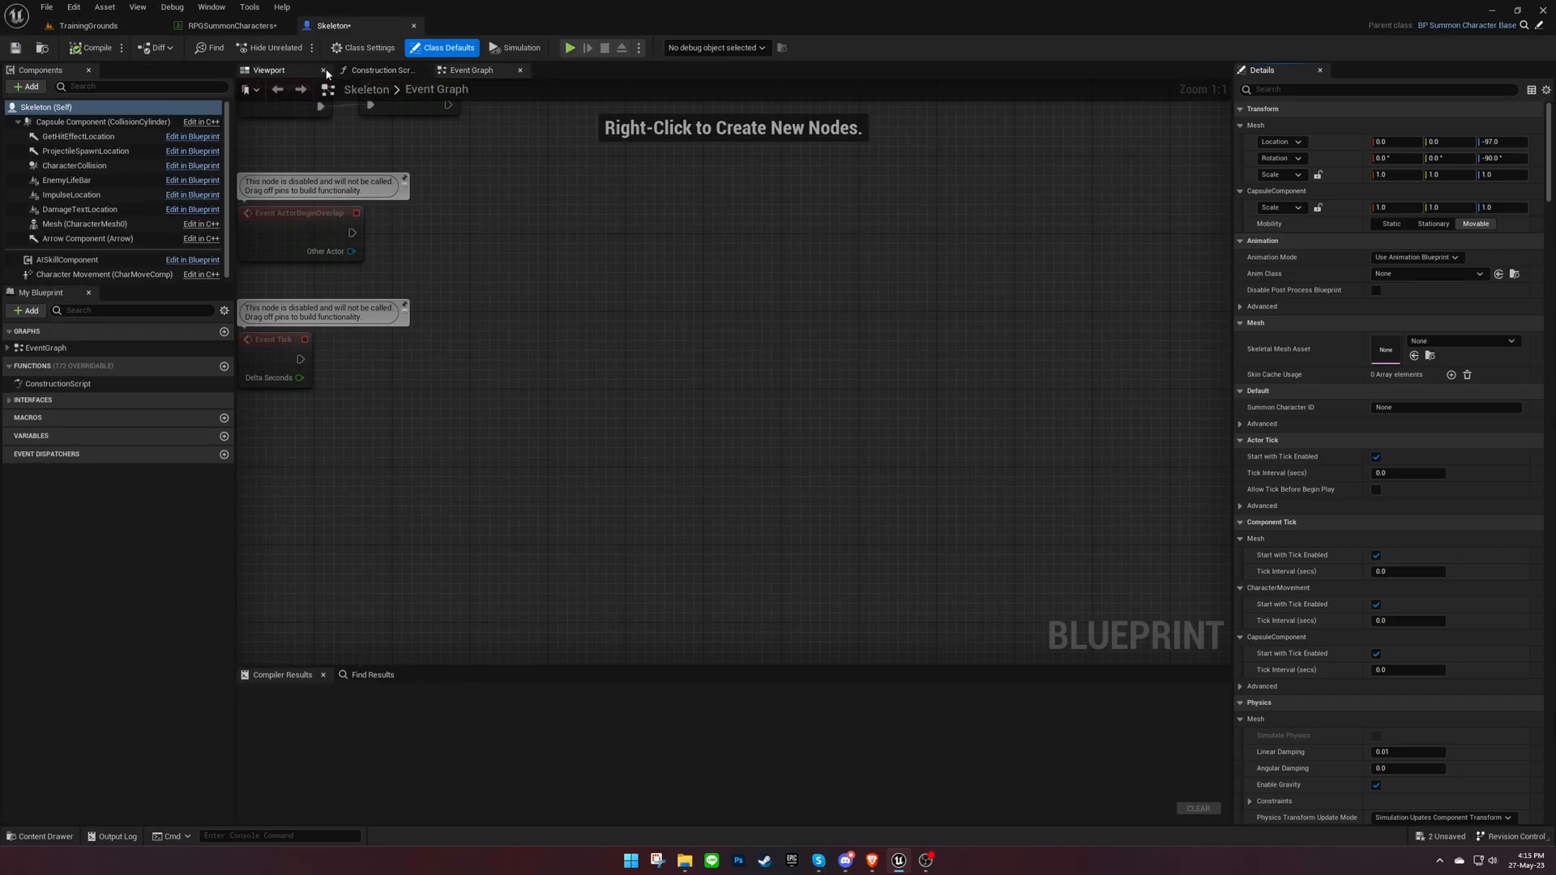
pyautogui.click(268, 70)
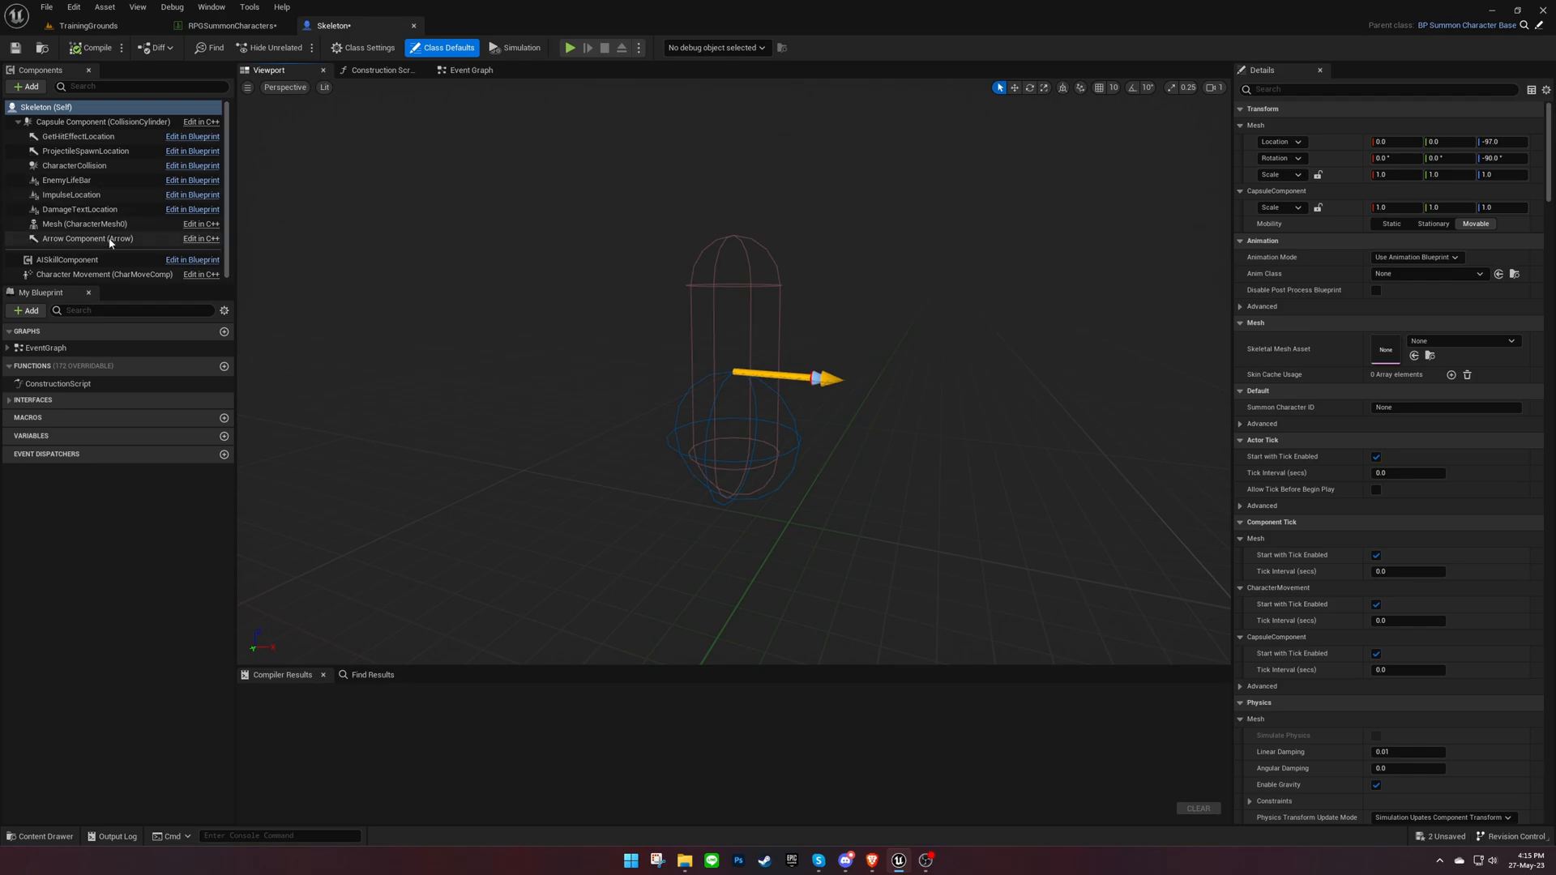
pyautogui.click(84, 224)
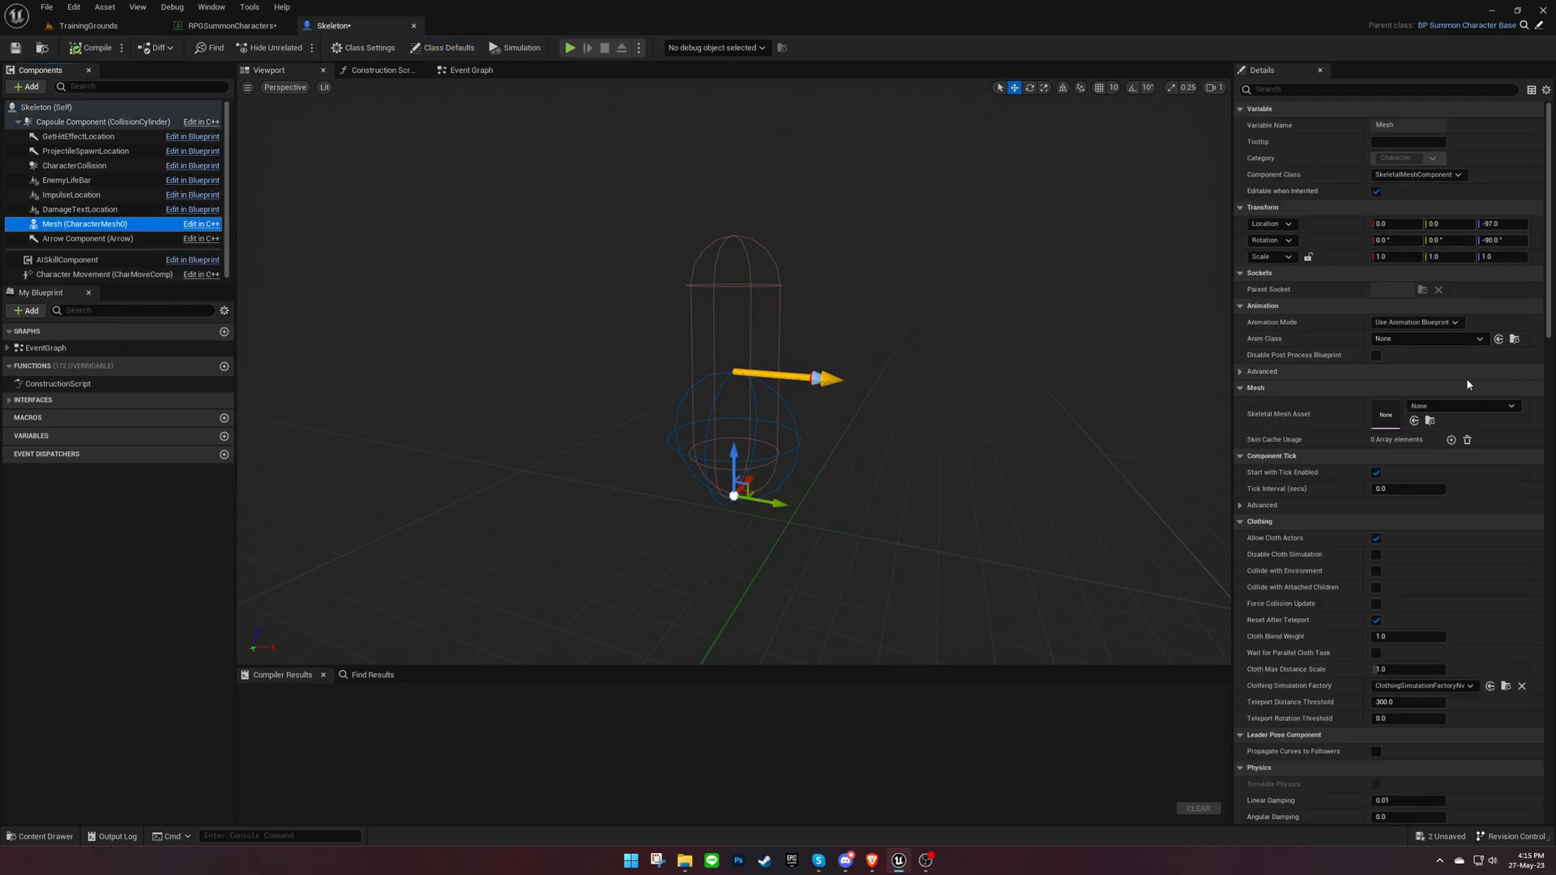
pyautogui.click(1461, 406)
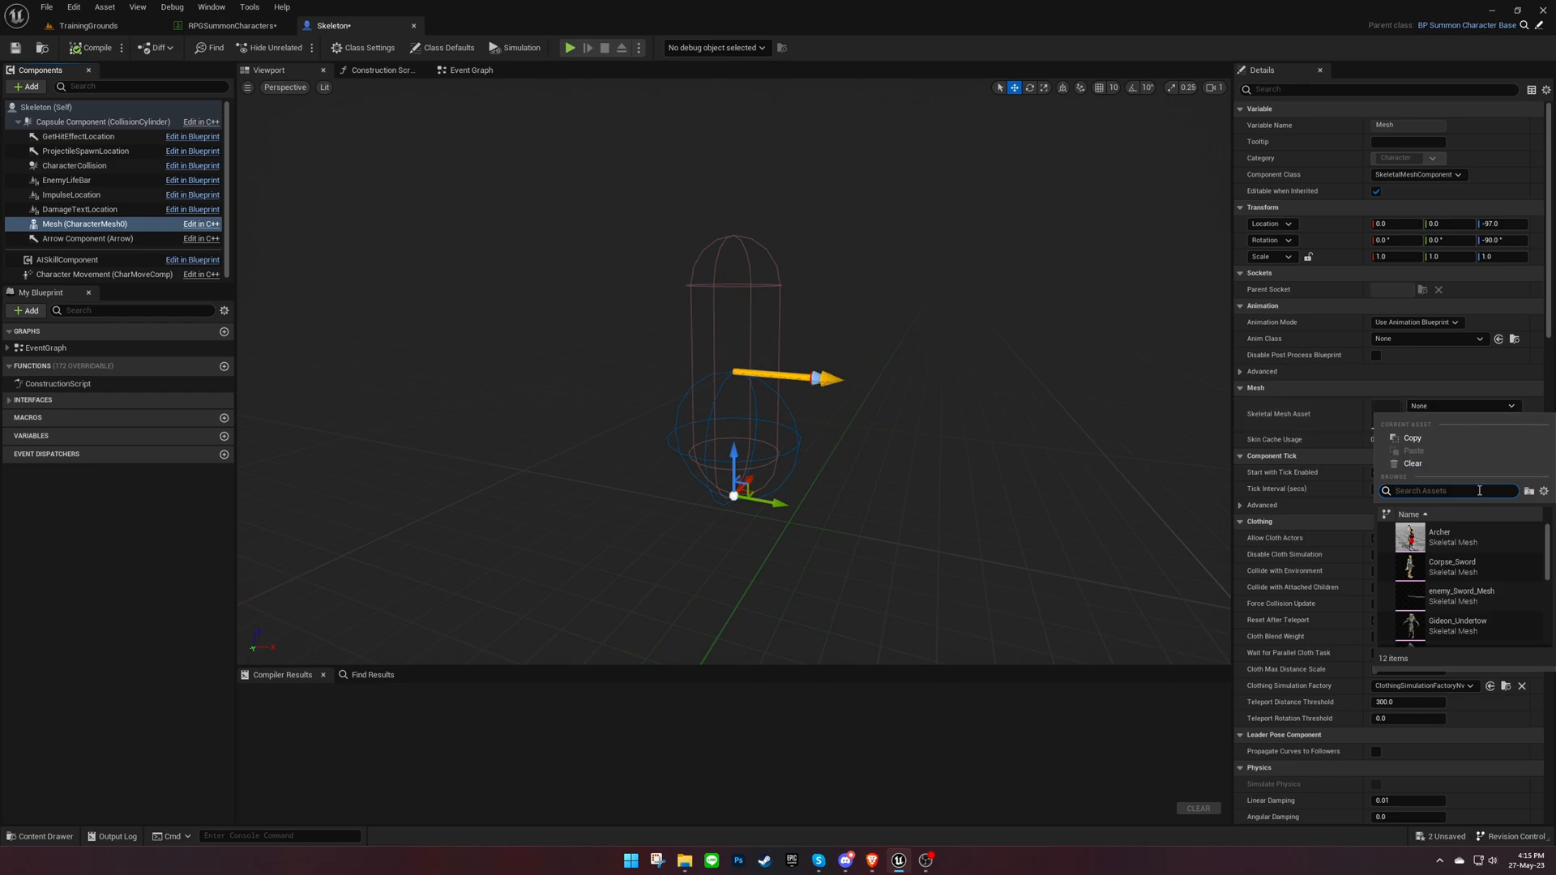
pyautogui.write('gide')
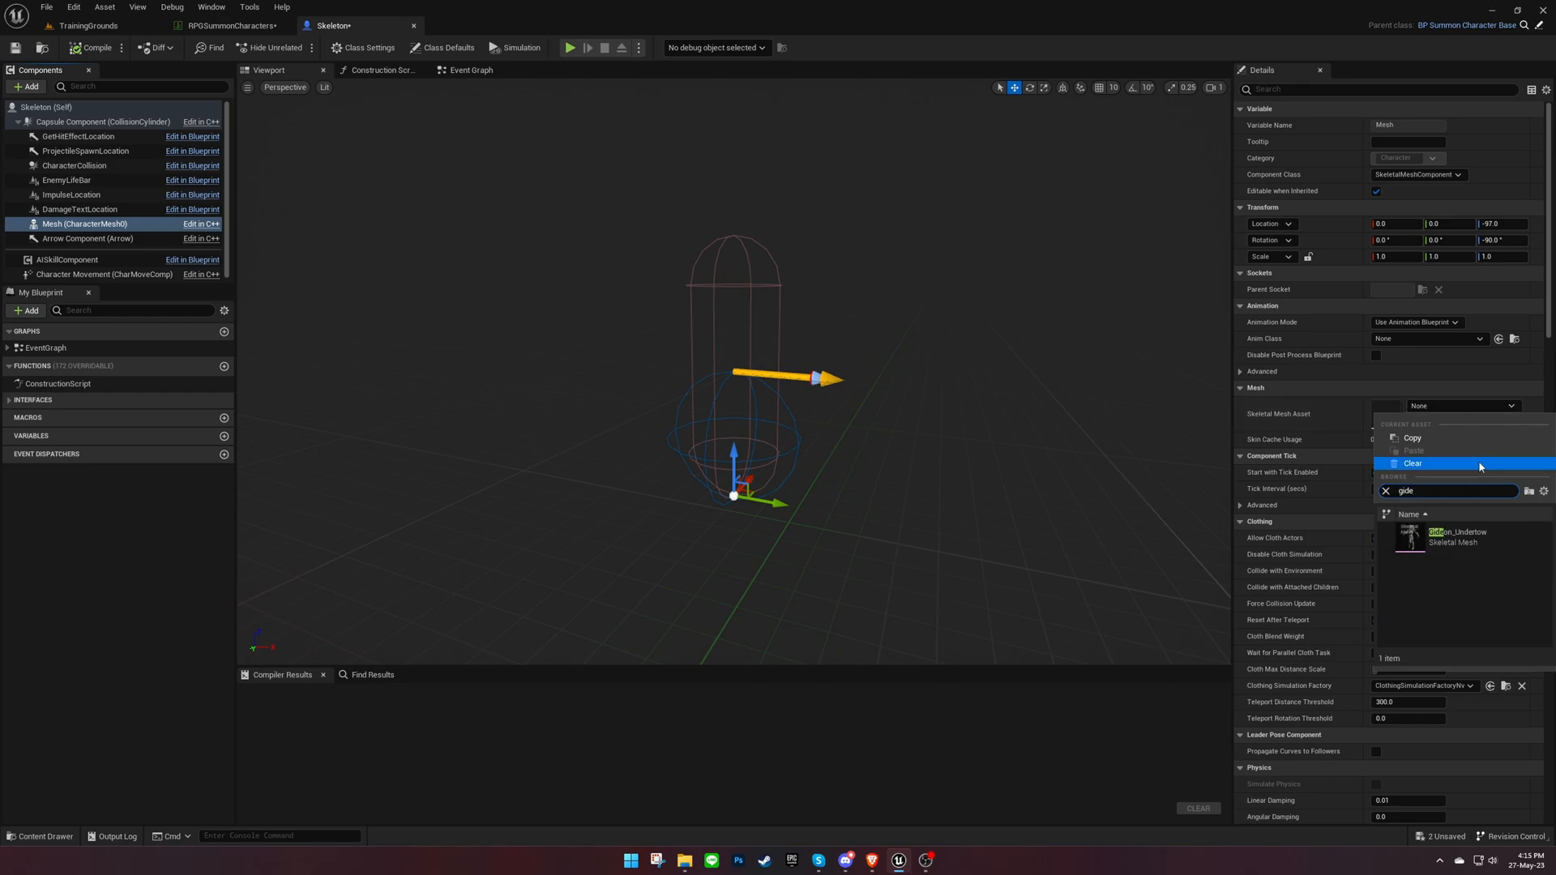
pyautogui.click(1459, 536)
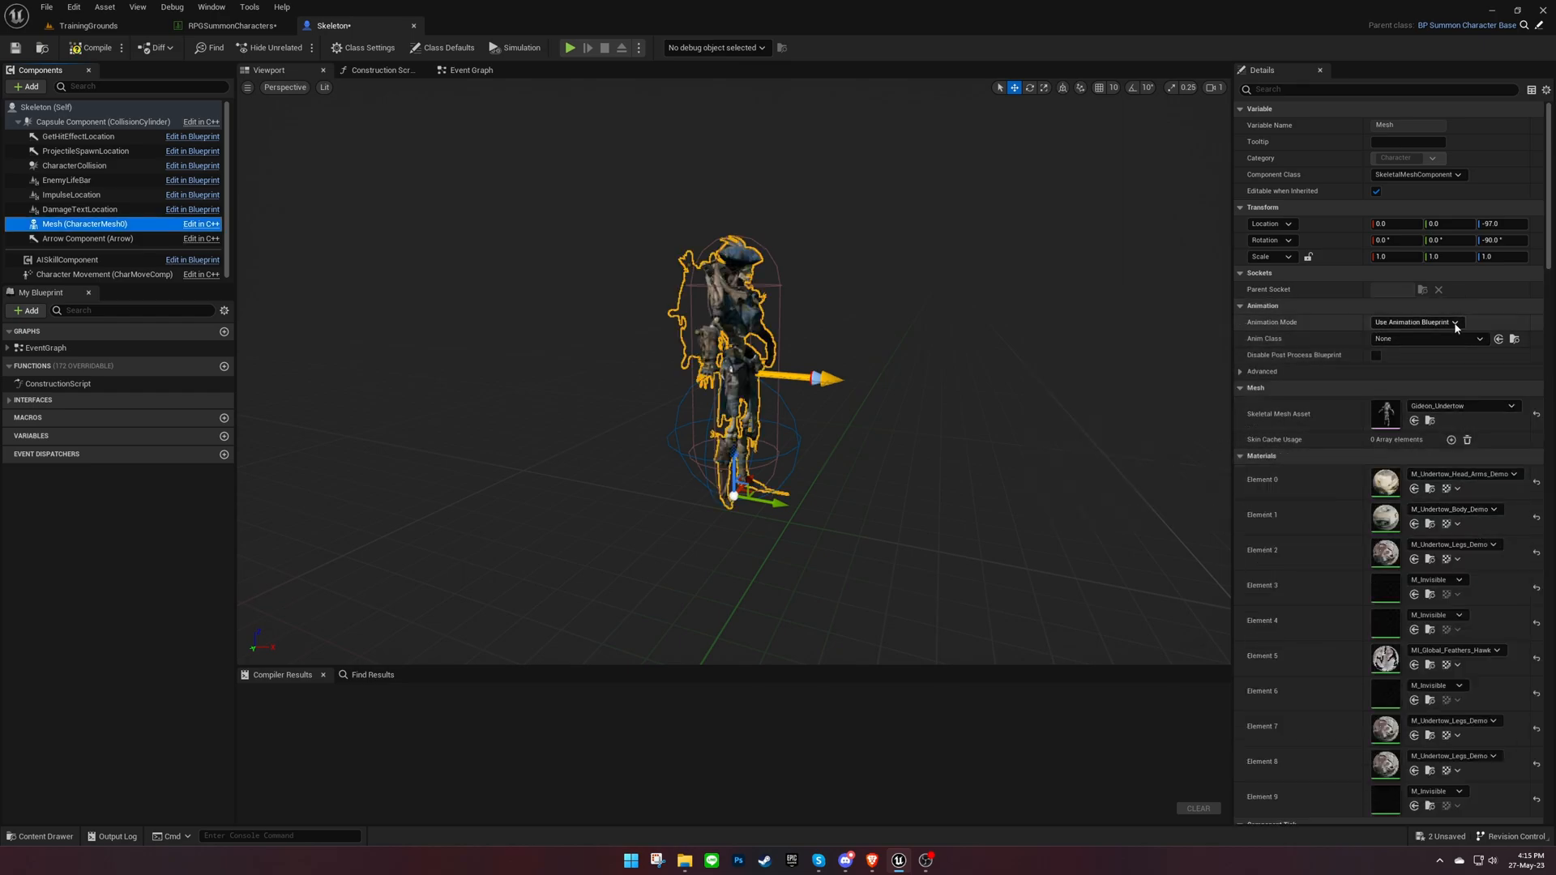
pyautogui.click(1433, 339)
pyautogui.write('gid')
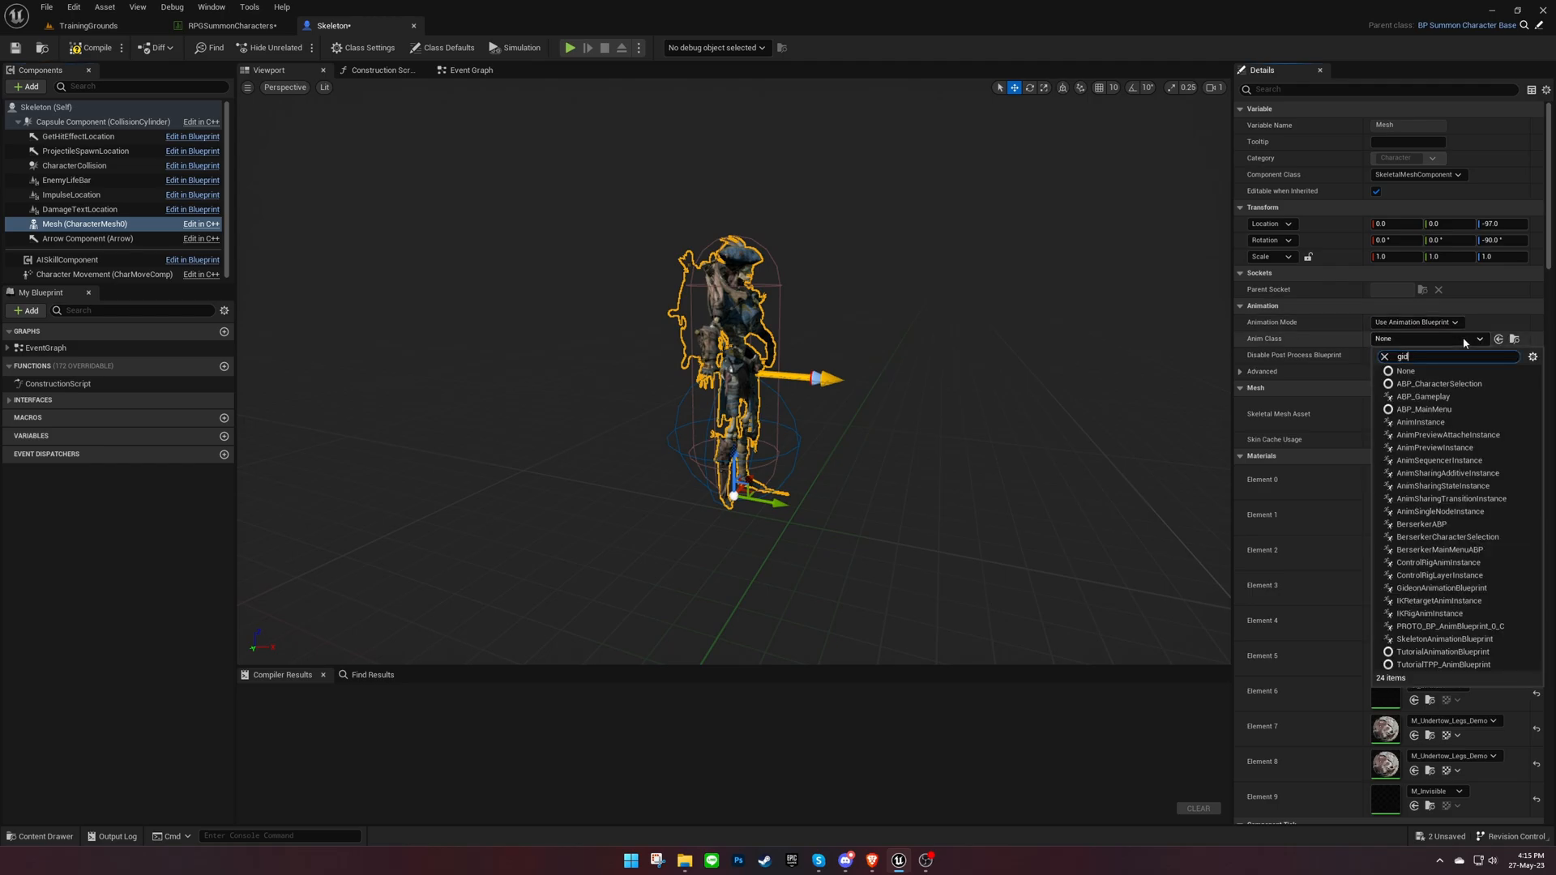
pyautogui.click(1442, 588)
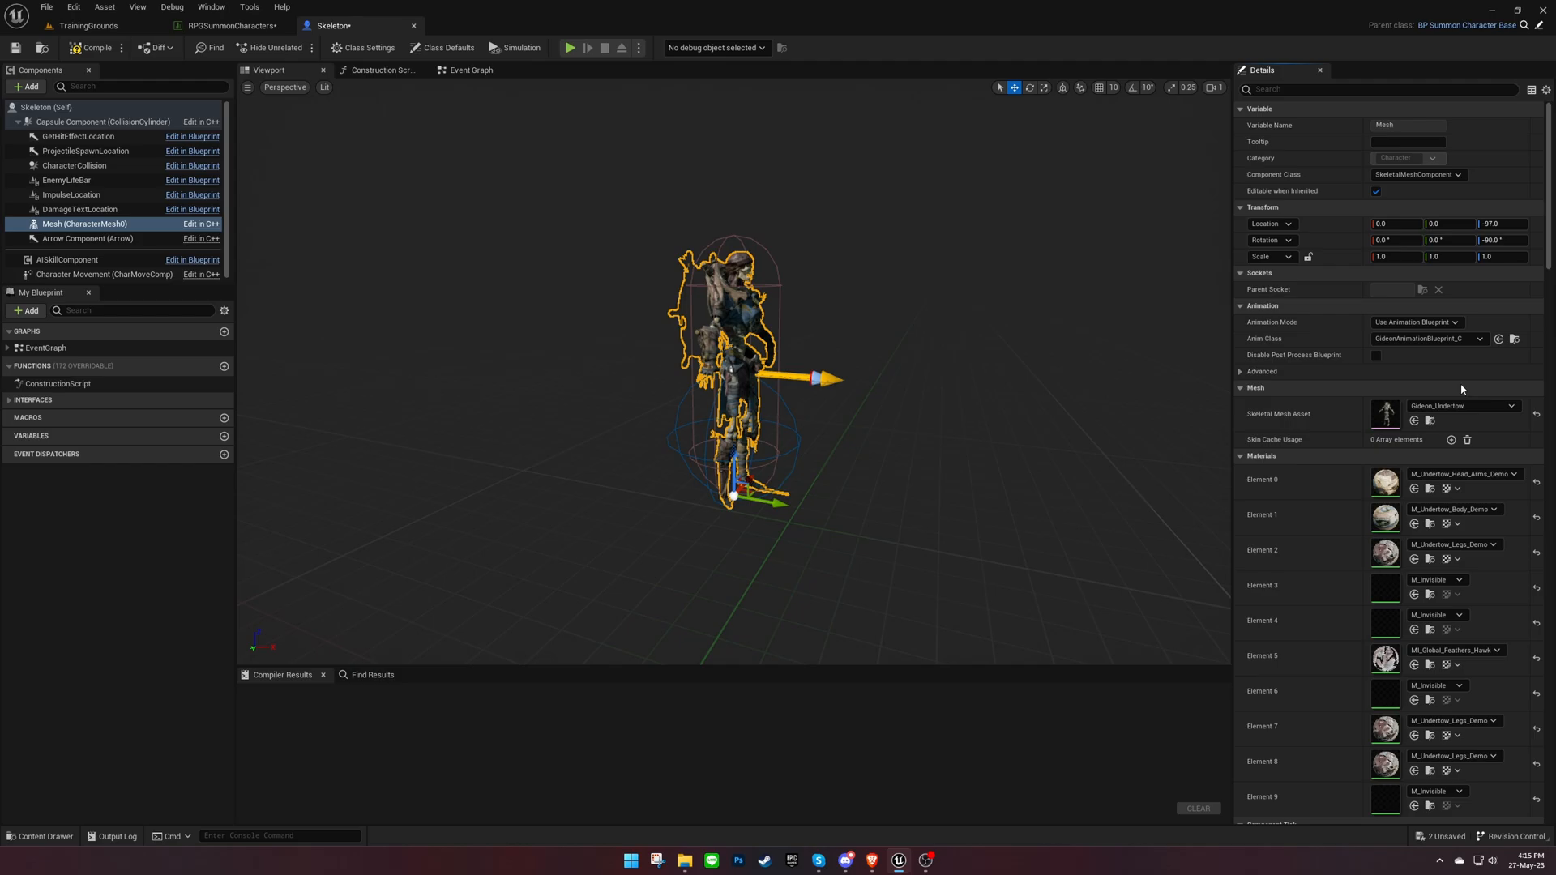
# - Compile, set the Summon Character ID to Skeleton, and recompile the blueprint
pyautogui.click(95, 47)
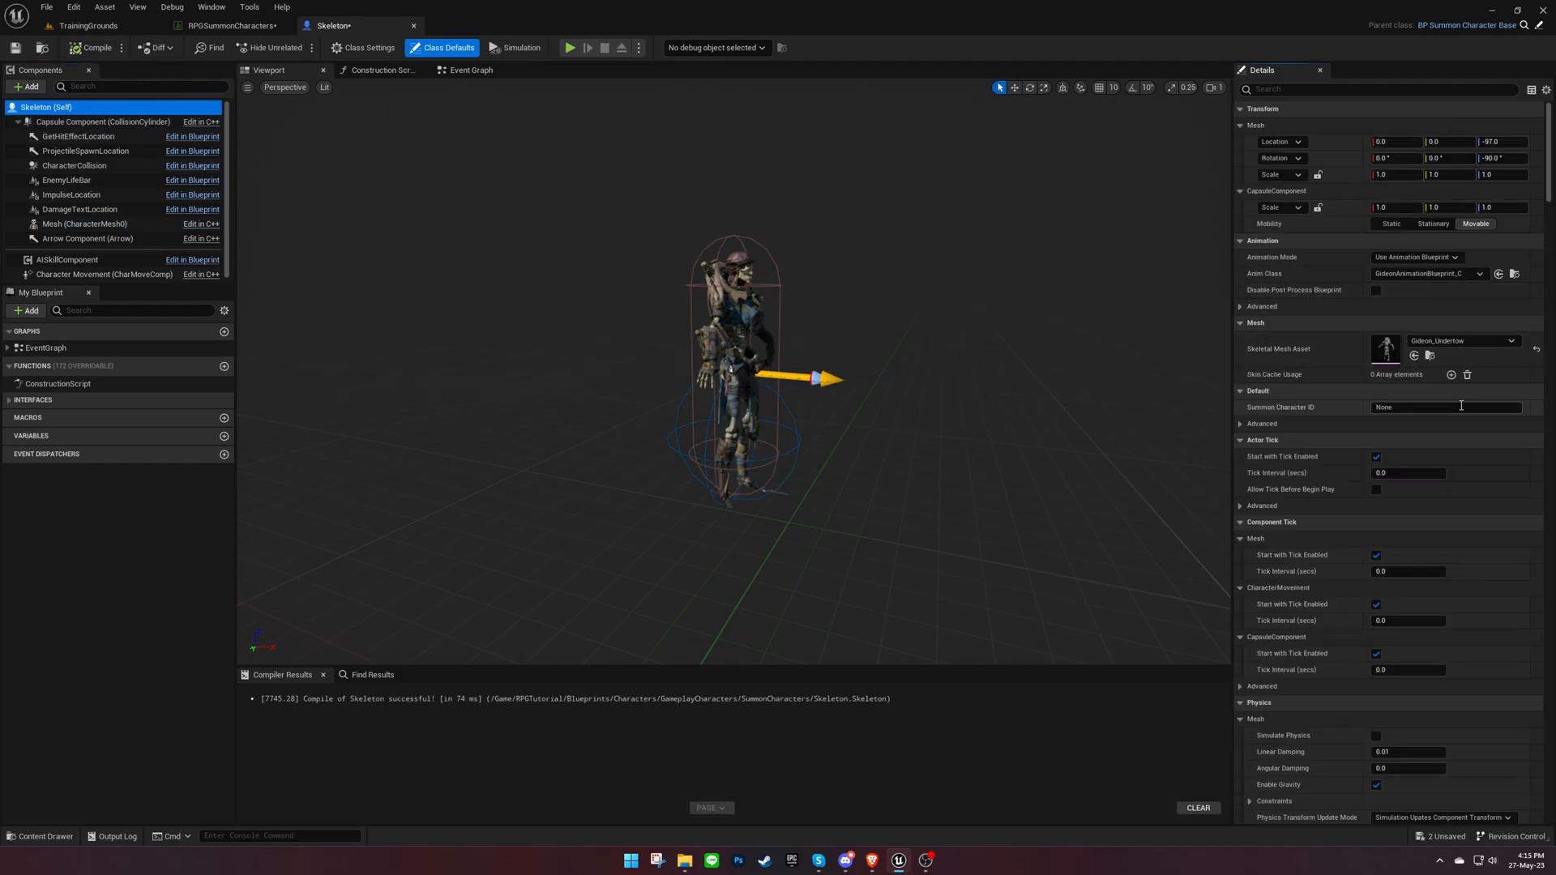
pyautogui.write('Skelet')
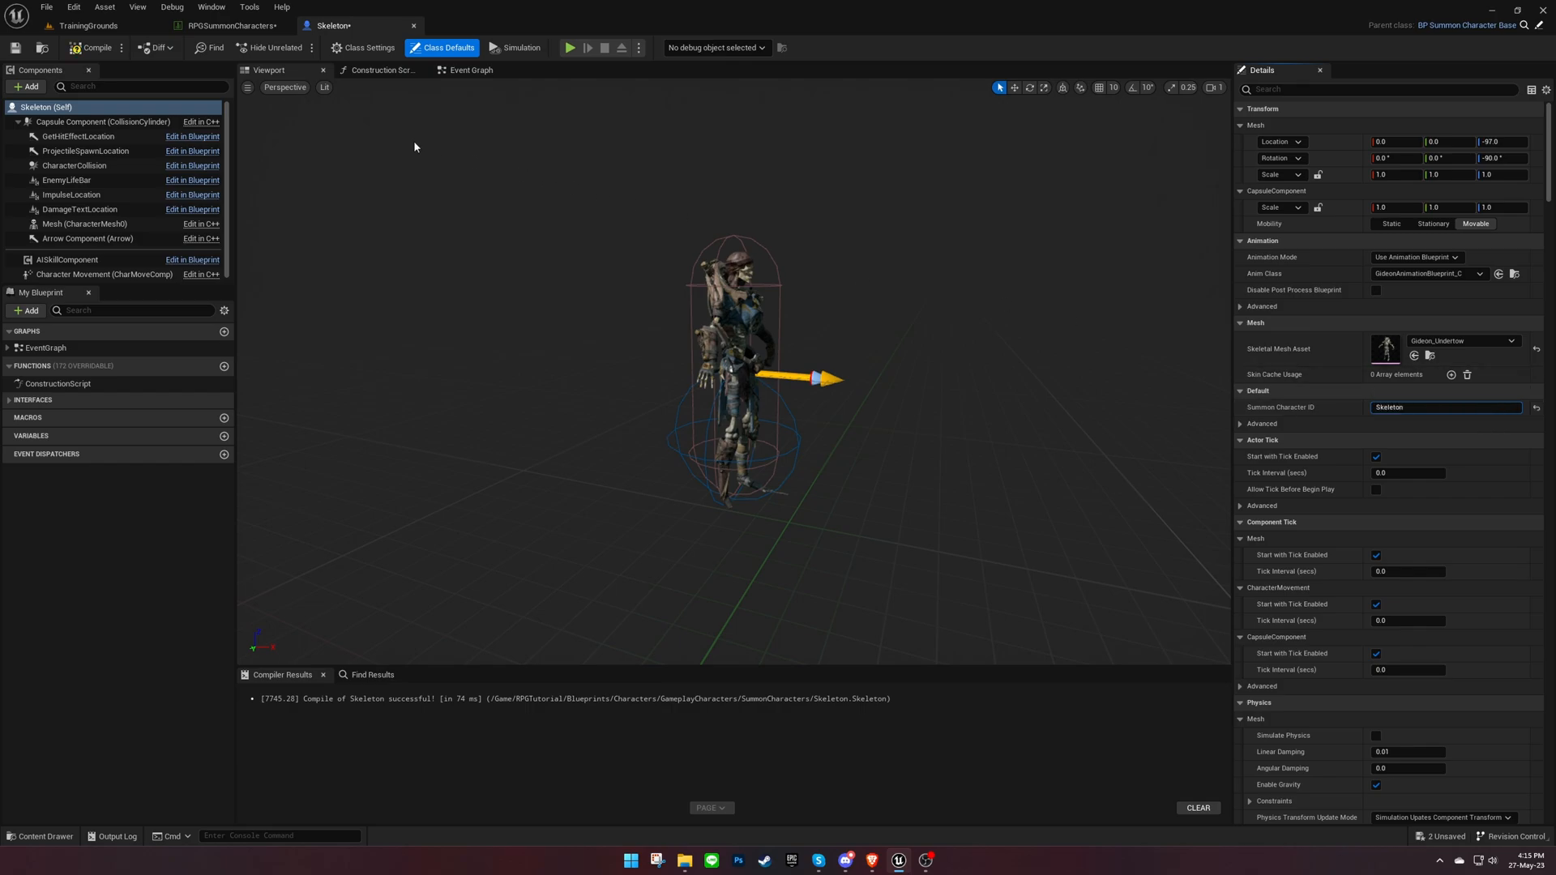
pyautogui.click(89, 47)
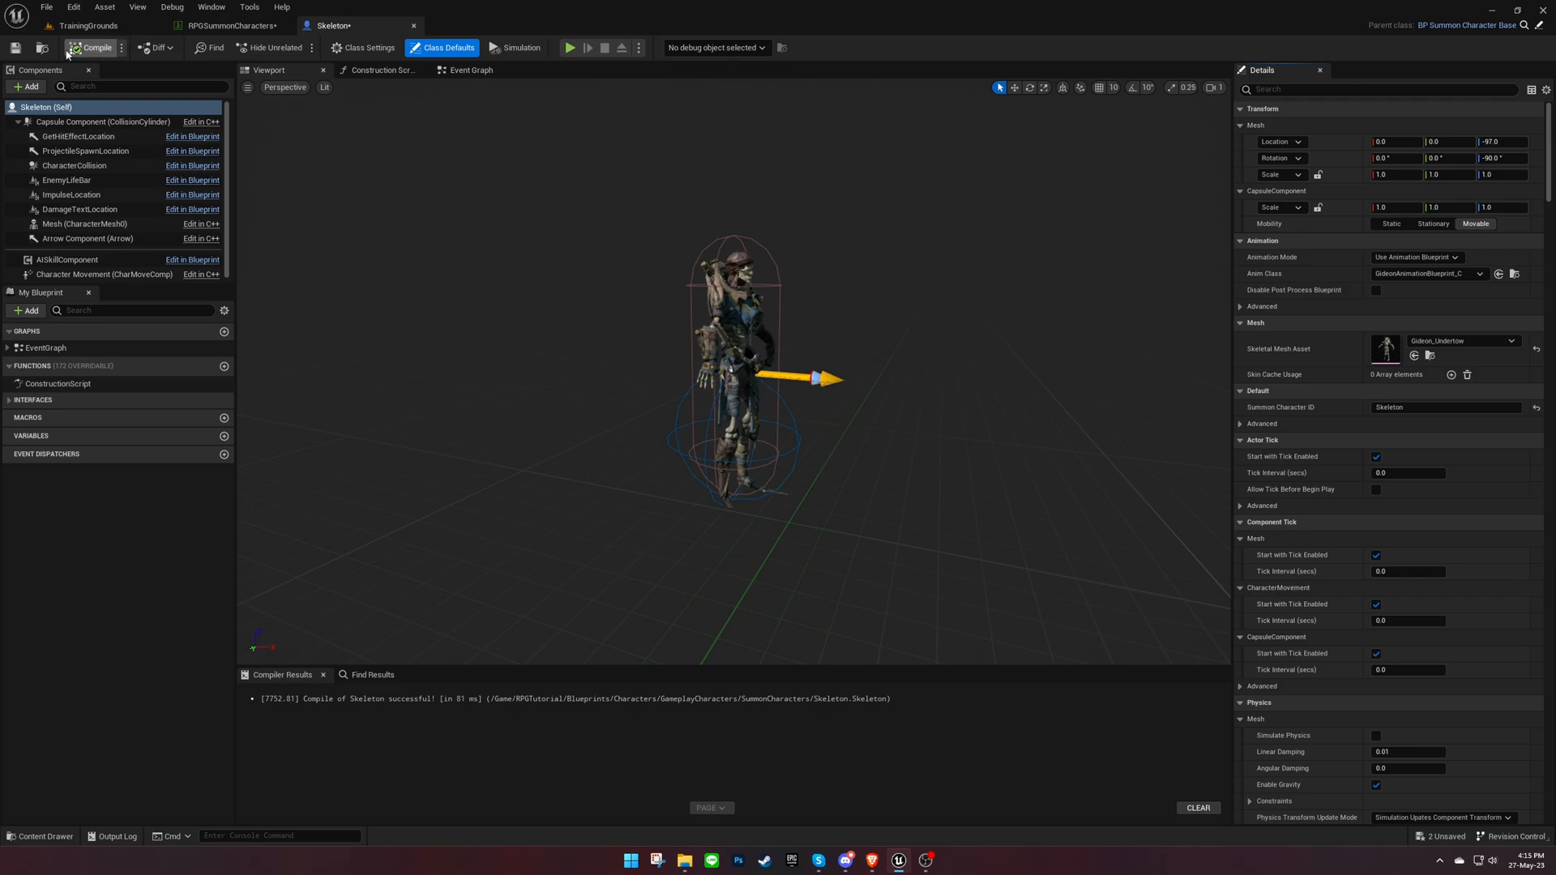
pyautogui.click(229, 25)
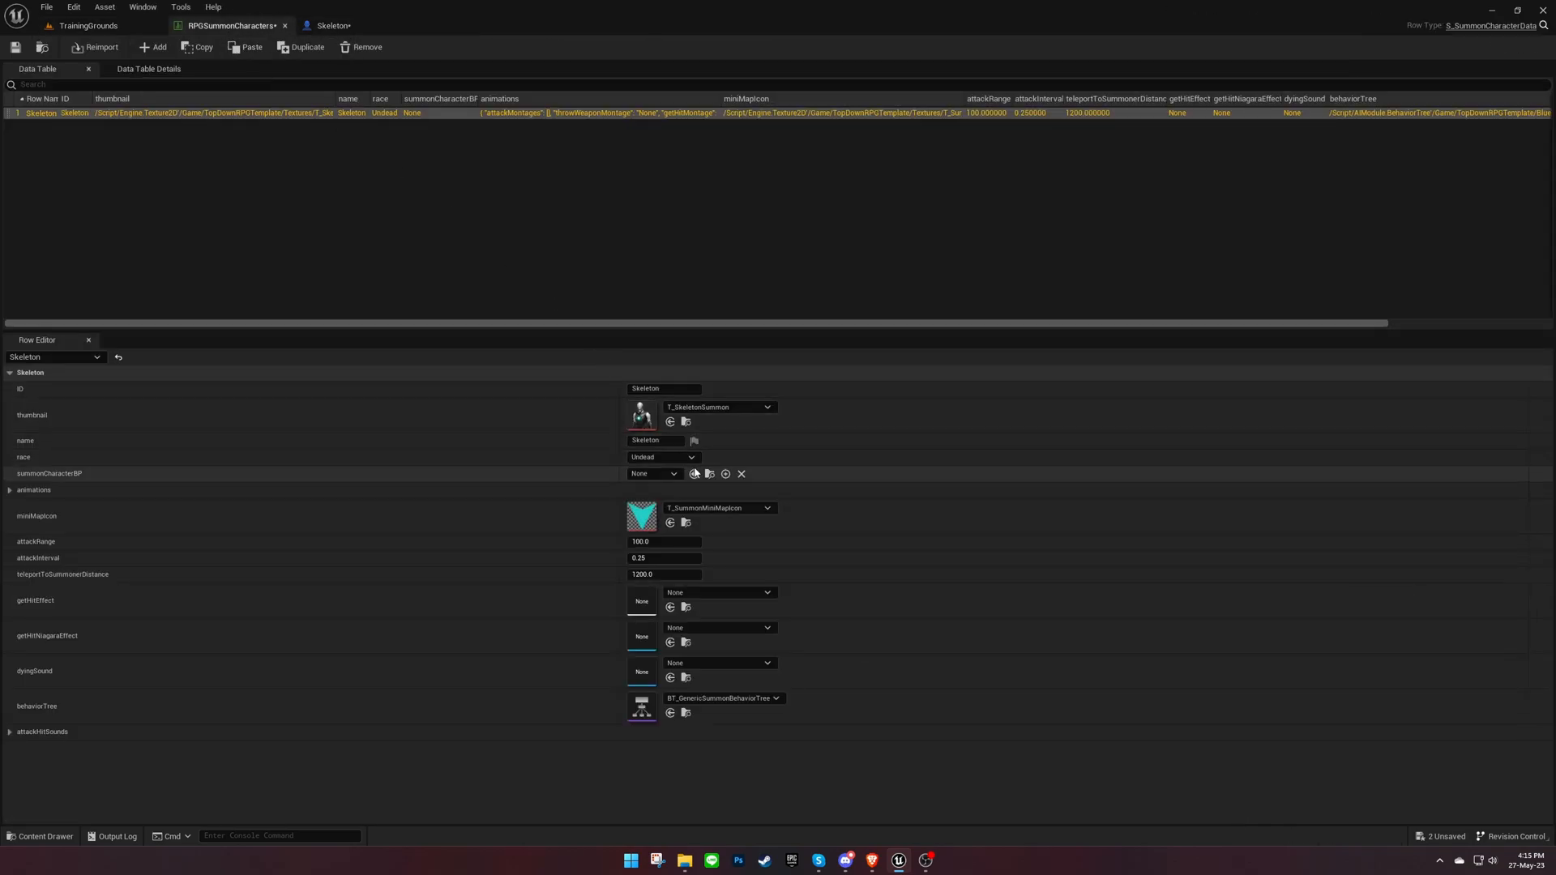
# - Link the Skeleton blueprint to the row, check Gideon_spawn's blend-in, and start Save All
pyautogui.click(651, 473)
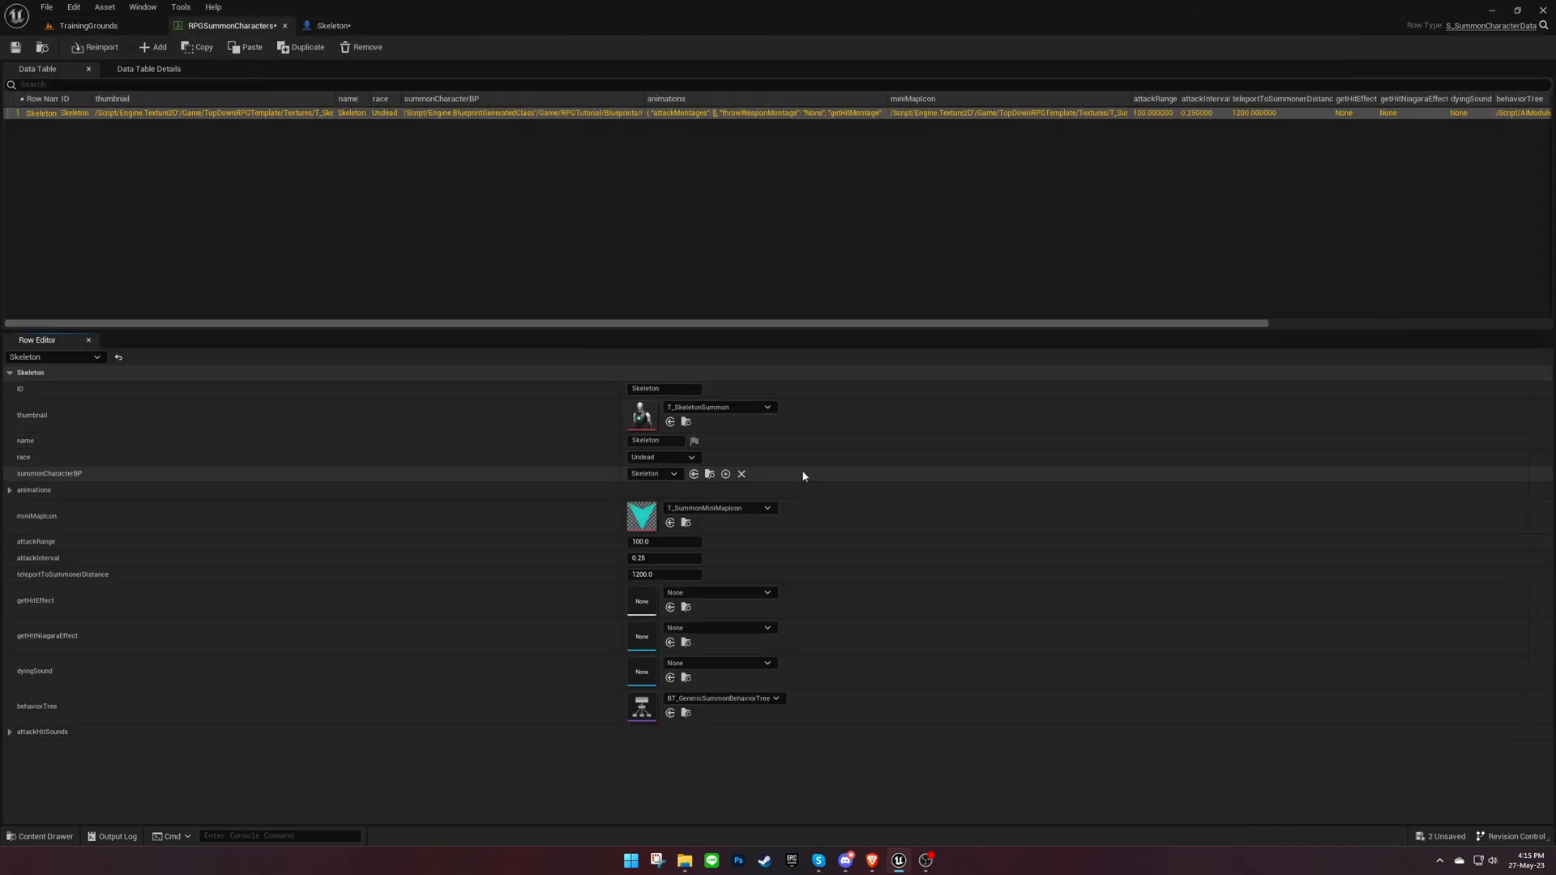
pyautogui.click(10, 489)
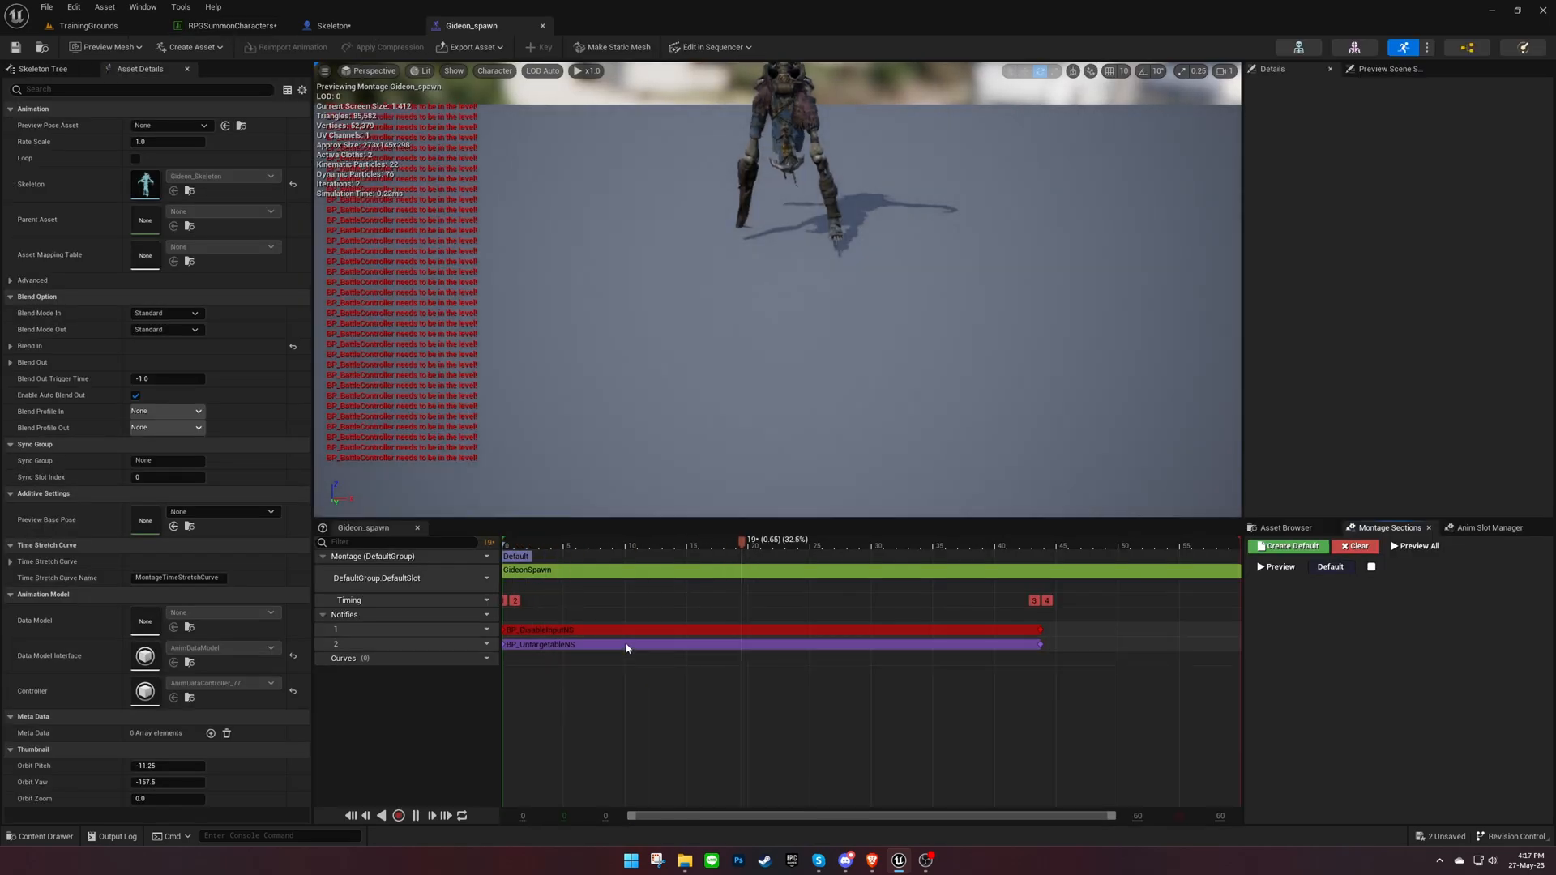
pyautogui.click(11, 345)
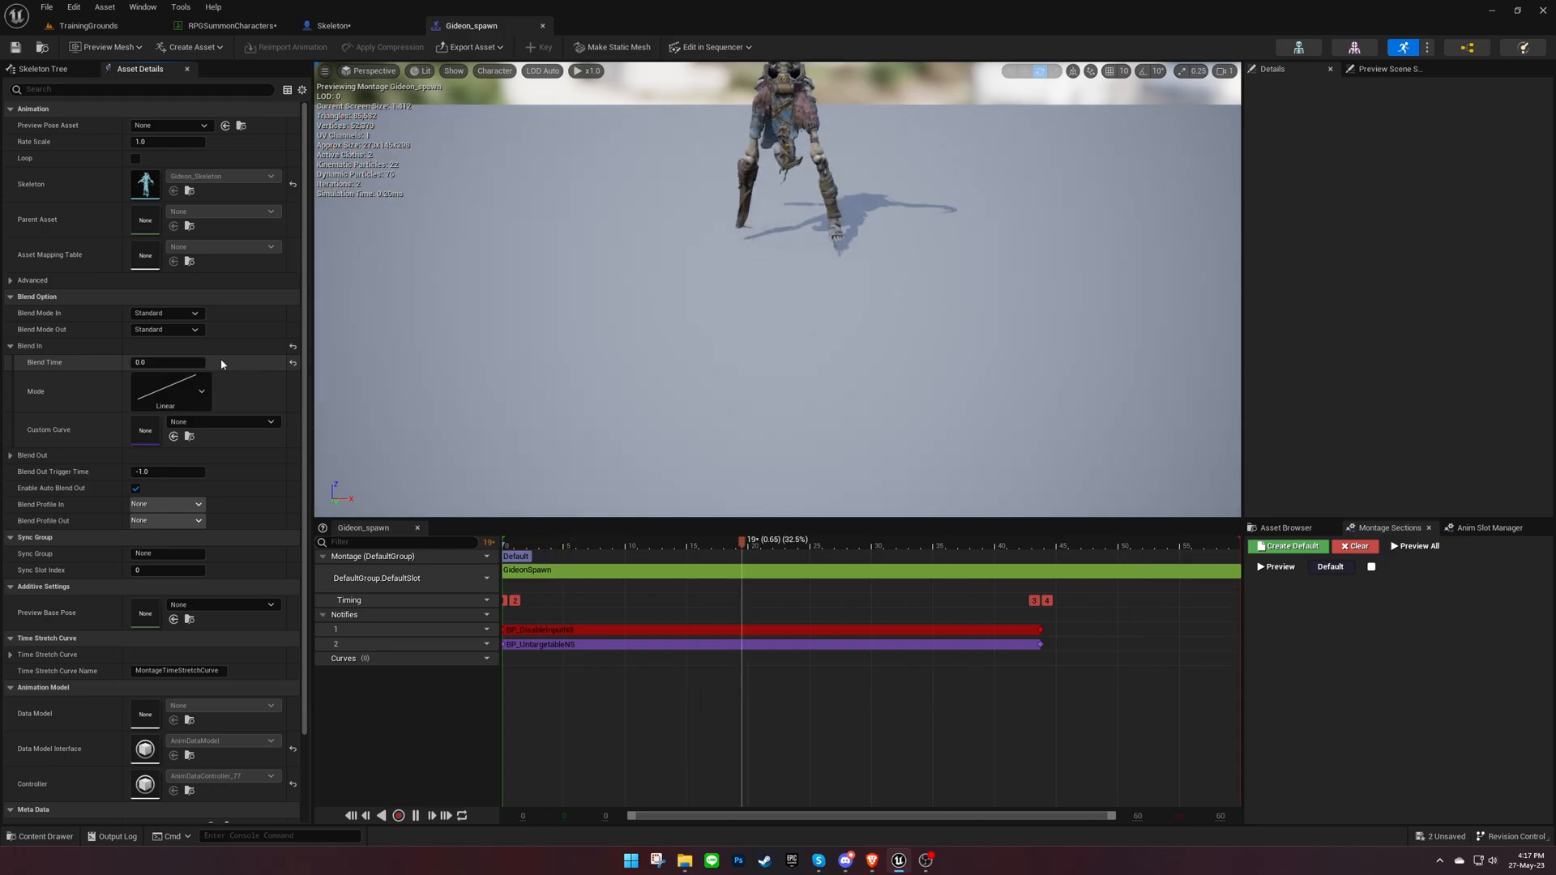
pyautogui.click(230, 25)
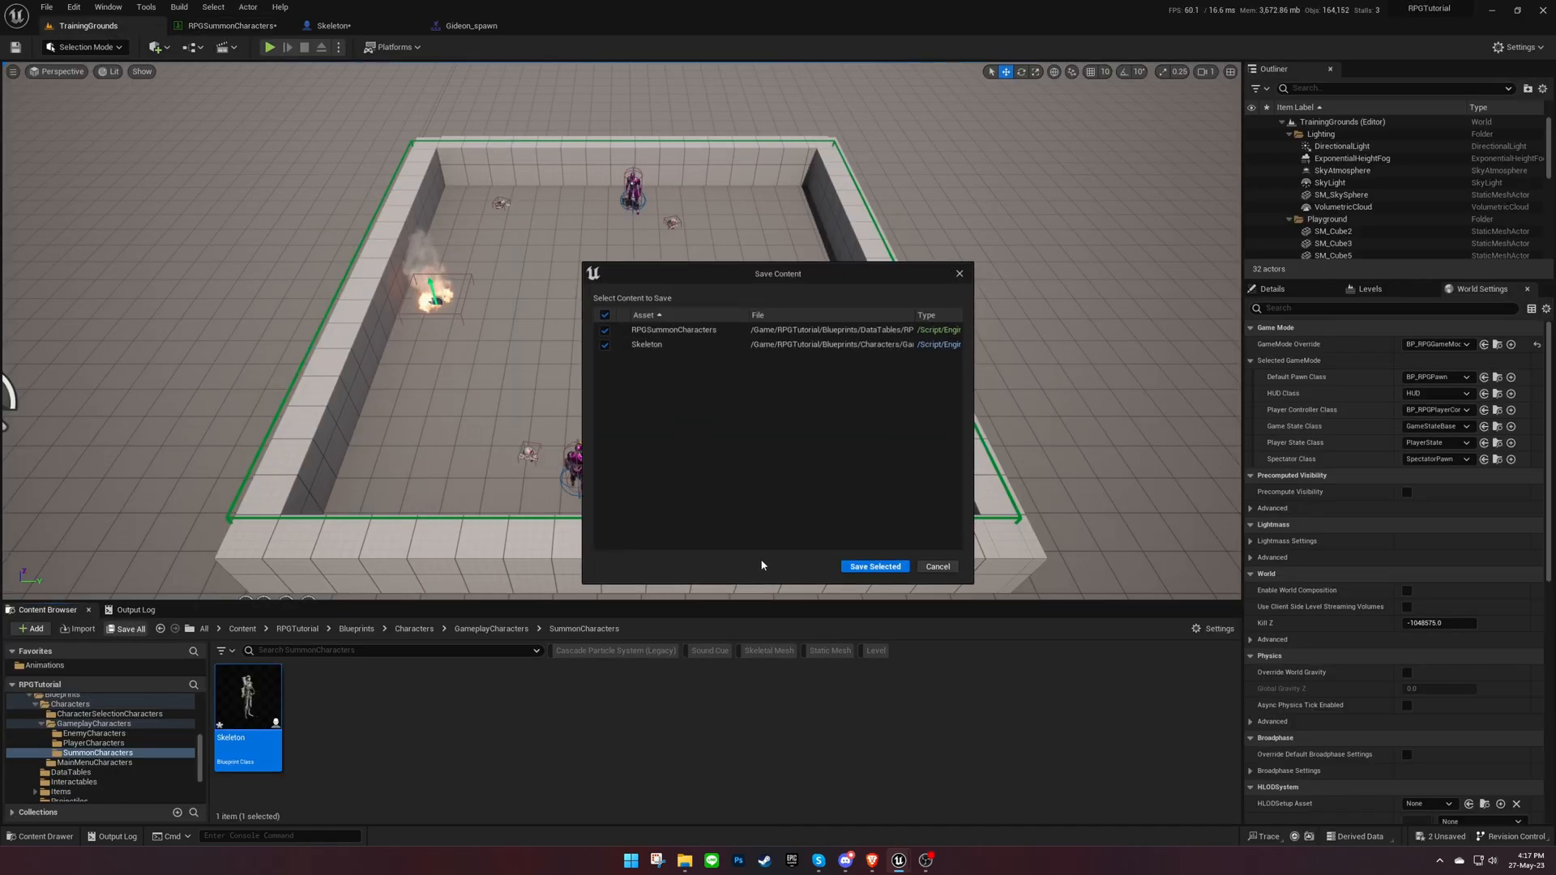
# - Save the table and blueprint, then create and open SummonSkeleton in Skills/ActiveSkills
pyautogui.click(874, 567)
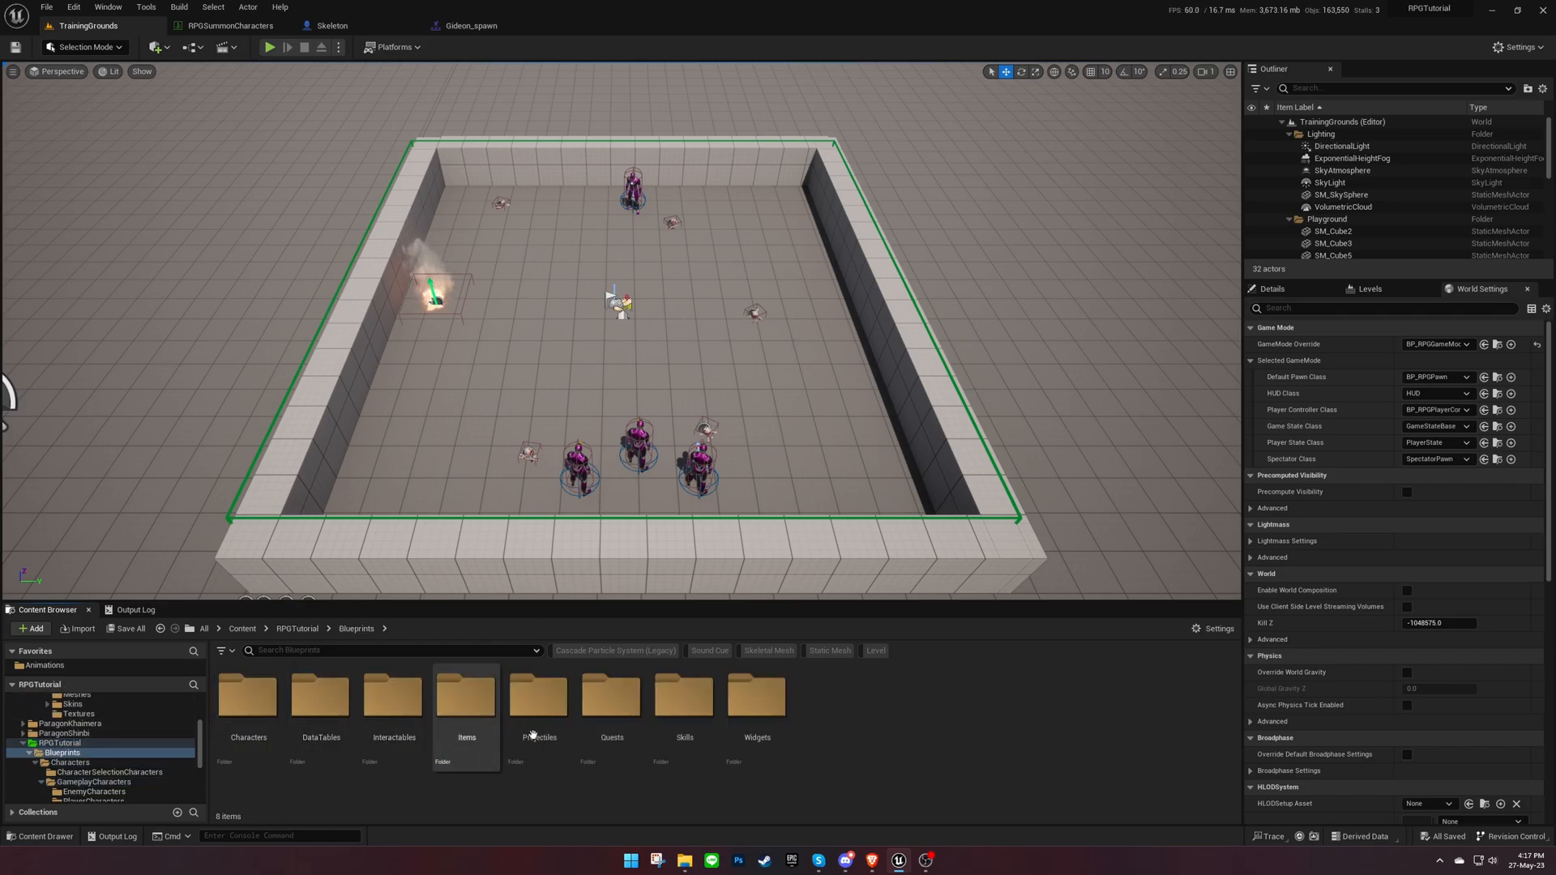
pyautogui.doubleClick(683, 695)
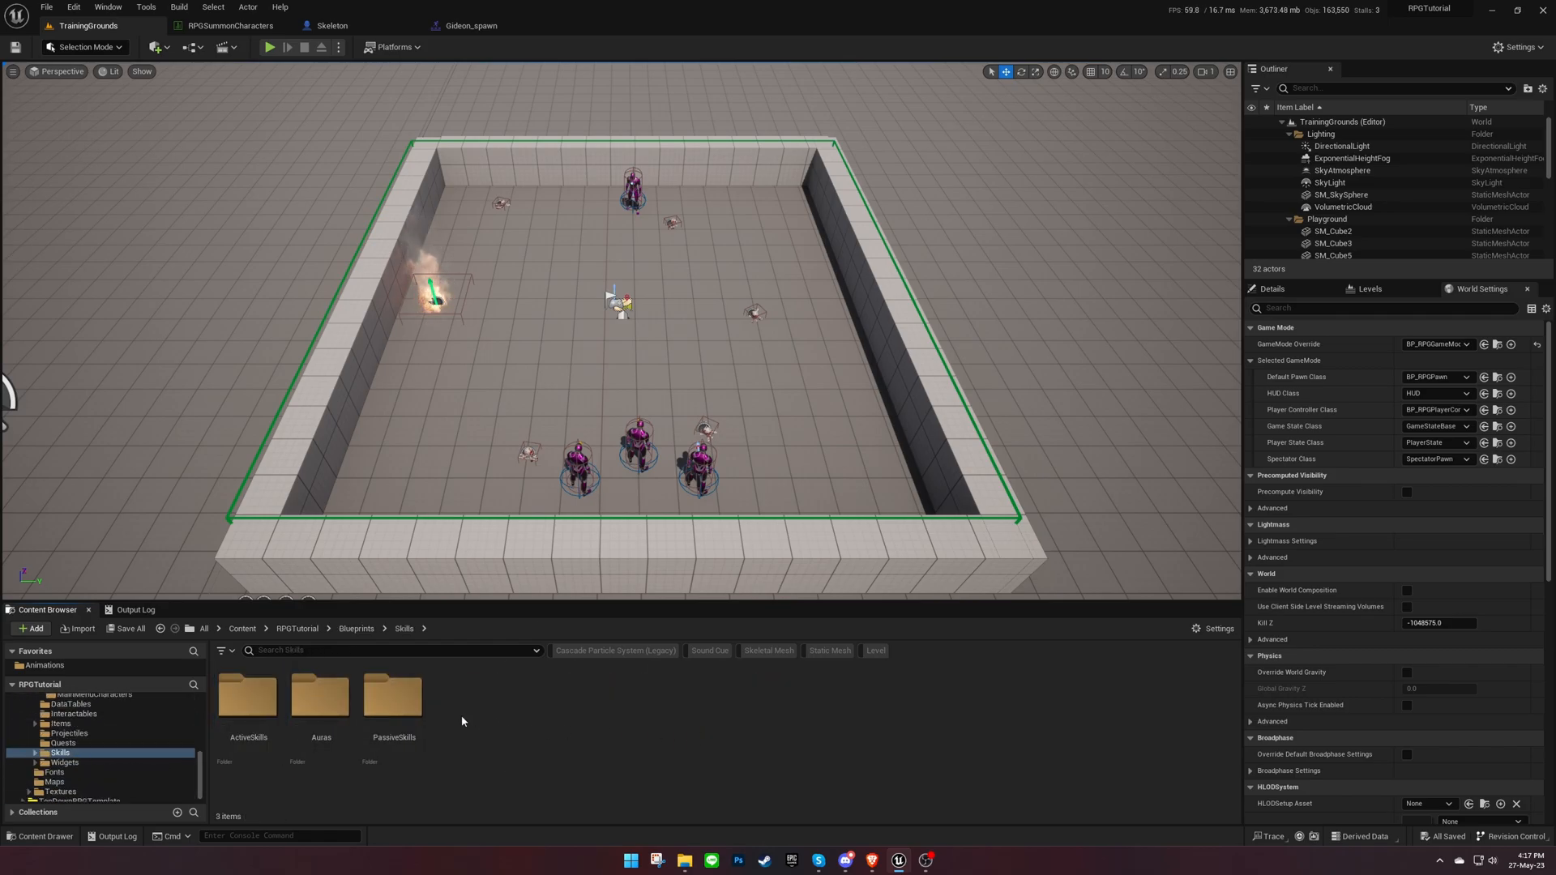
pyautogui.doubleClick(248, 694)
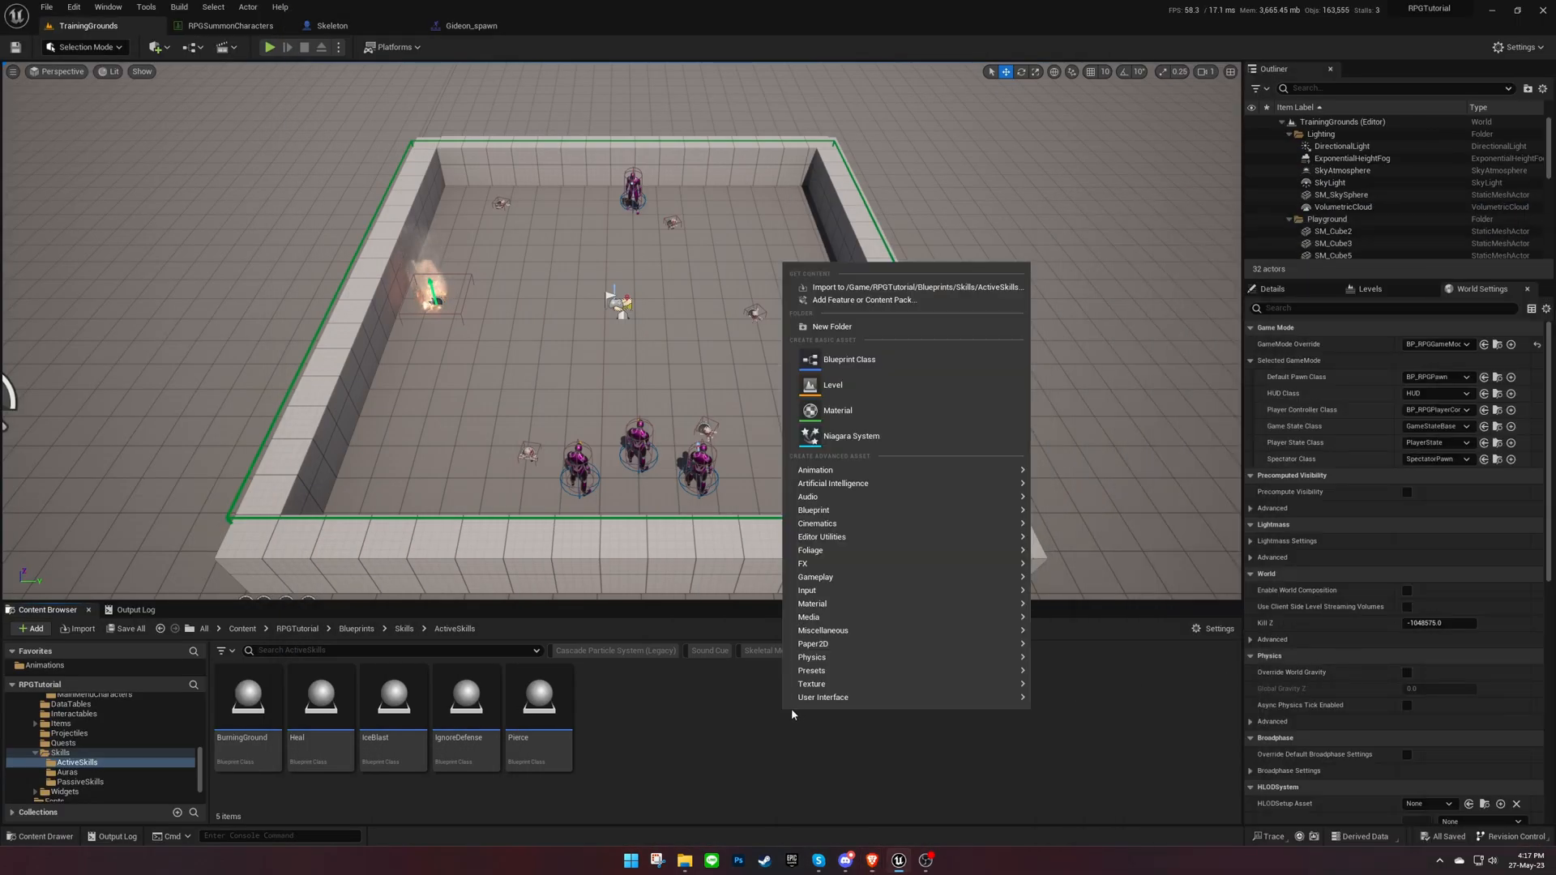
pyautogui.click(849, 359)
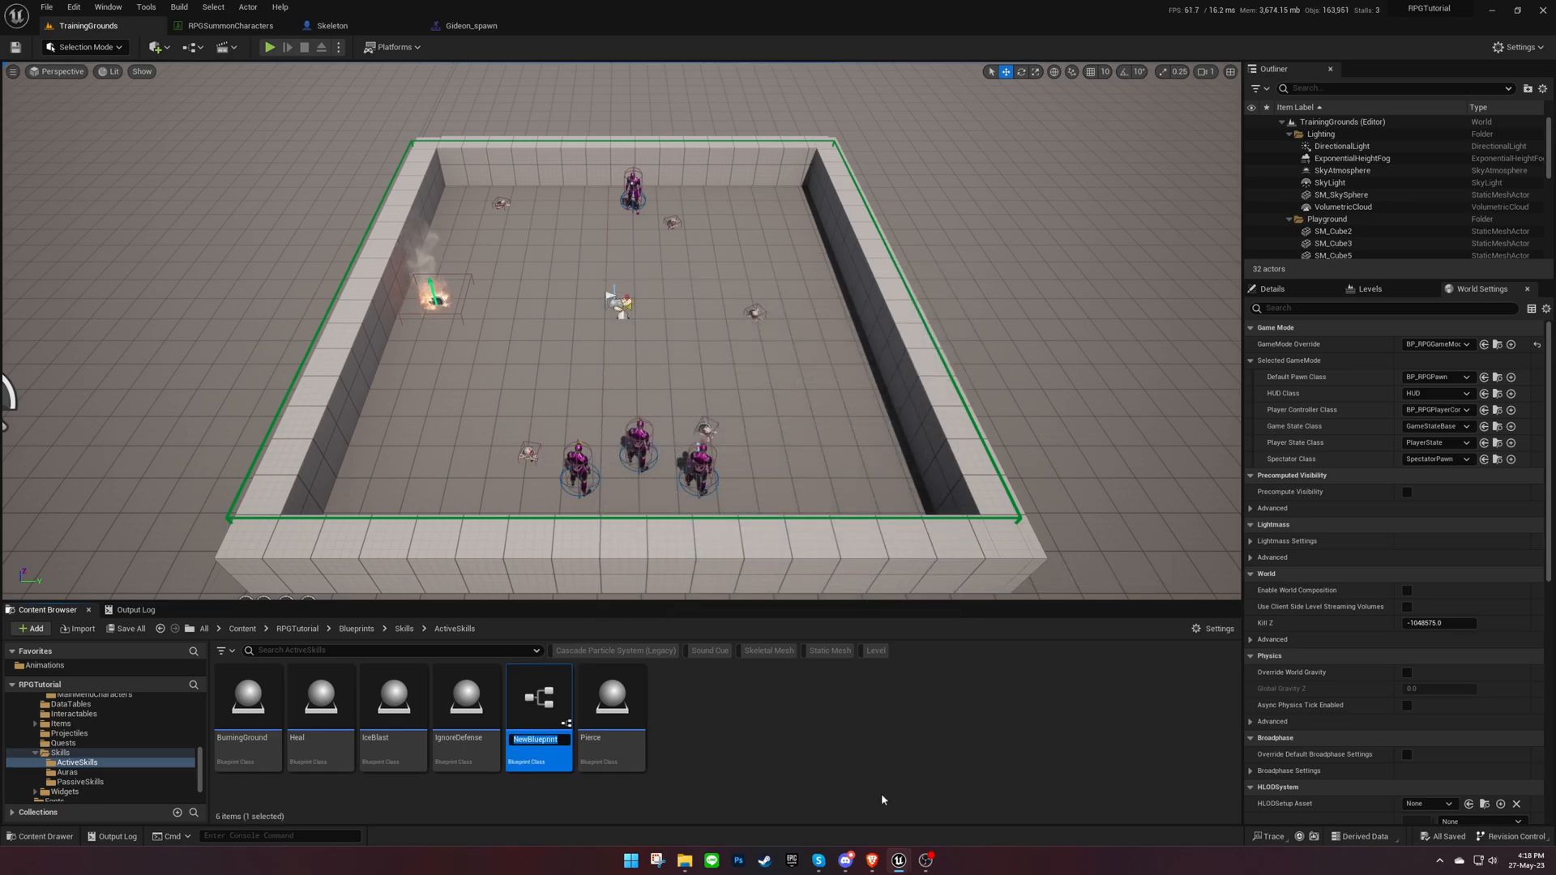
pyautogui.write('SummonSkel')
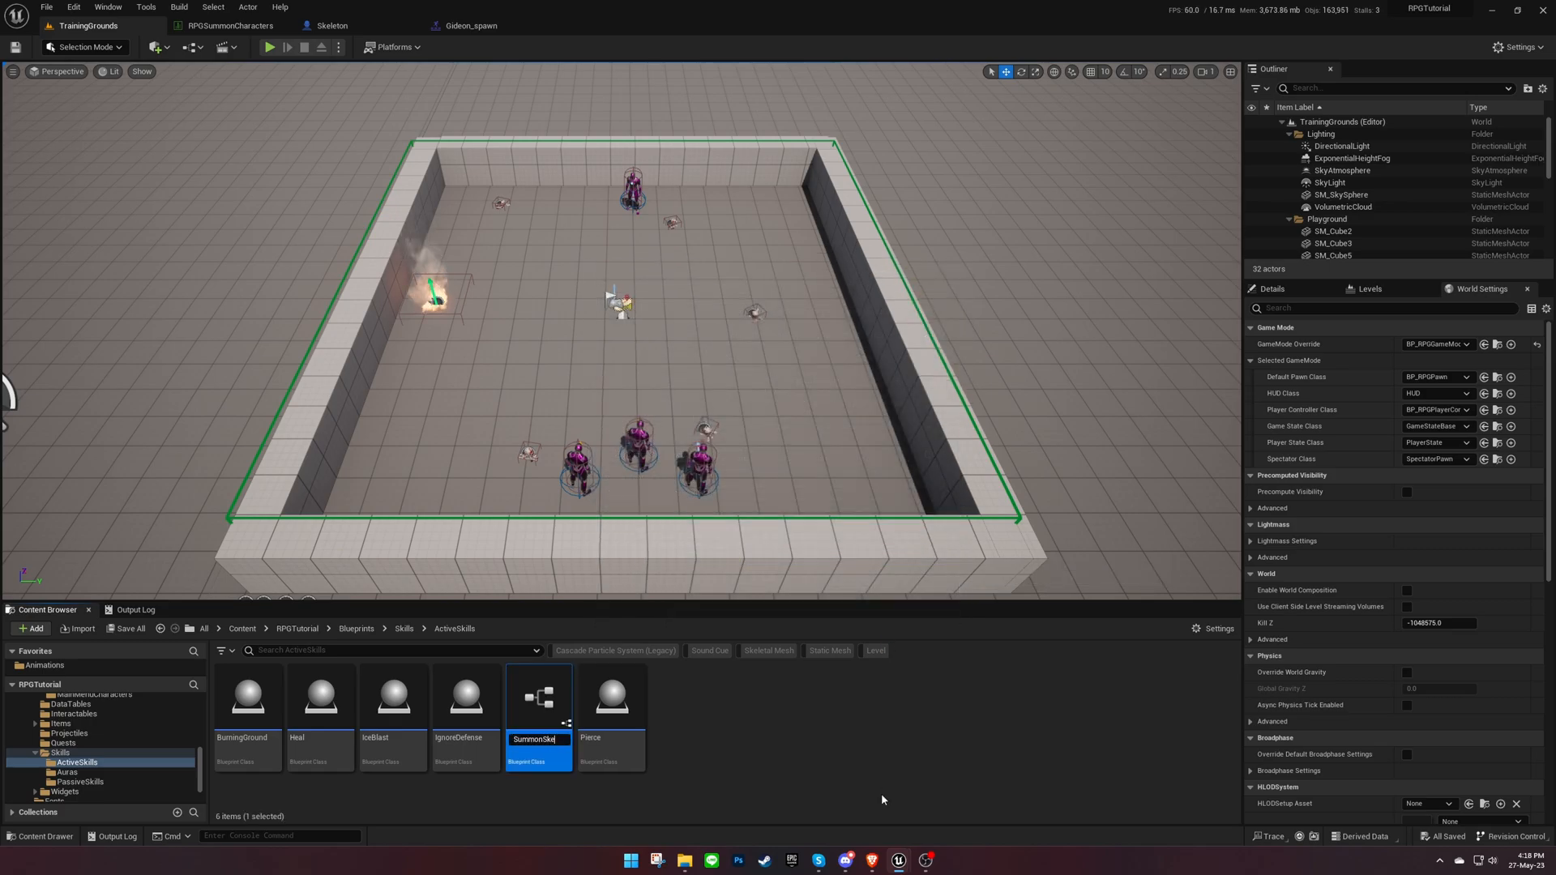
pyautogui.doubleClick(539, 695)
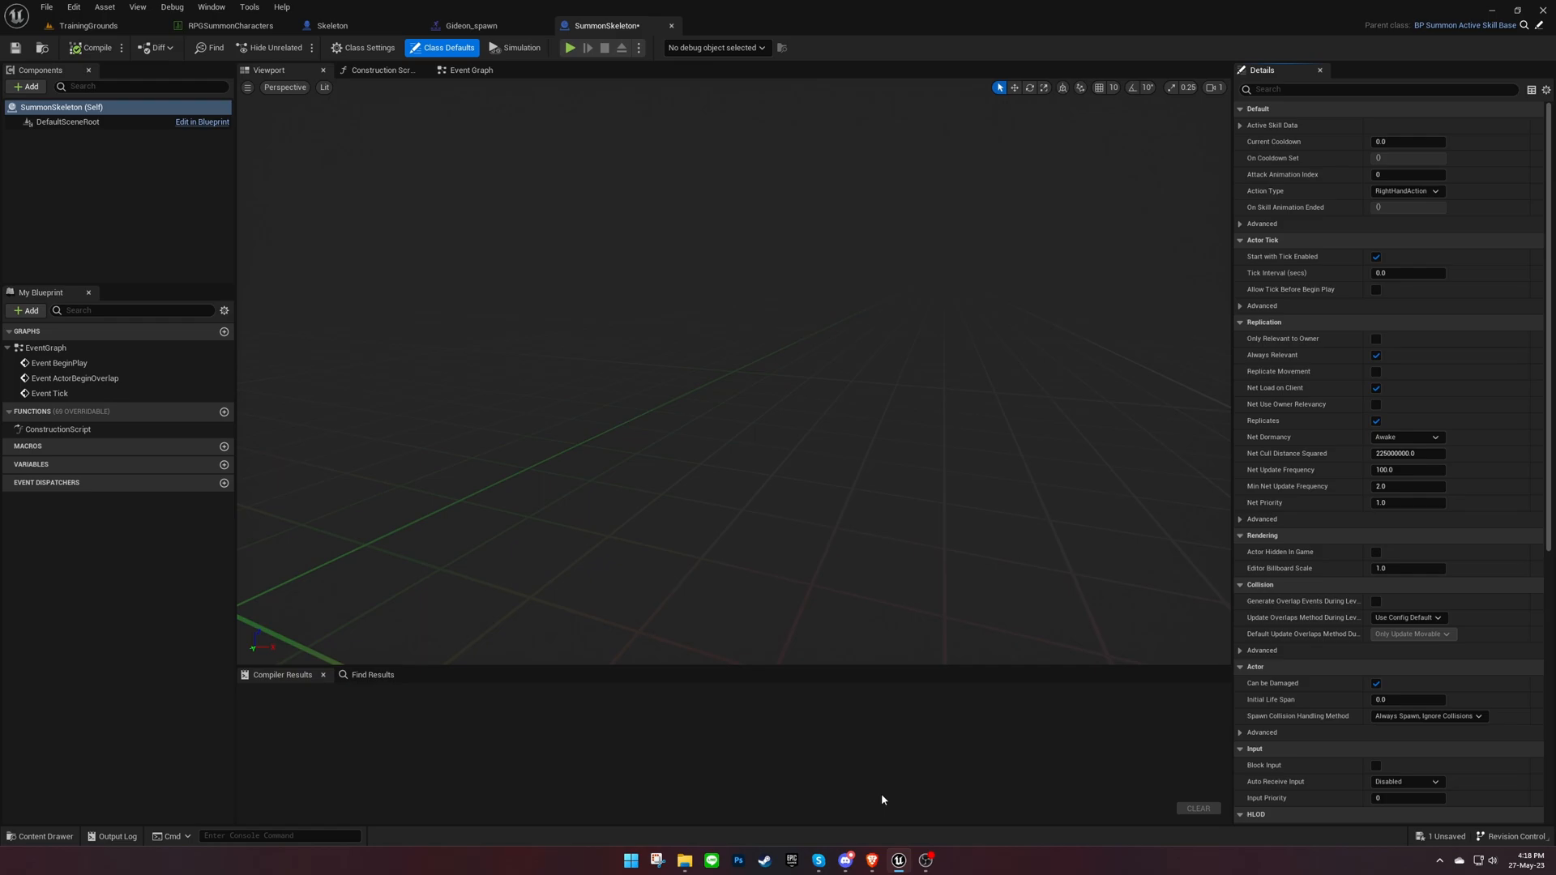
# - Override Get Skill Details to return a 'Max Skeletons' entry from Current Skill Level
pyautogui.click(468, 70)
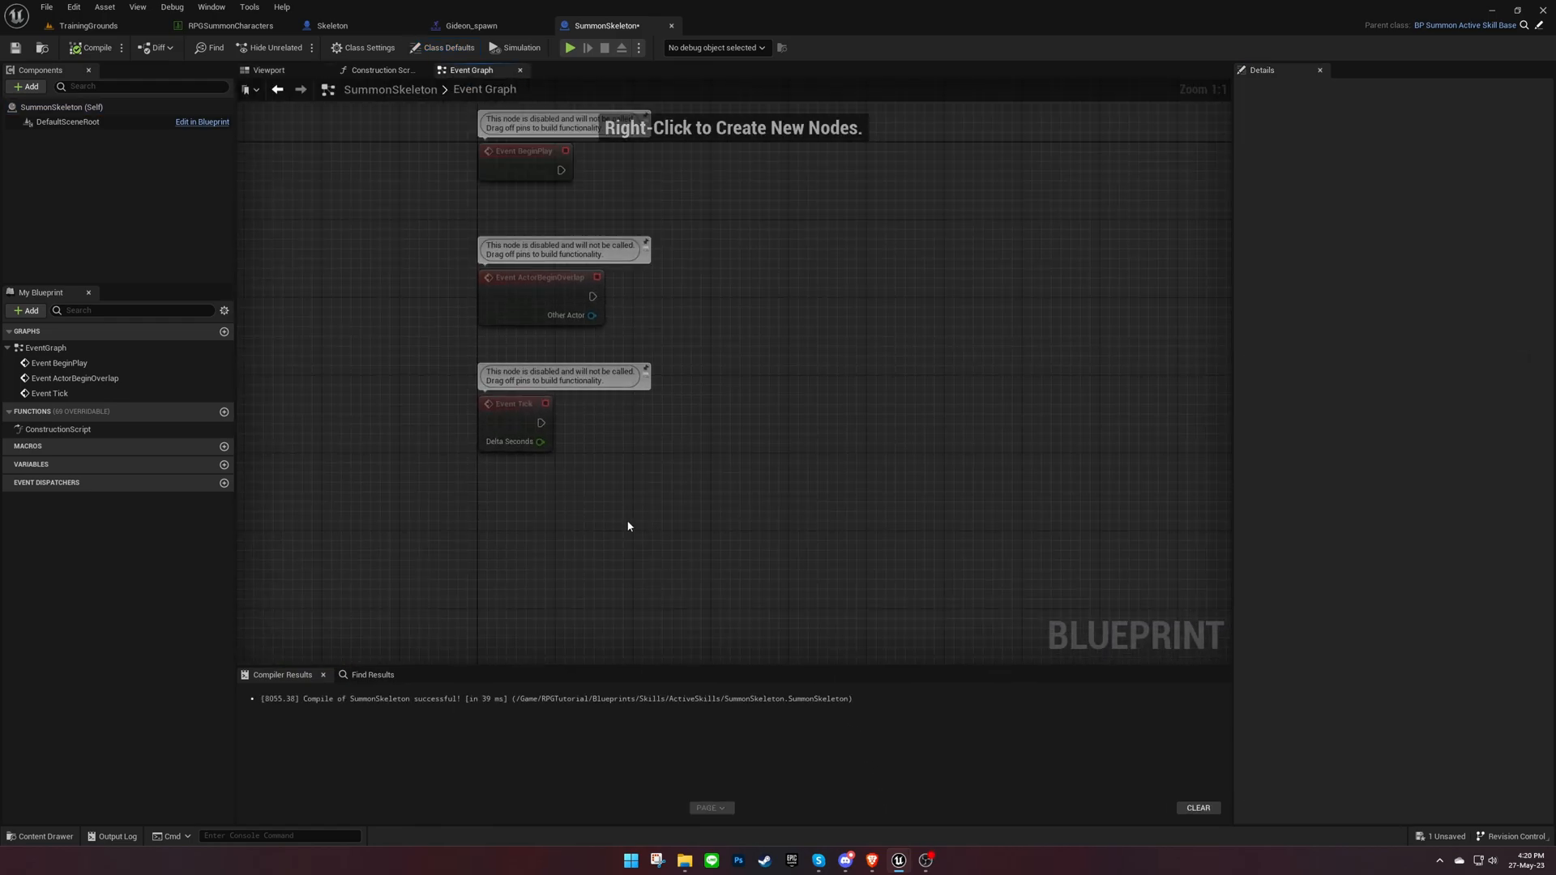
pyautogui.click(187, 412)
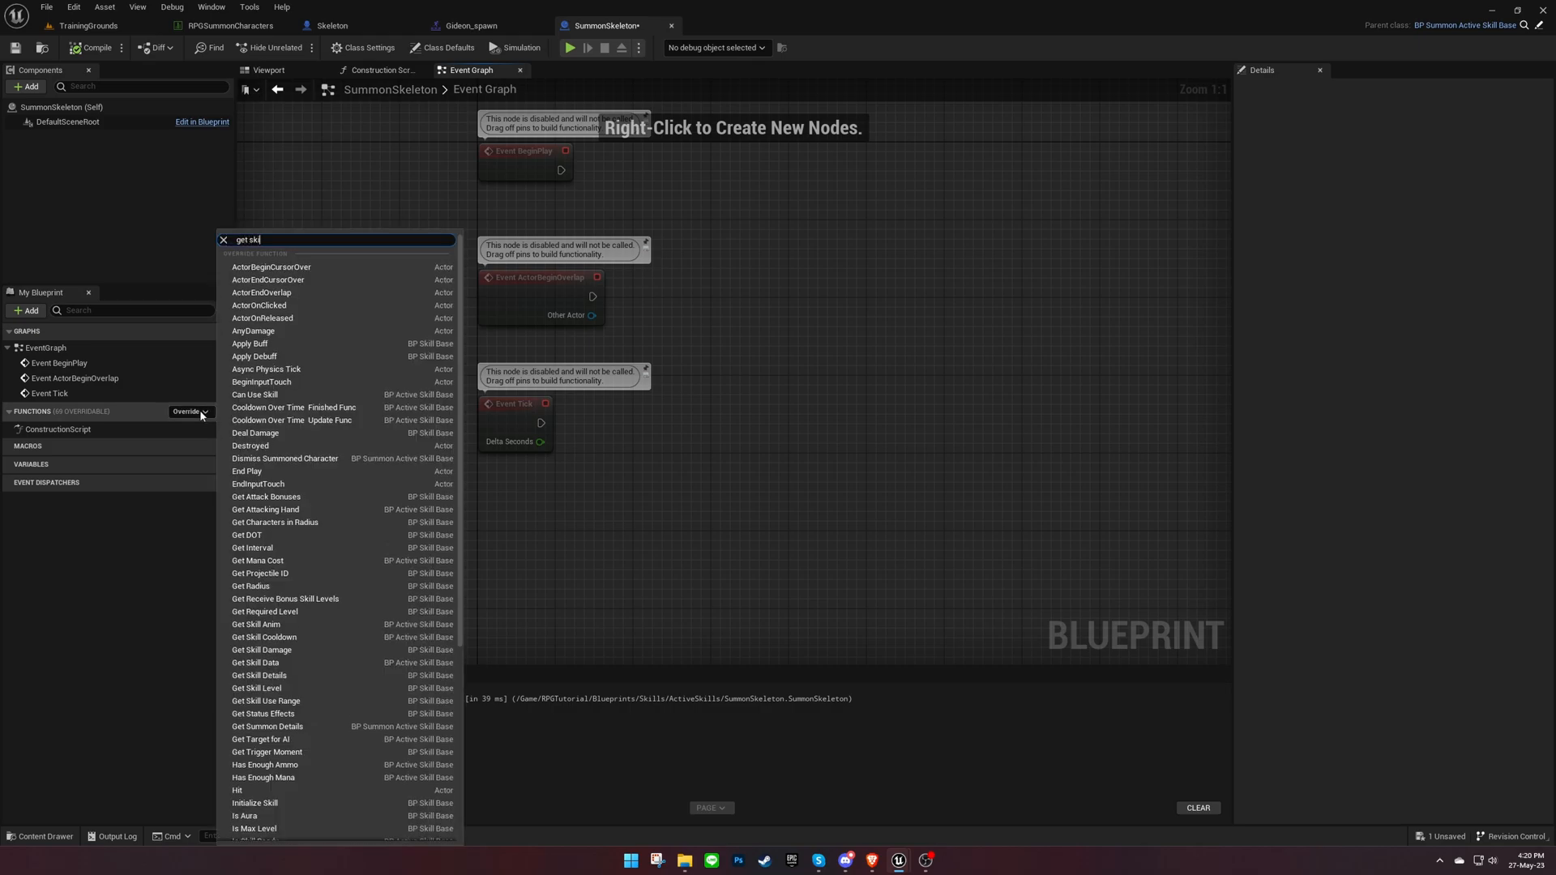
pyautogui.click(259, 675)
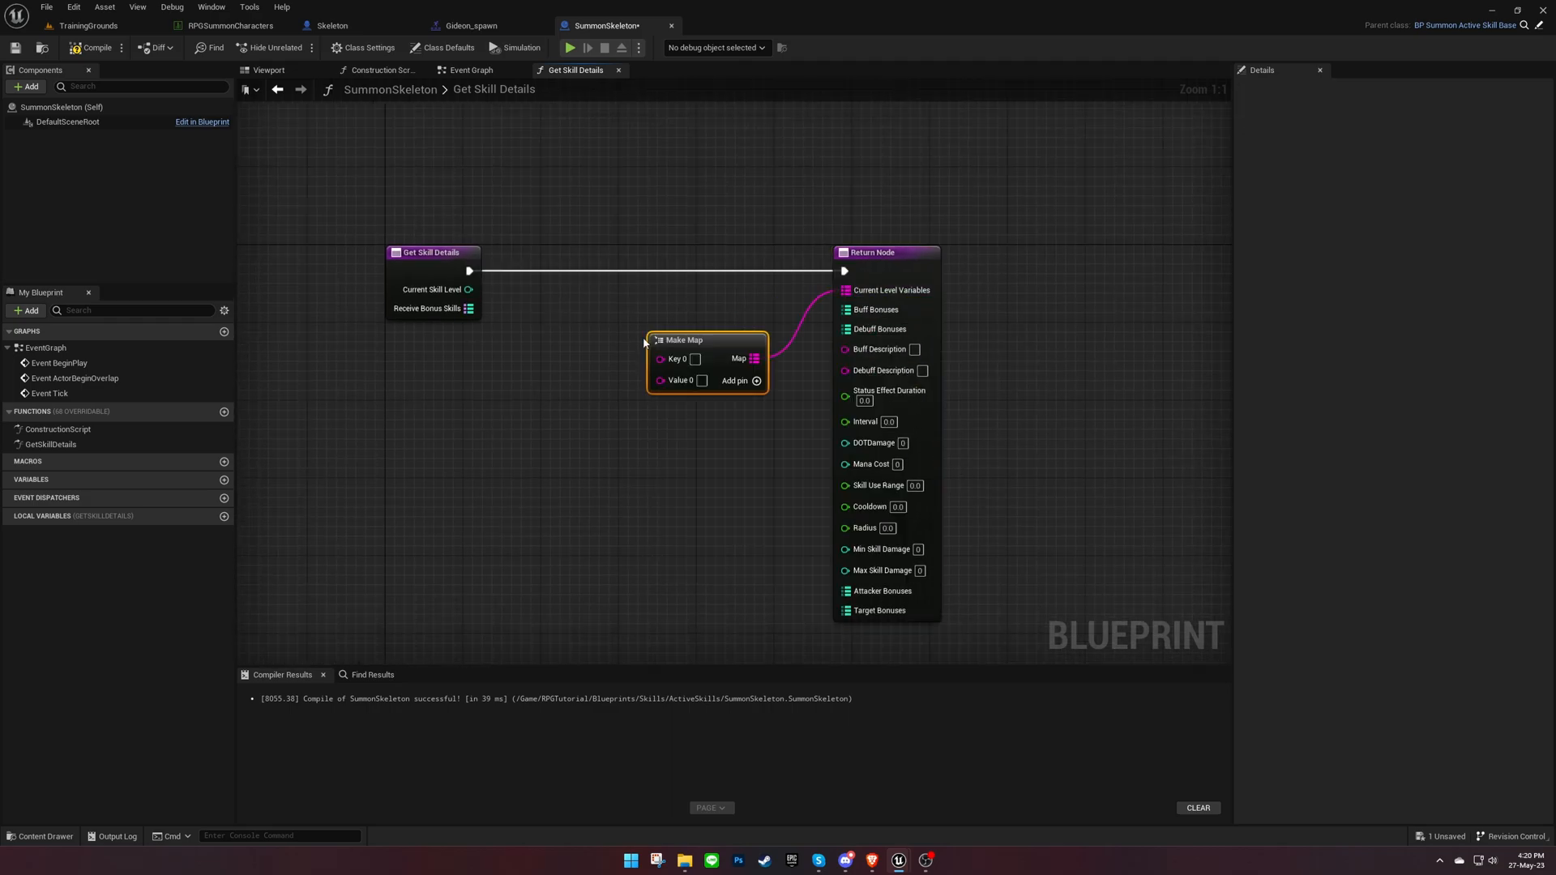
pyautogui.moveTo(468, 308)
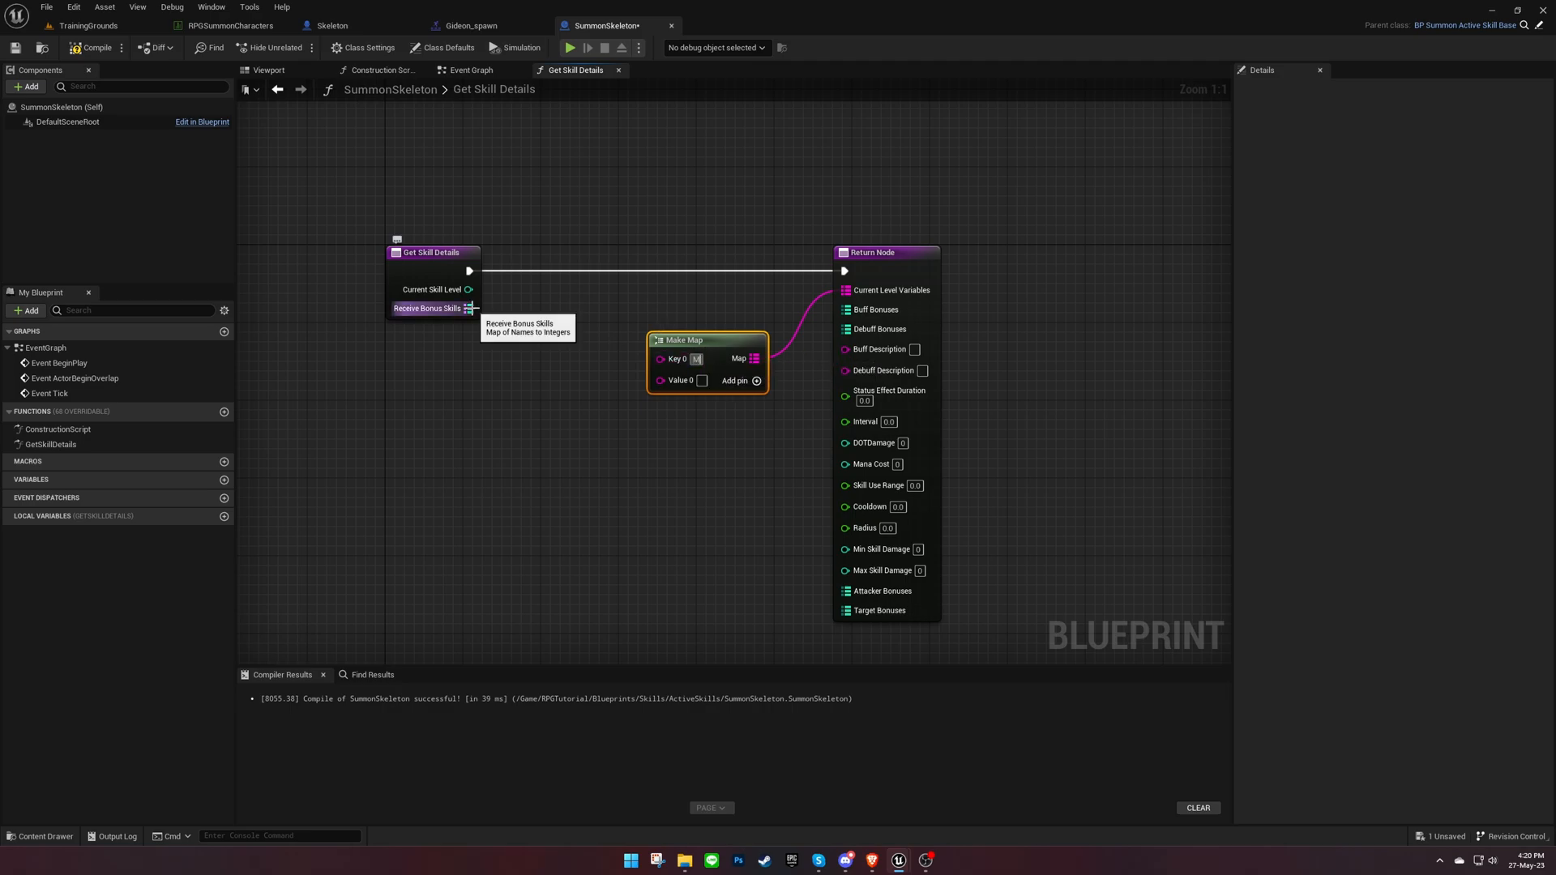
pyautogui.write('Max Skeletons:')
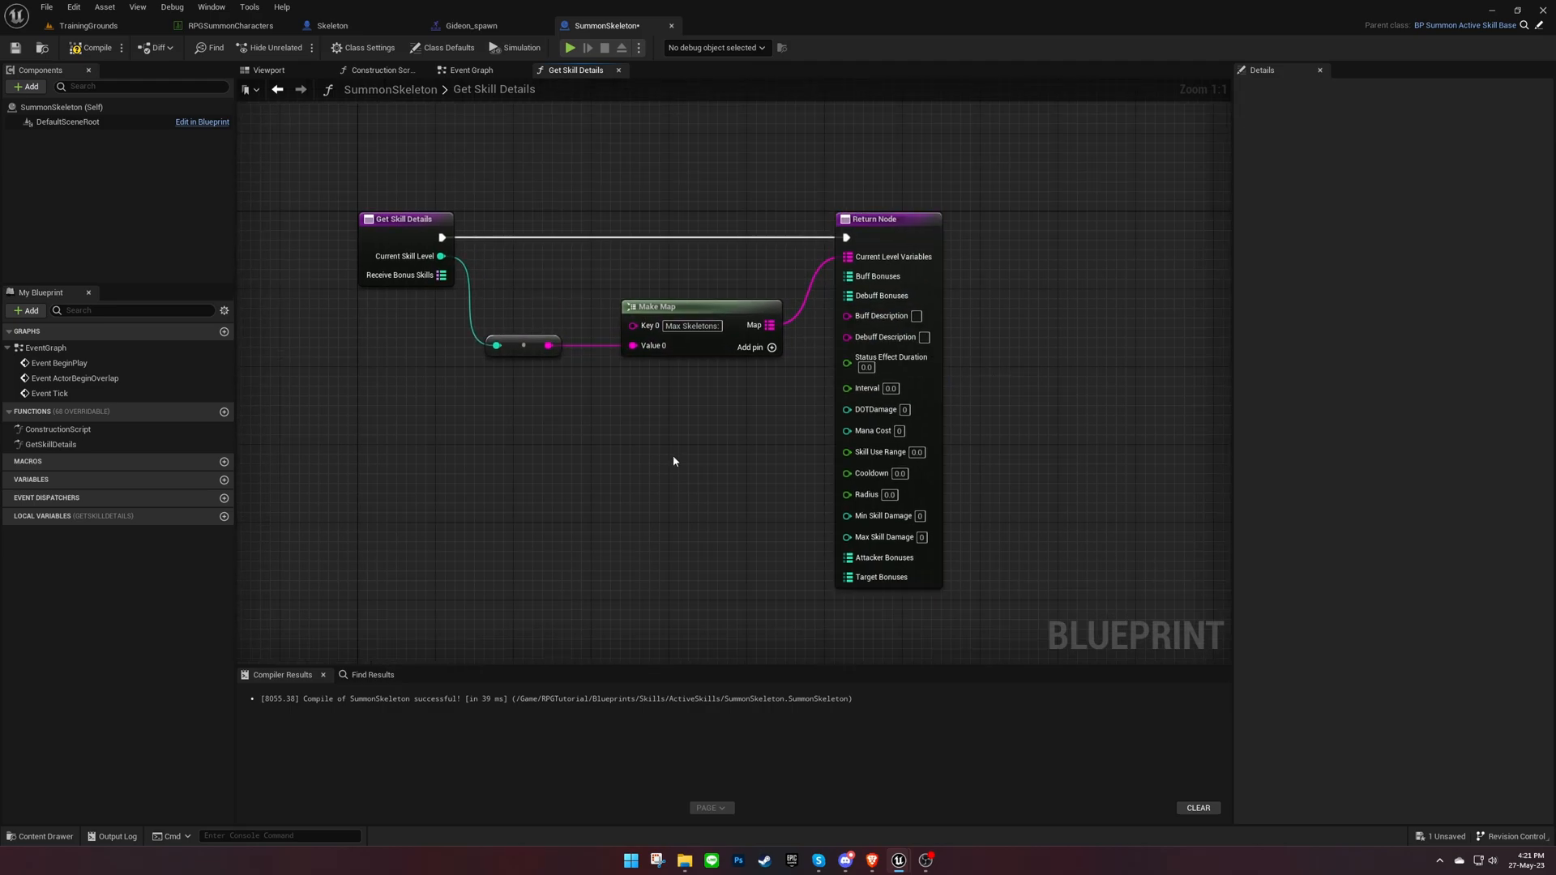
pyautogui.click(189, 412)
pyautogui.write('get summ')
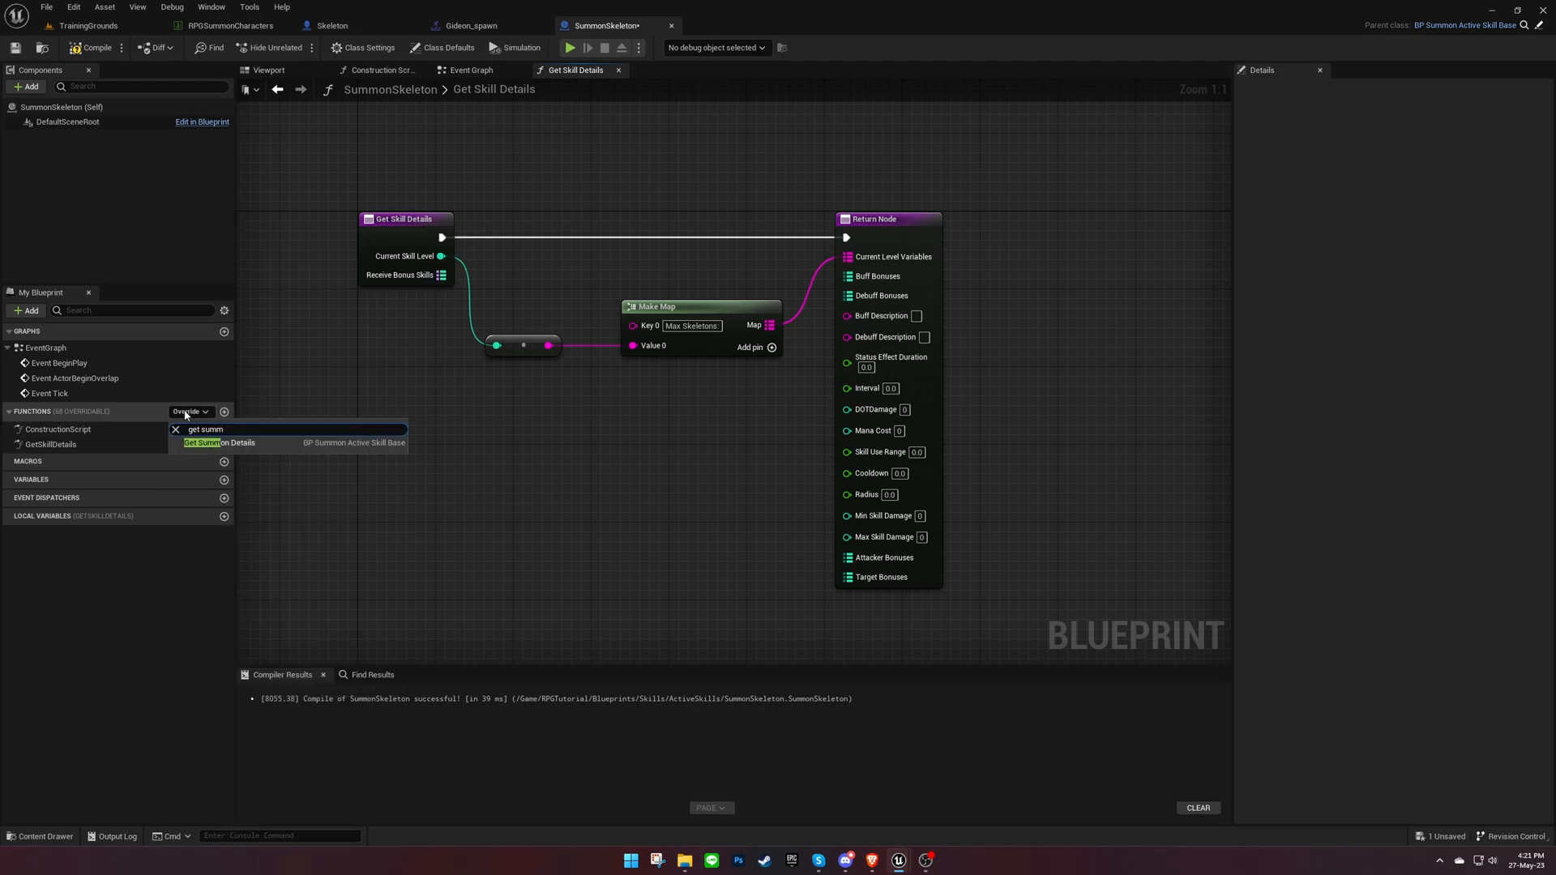
# - Override Get Summon Details: Skeleton ID, BP_Corpse required, skill level as Max Summon Count
pyautogui.click(203, 442)
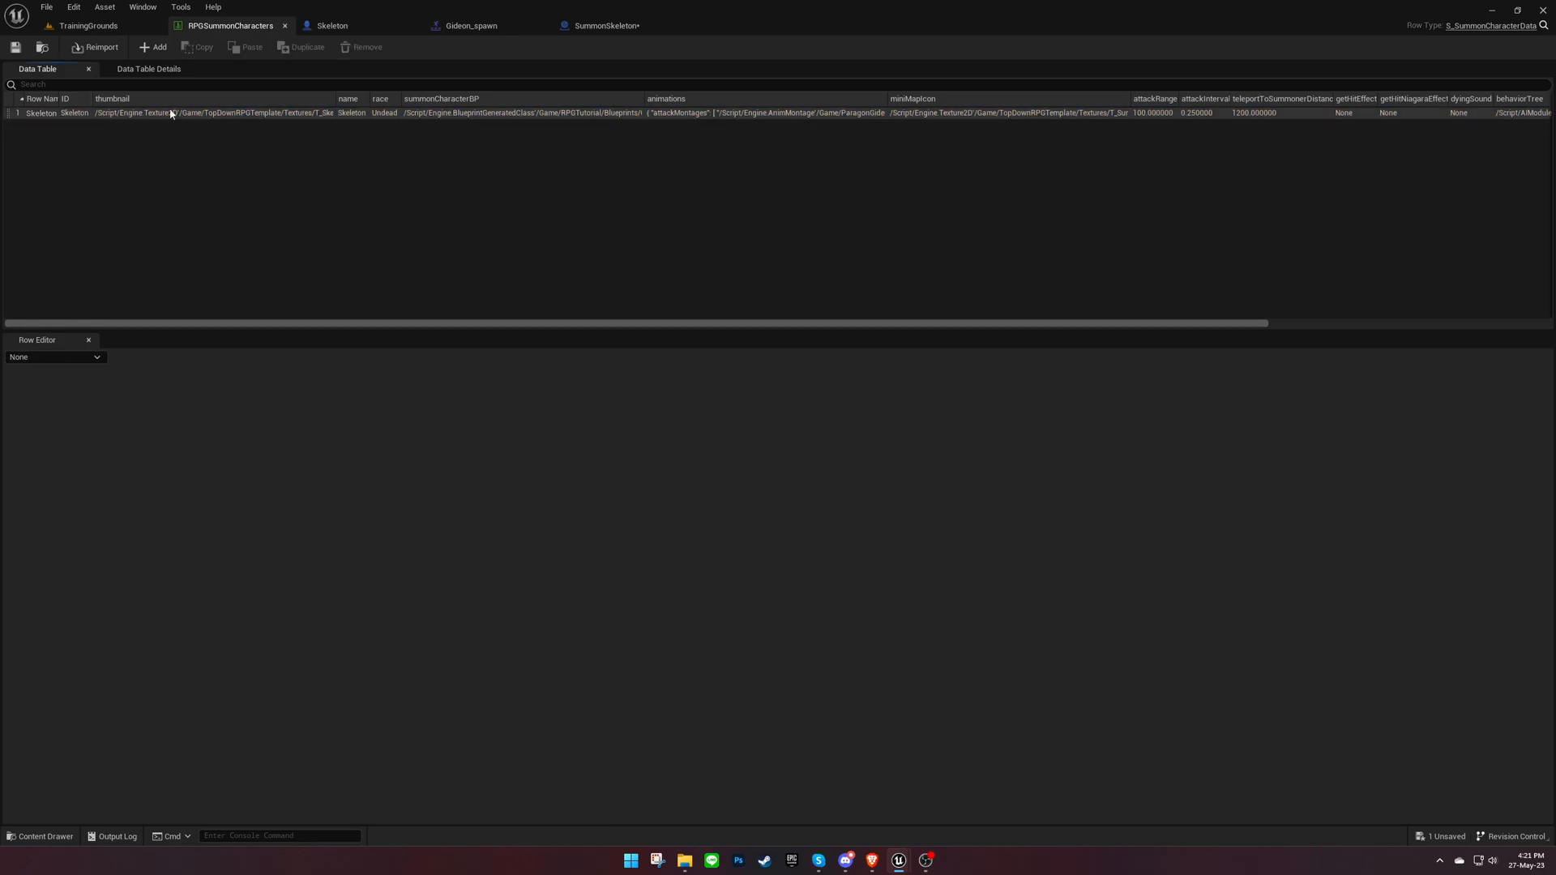
pyautogui.click(602, 25)
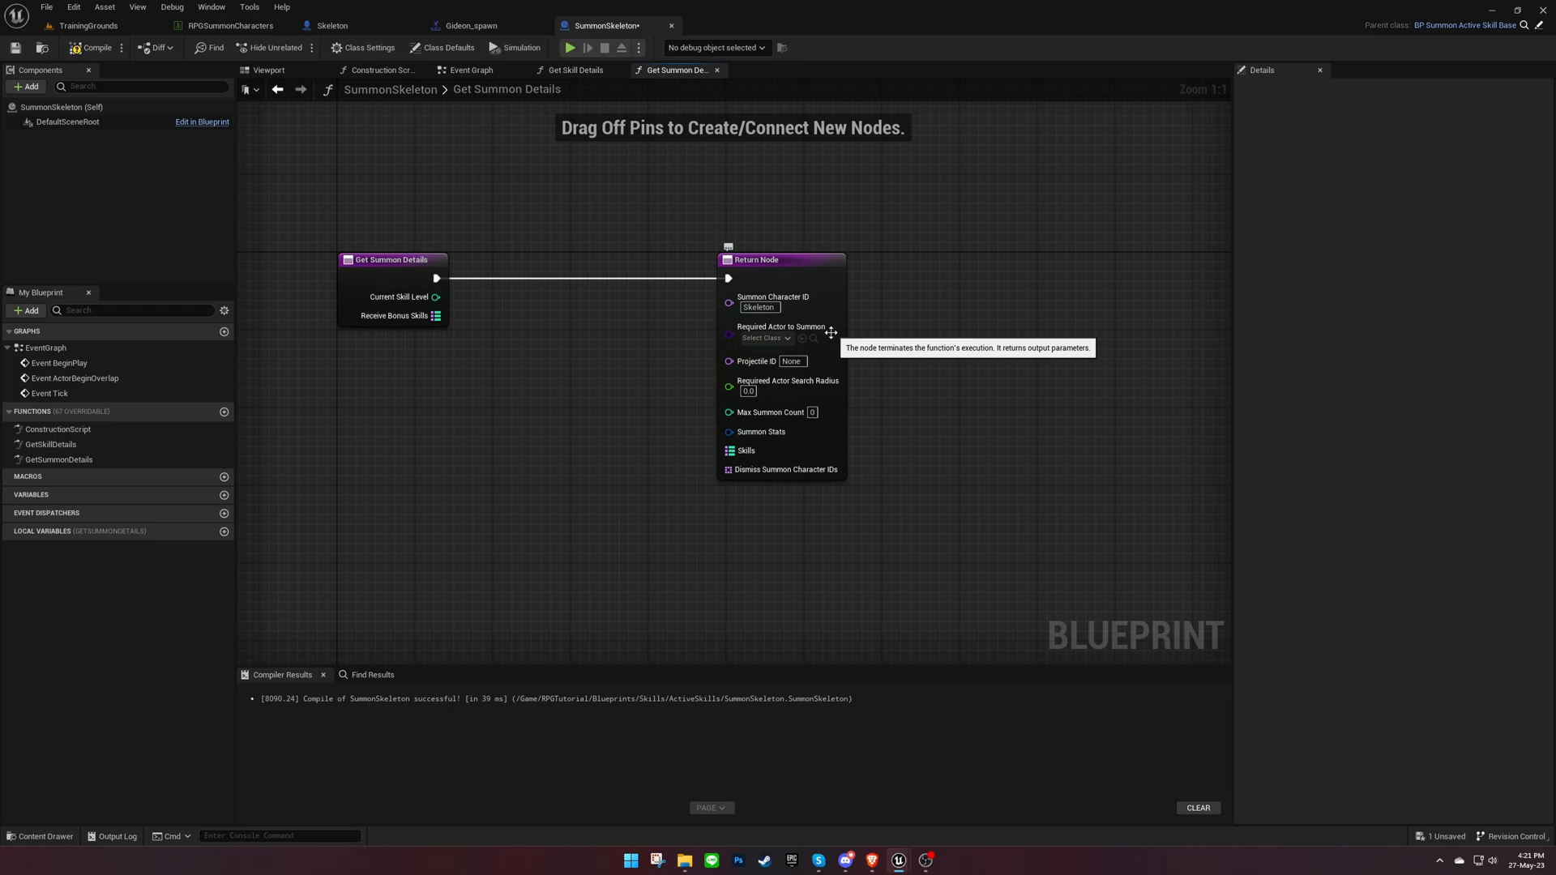
pyautogui.click(764, 337)
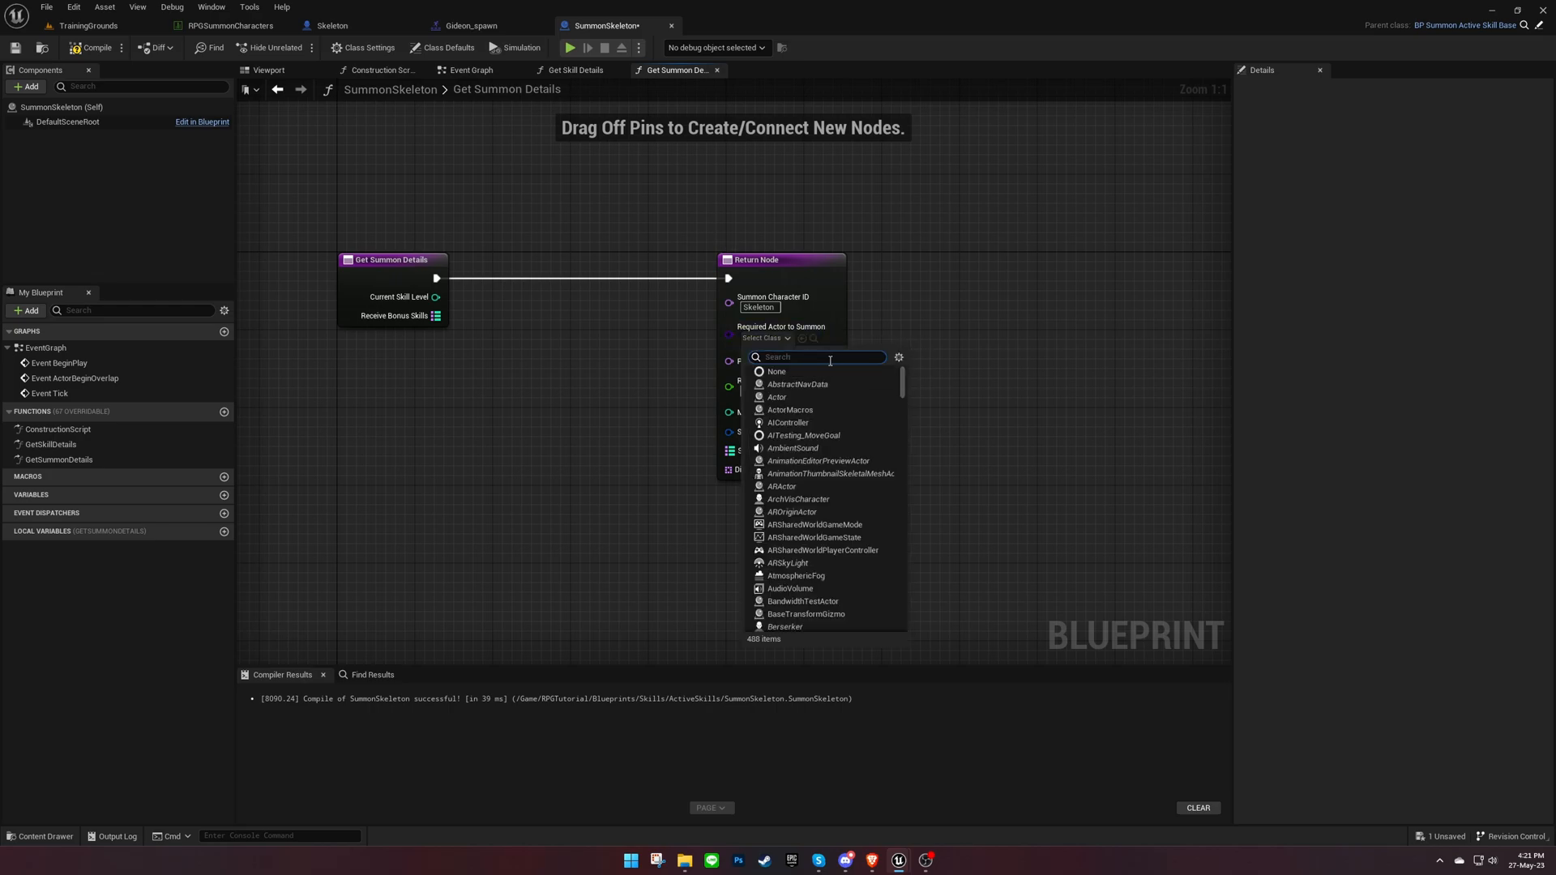
pyautogui.write('corp')
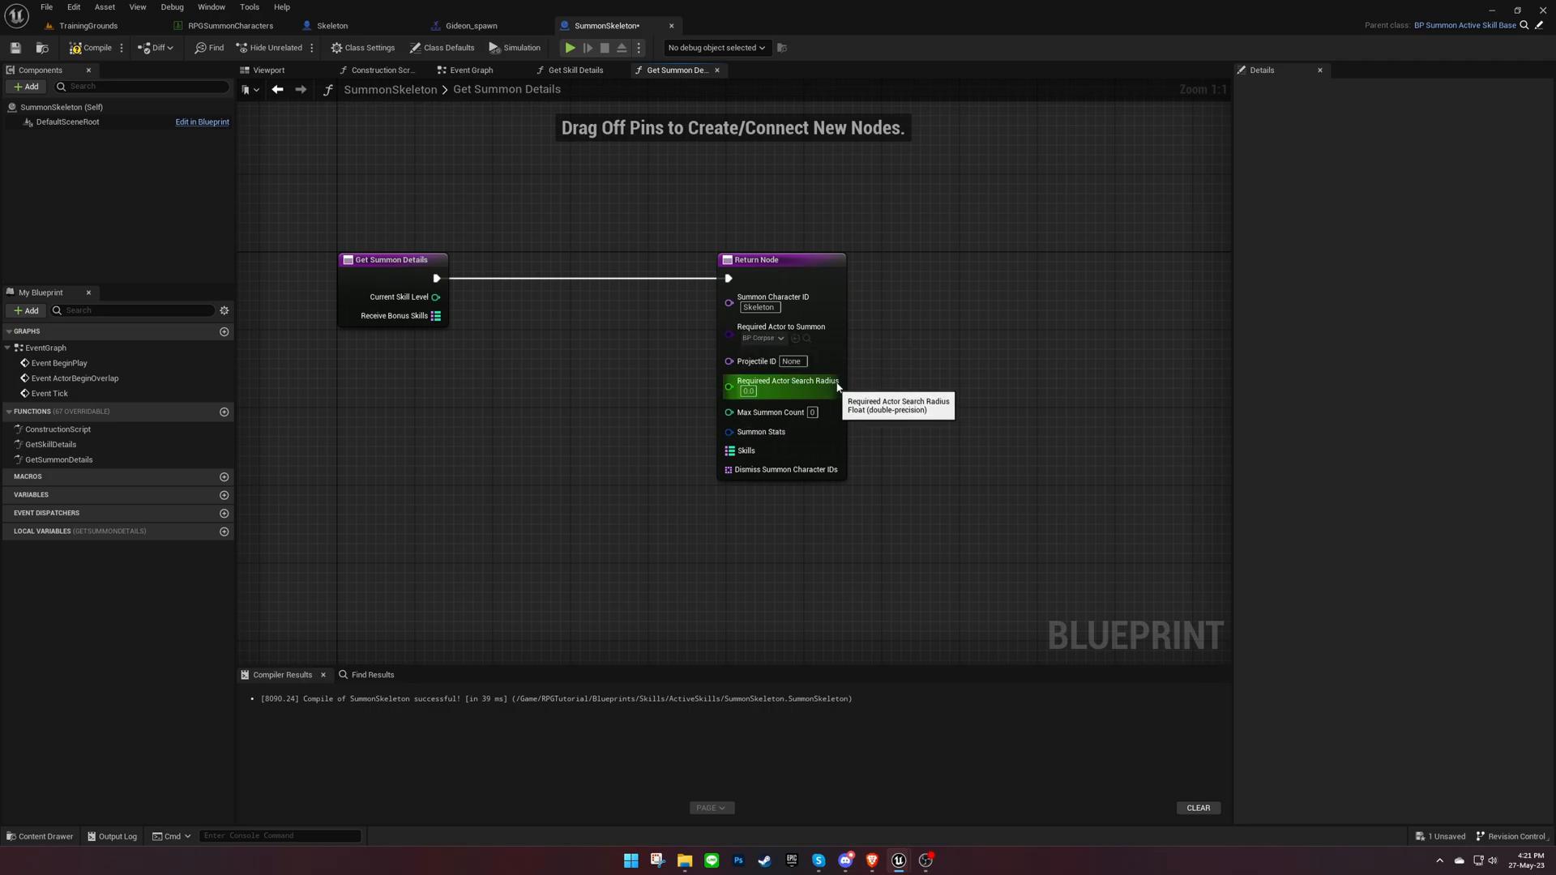
pyautogui.moveTo(874, 344)
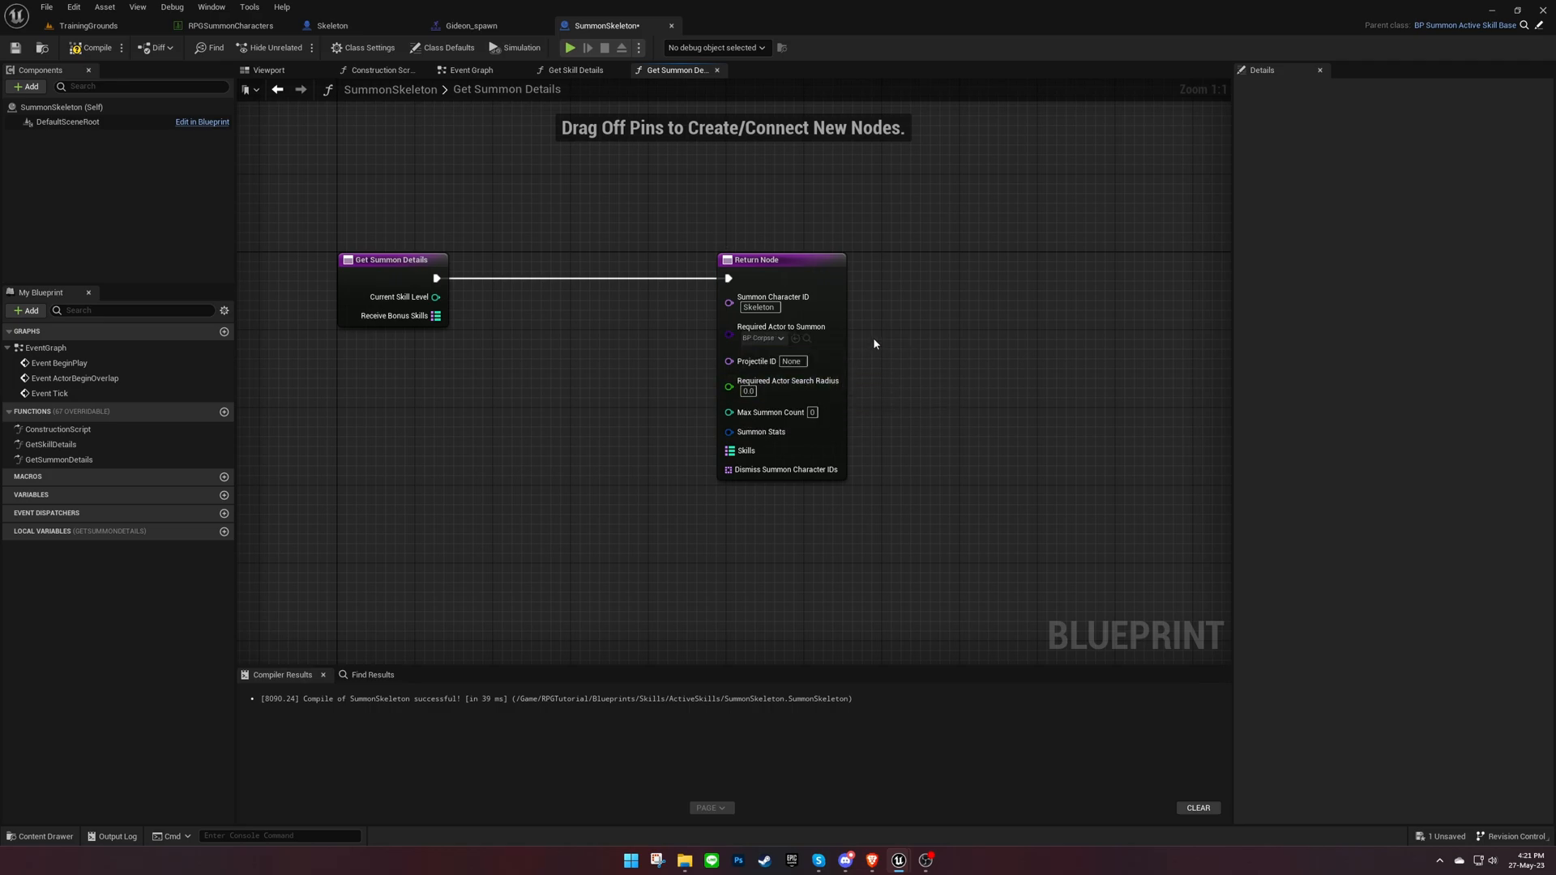
pyautogui.moveTo(863, 390)
pyautogui.write('250')
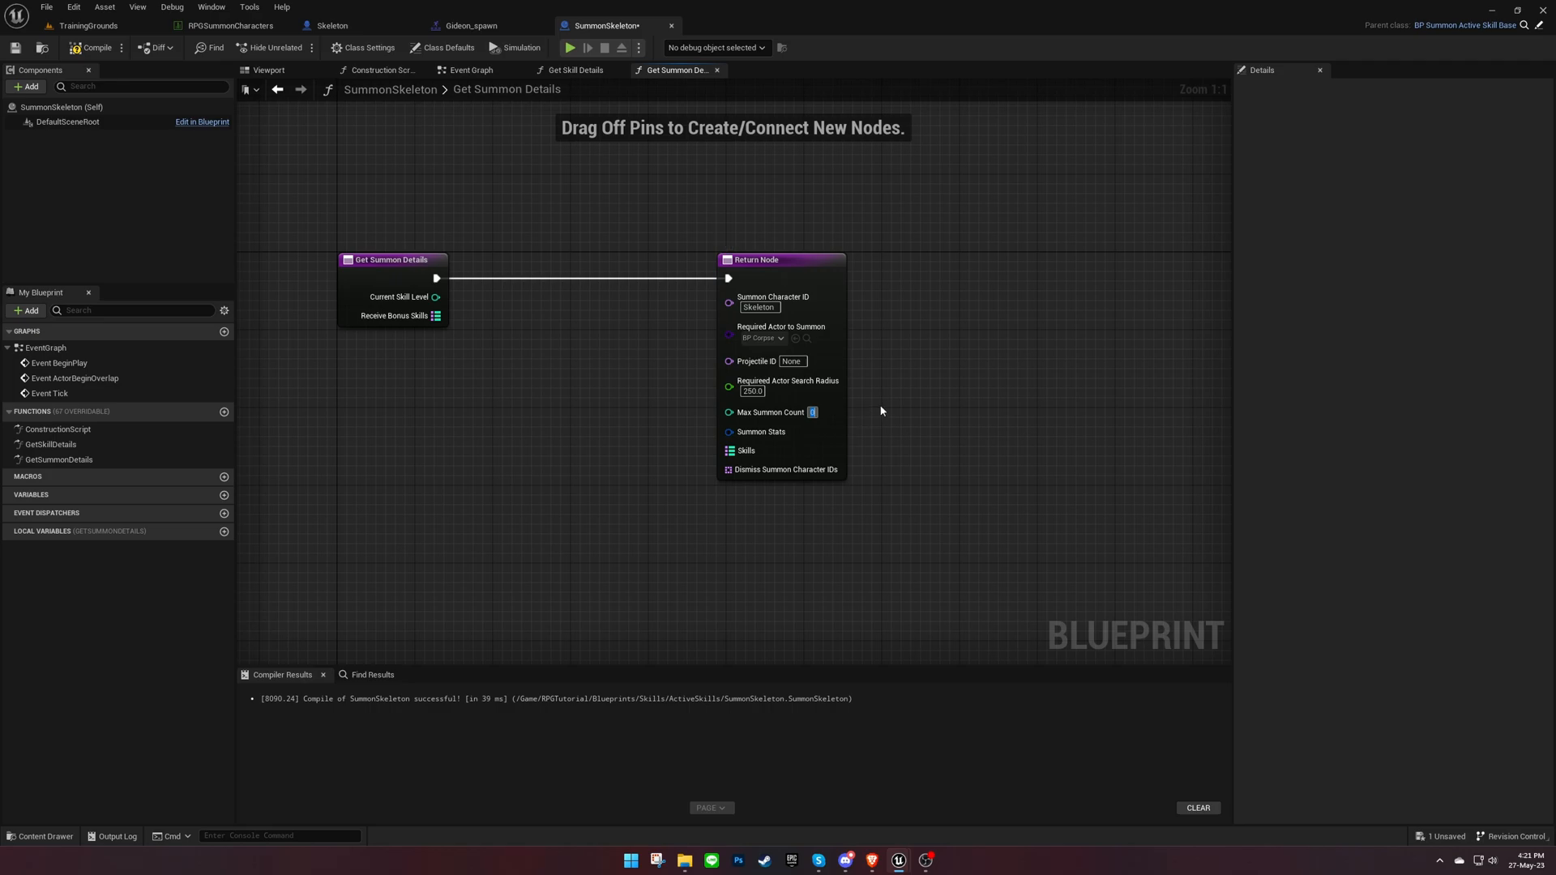
pyautogui.moveTo(463, 315)
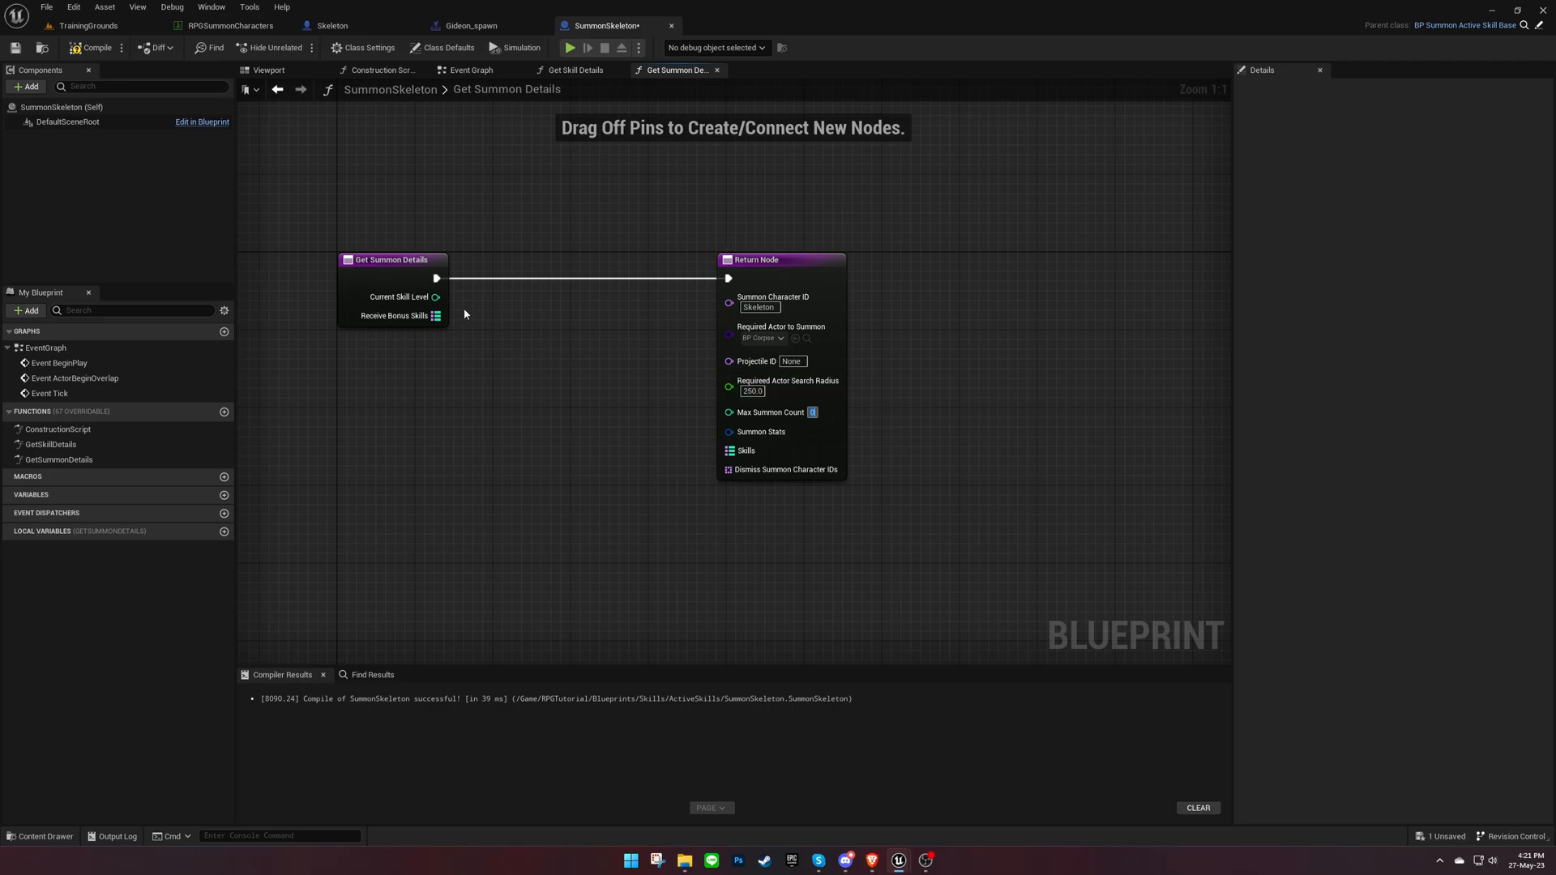
pyautogui.moveTo(435, 297); pyautogui.dragTo(726, 410)
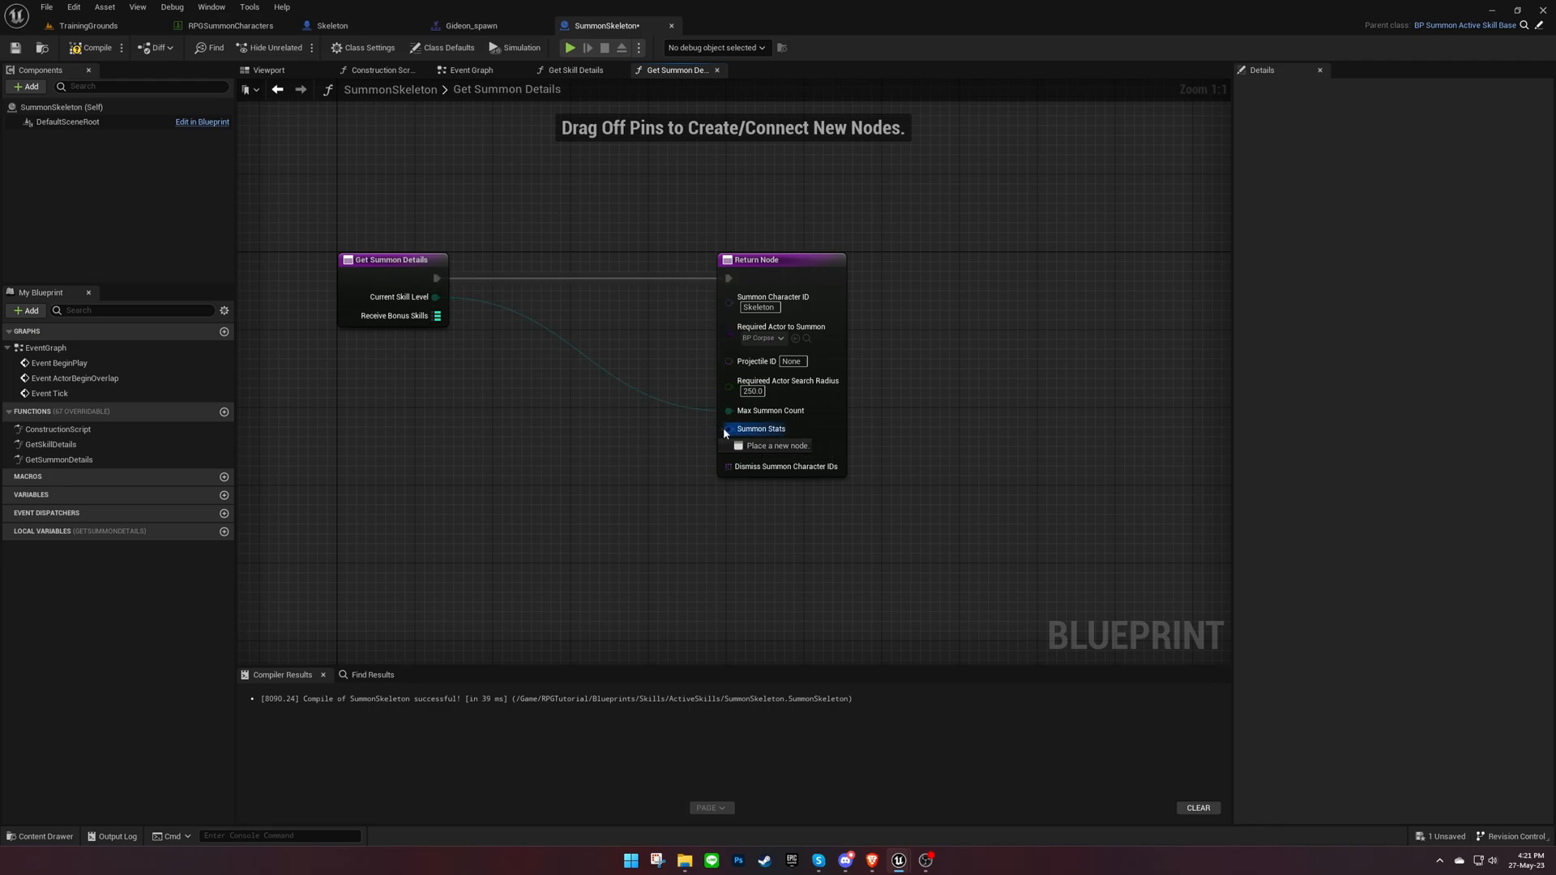
pyautogui.click(777, 445)
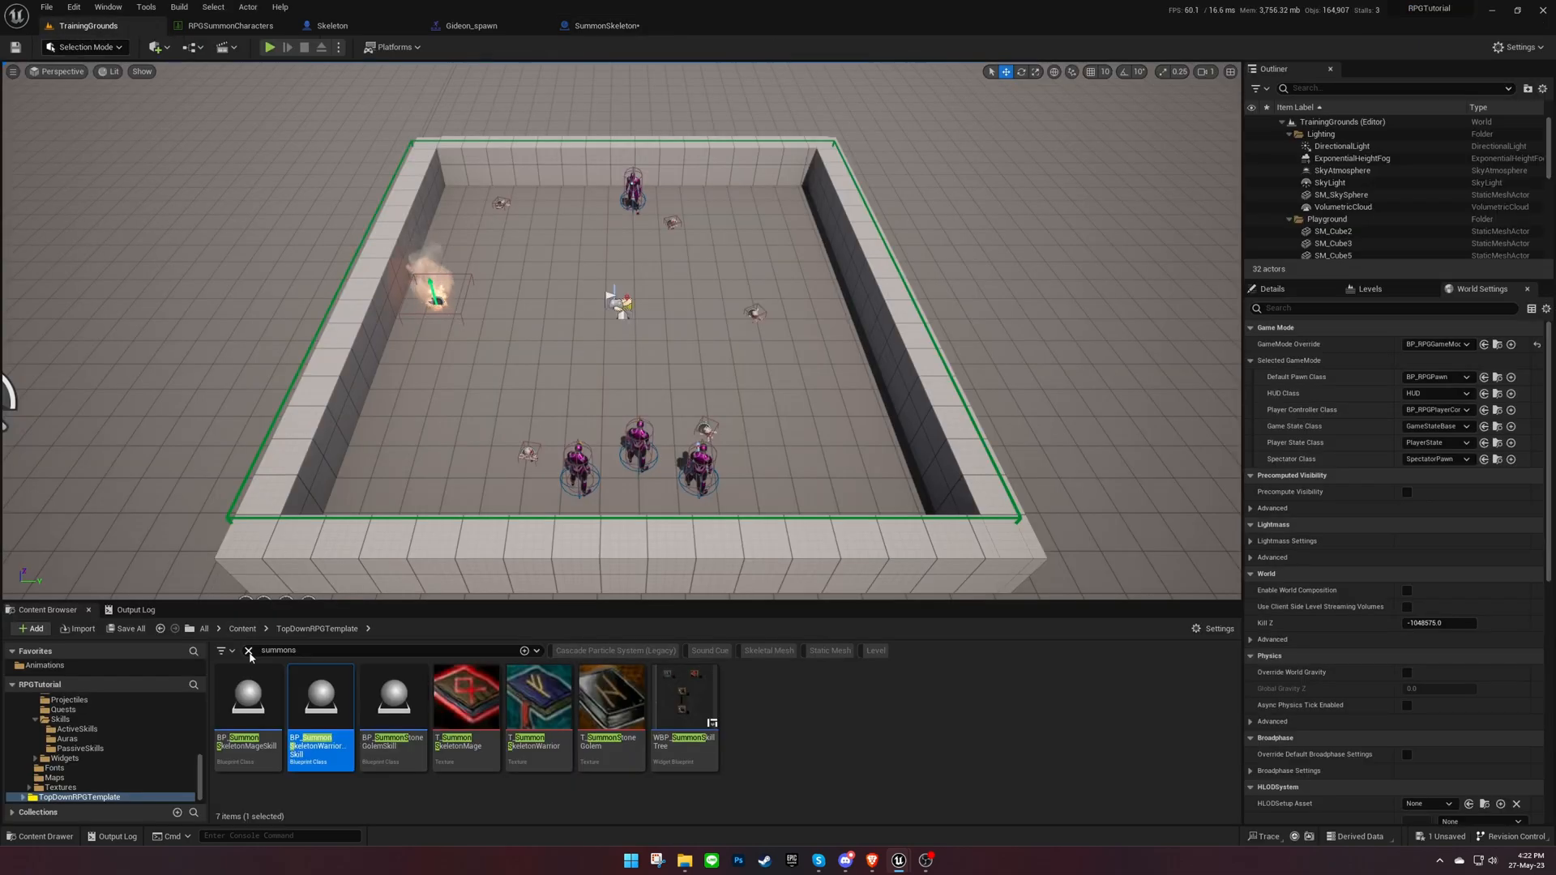
# - Add a SummonSkeleton row to RPGSkills: 'Summons a skeleton from a corpse', T_SummonSkeletonWarrior image
pyautogui.click(249, 650)
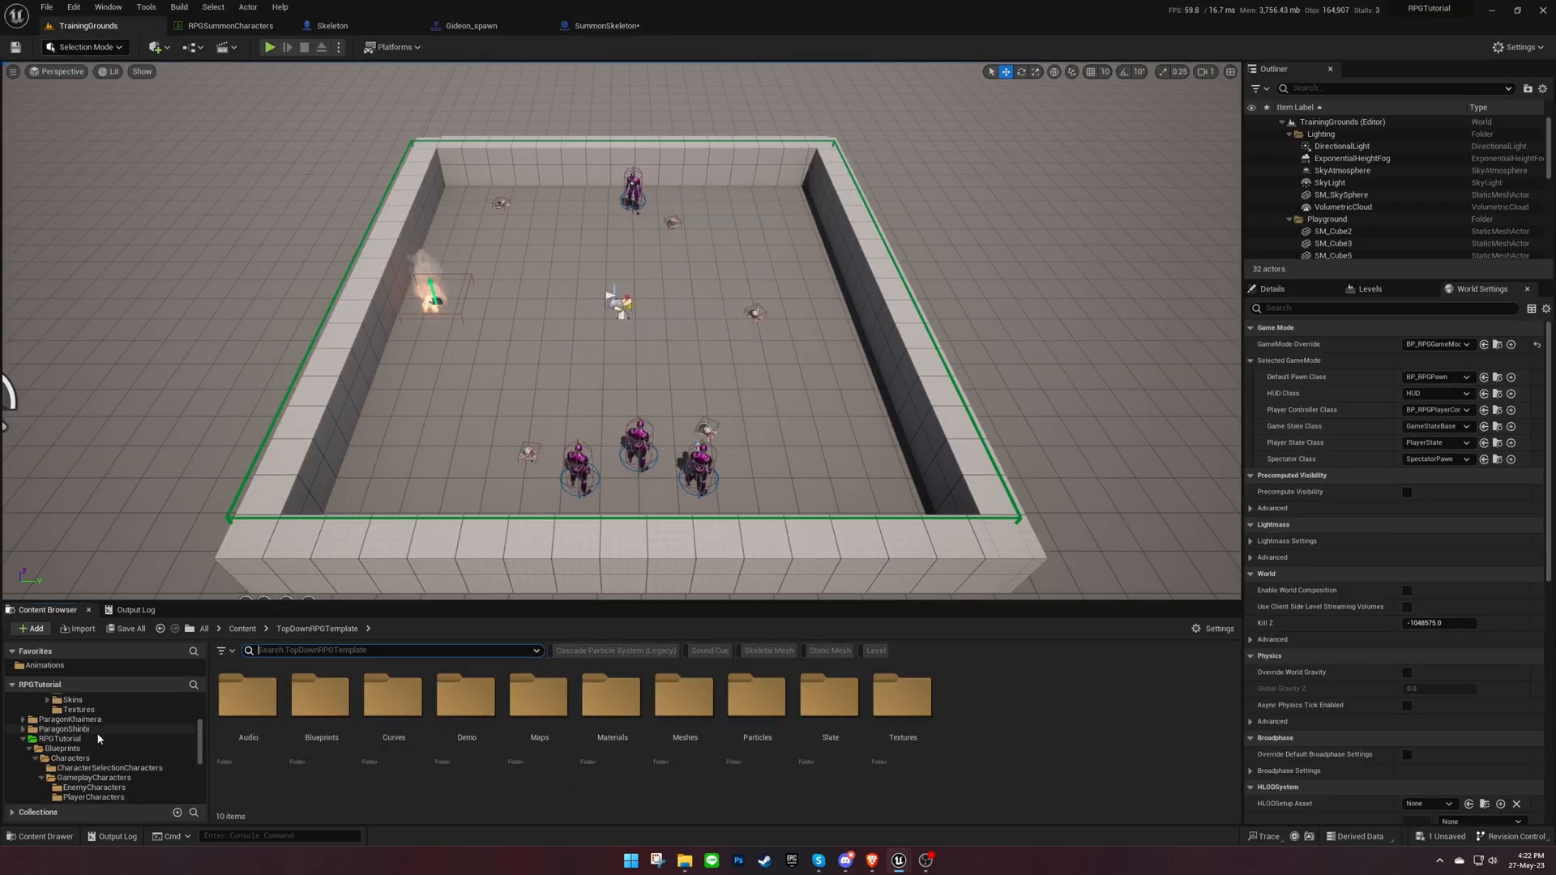
pyautogui.click(69, 753)
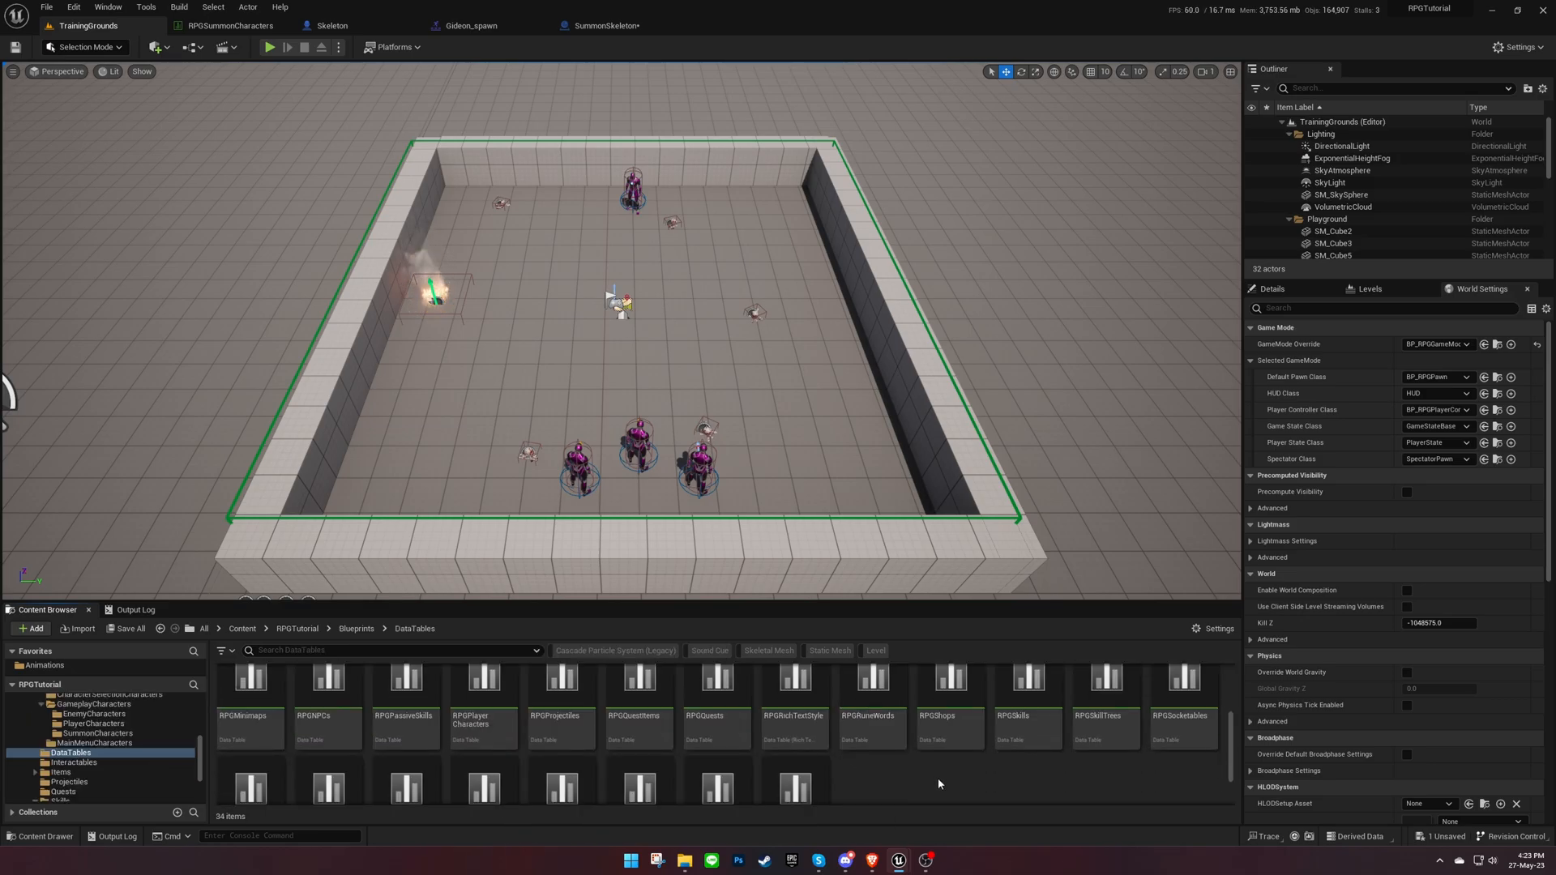
pyautogui.doubleClick(1013, 679)
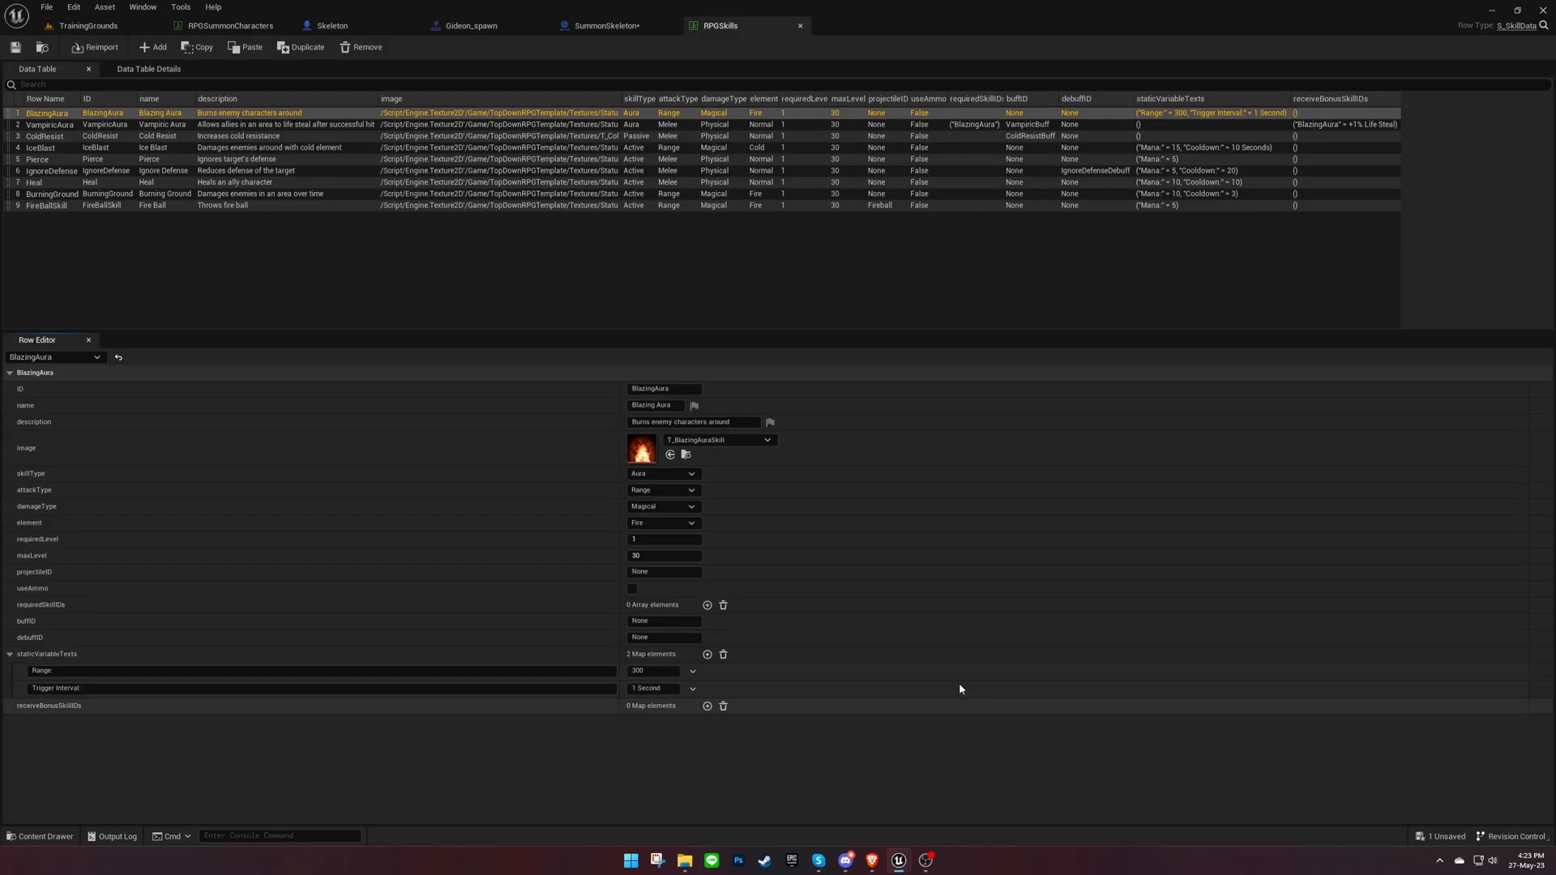
pyautogui.moveTo(154, 47)
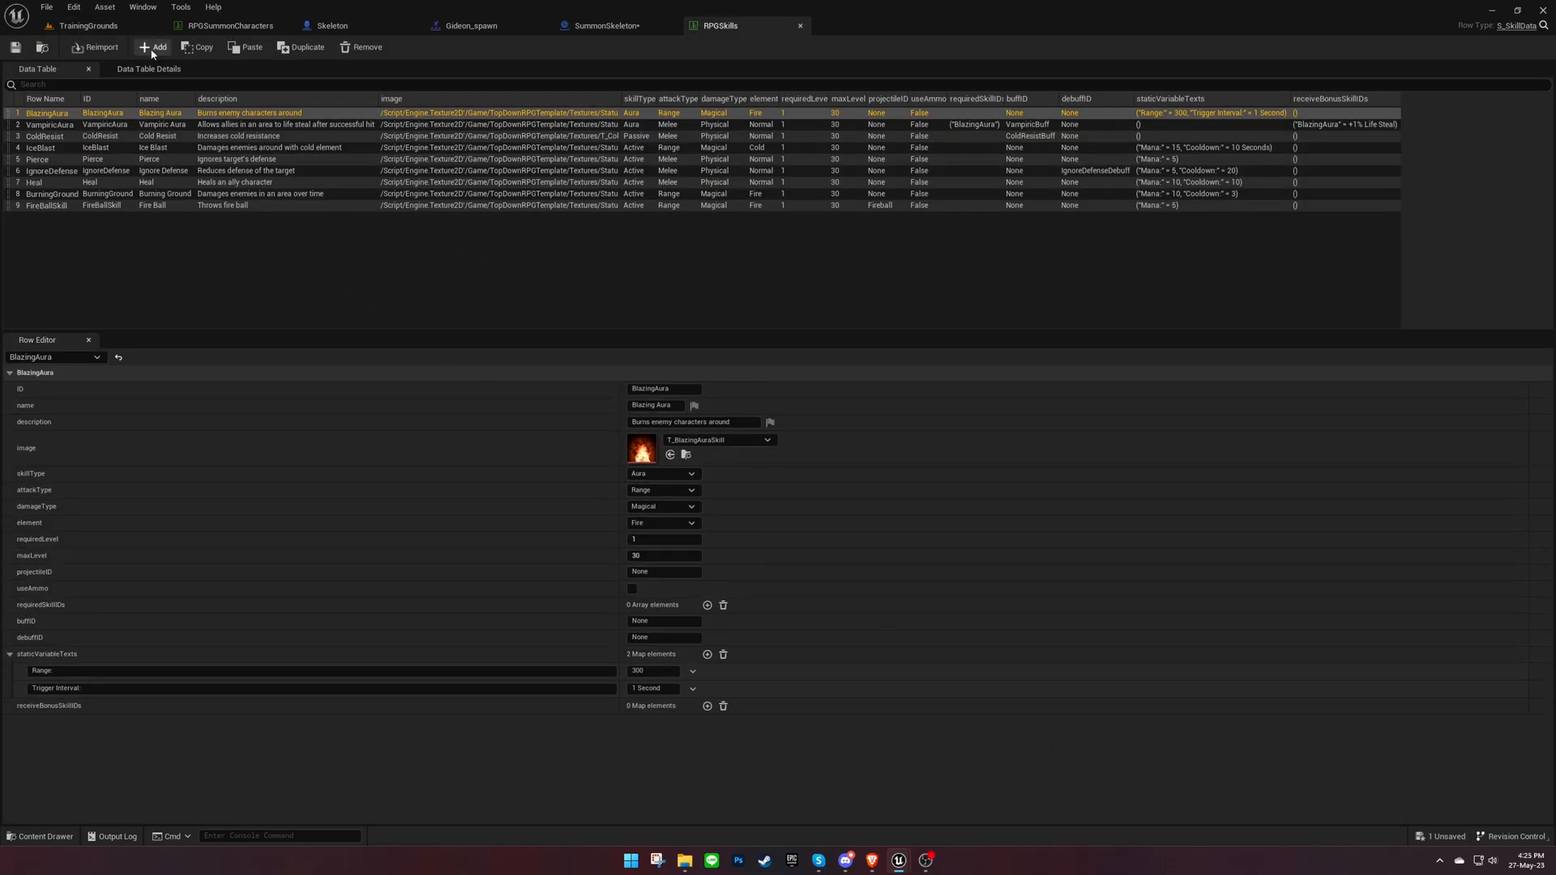
pyautogui.click(155, 47)
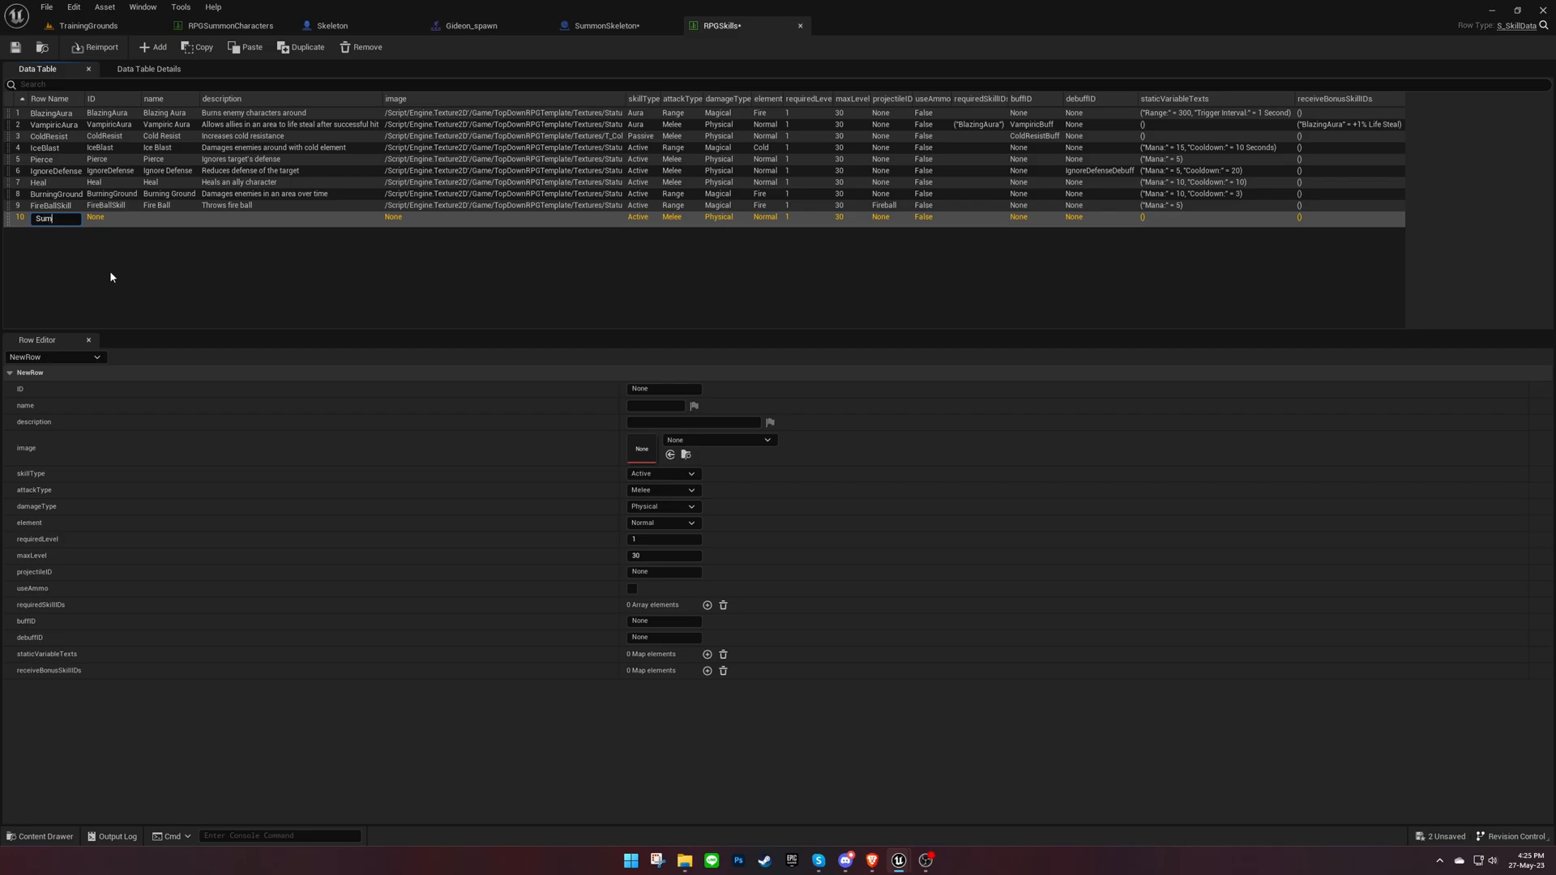
pyautogui.write('SummonSkeleton')
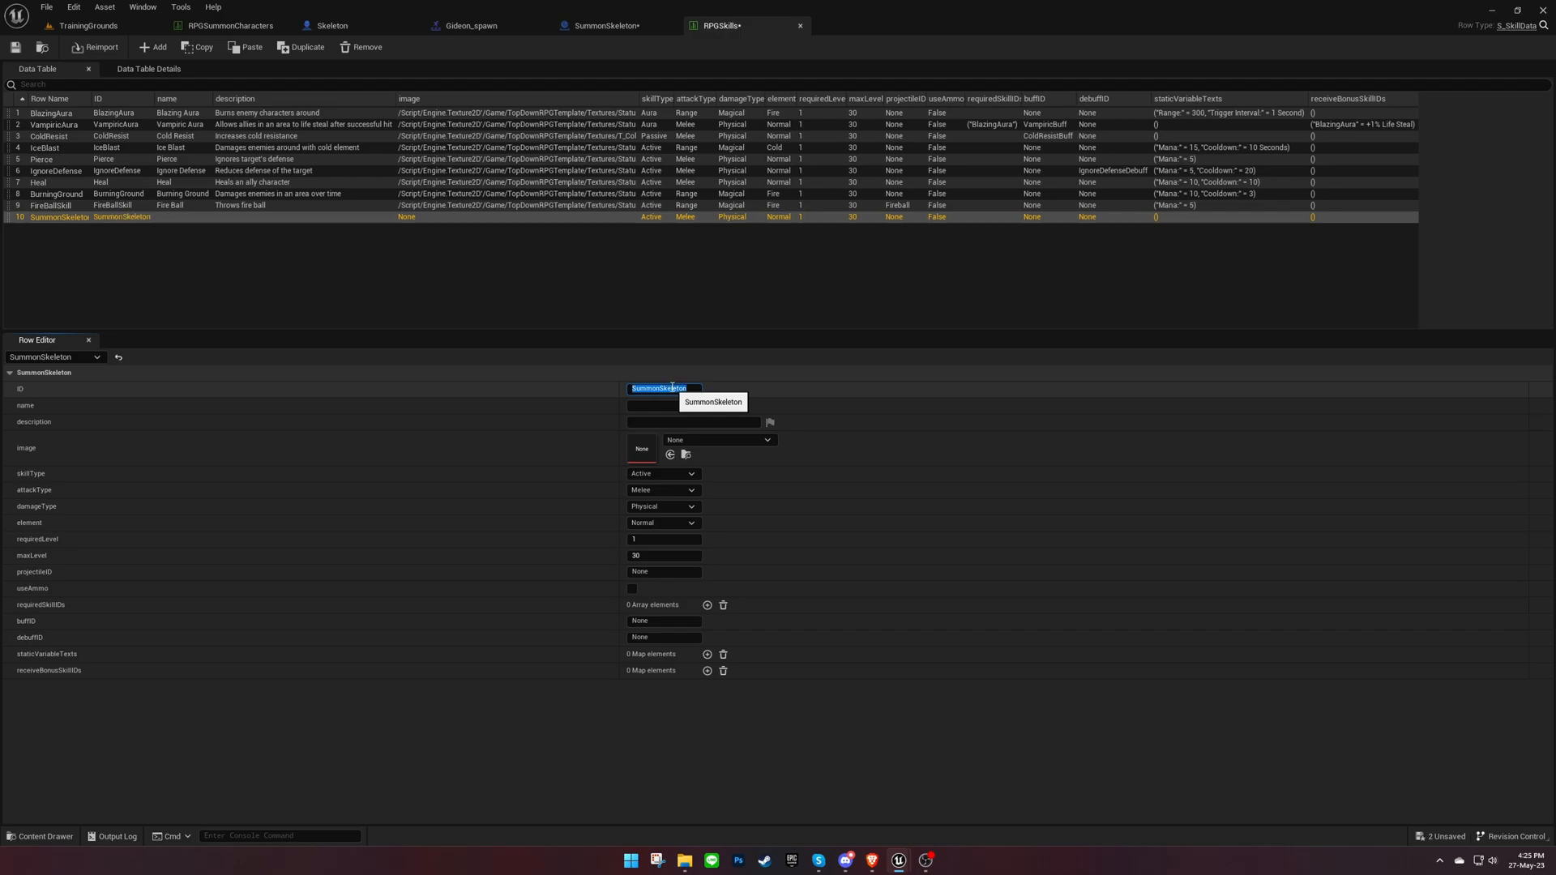
pyautogui.click(655, 406)
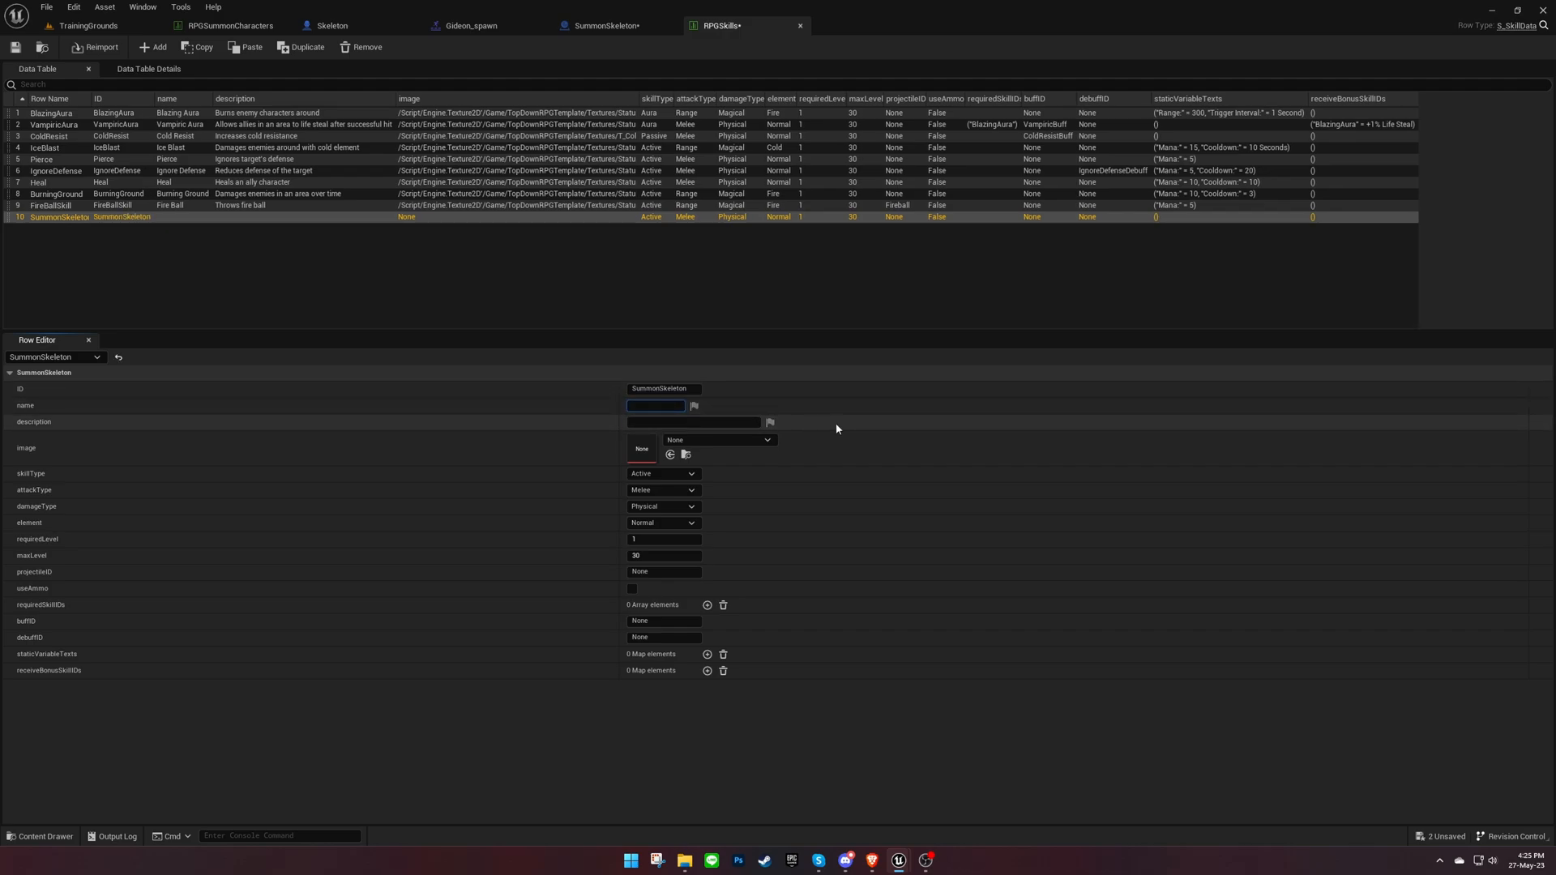
pyautogui.write('Summon Skeleton')
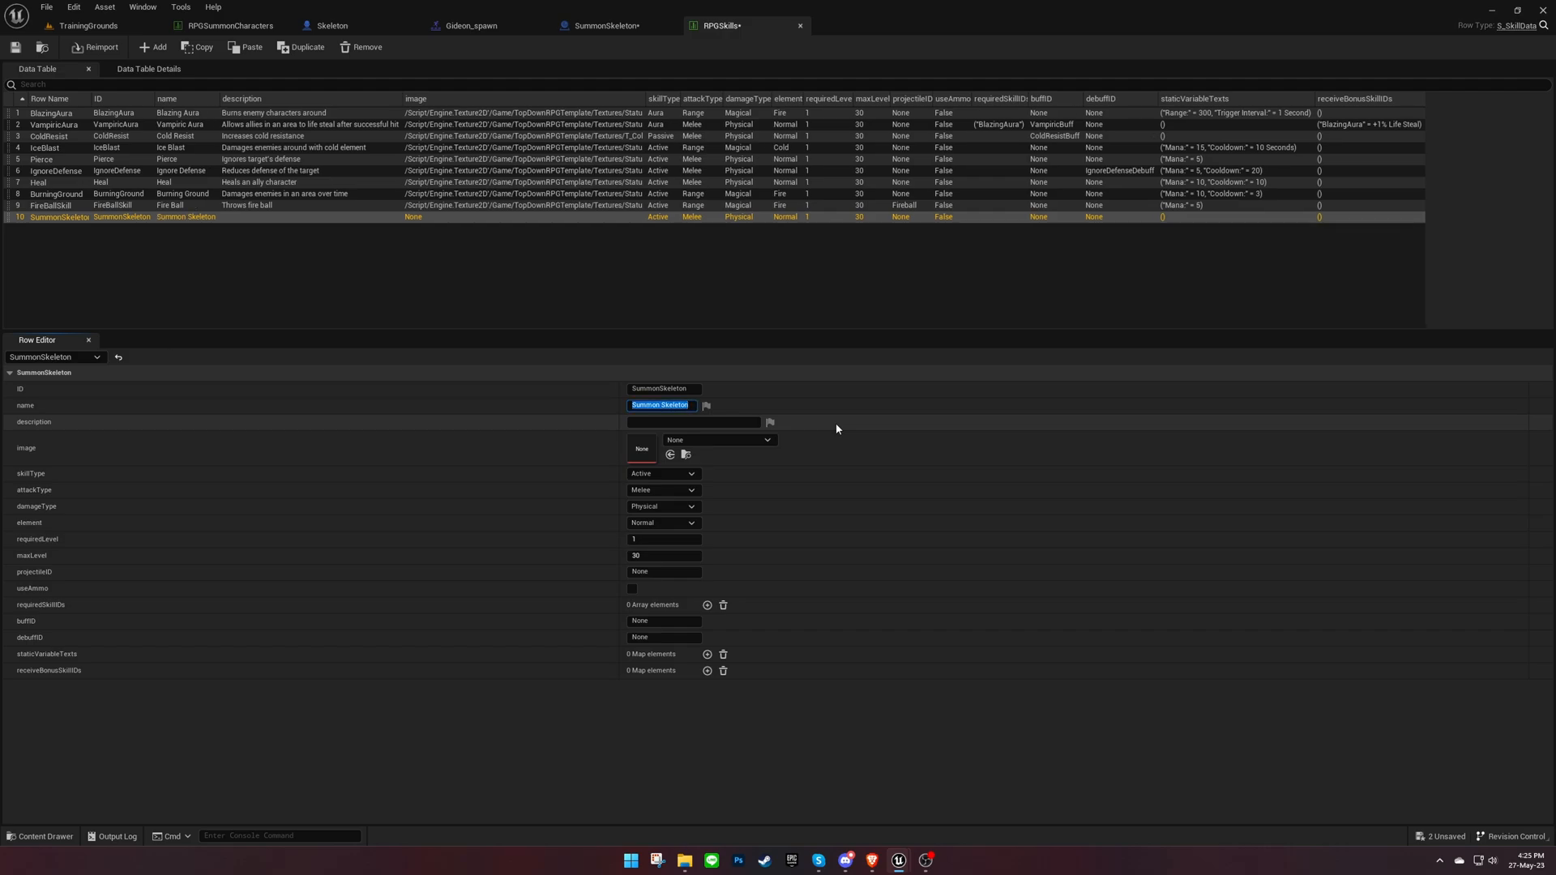
pyautogui.write('Summons a skeleton from a corpse')
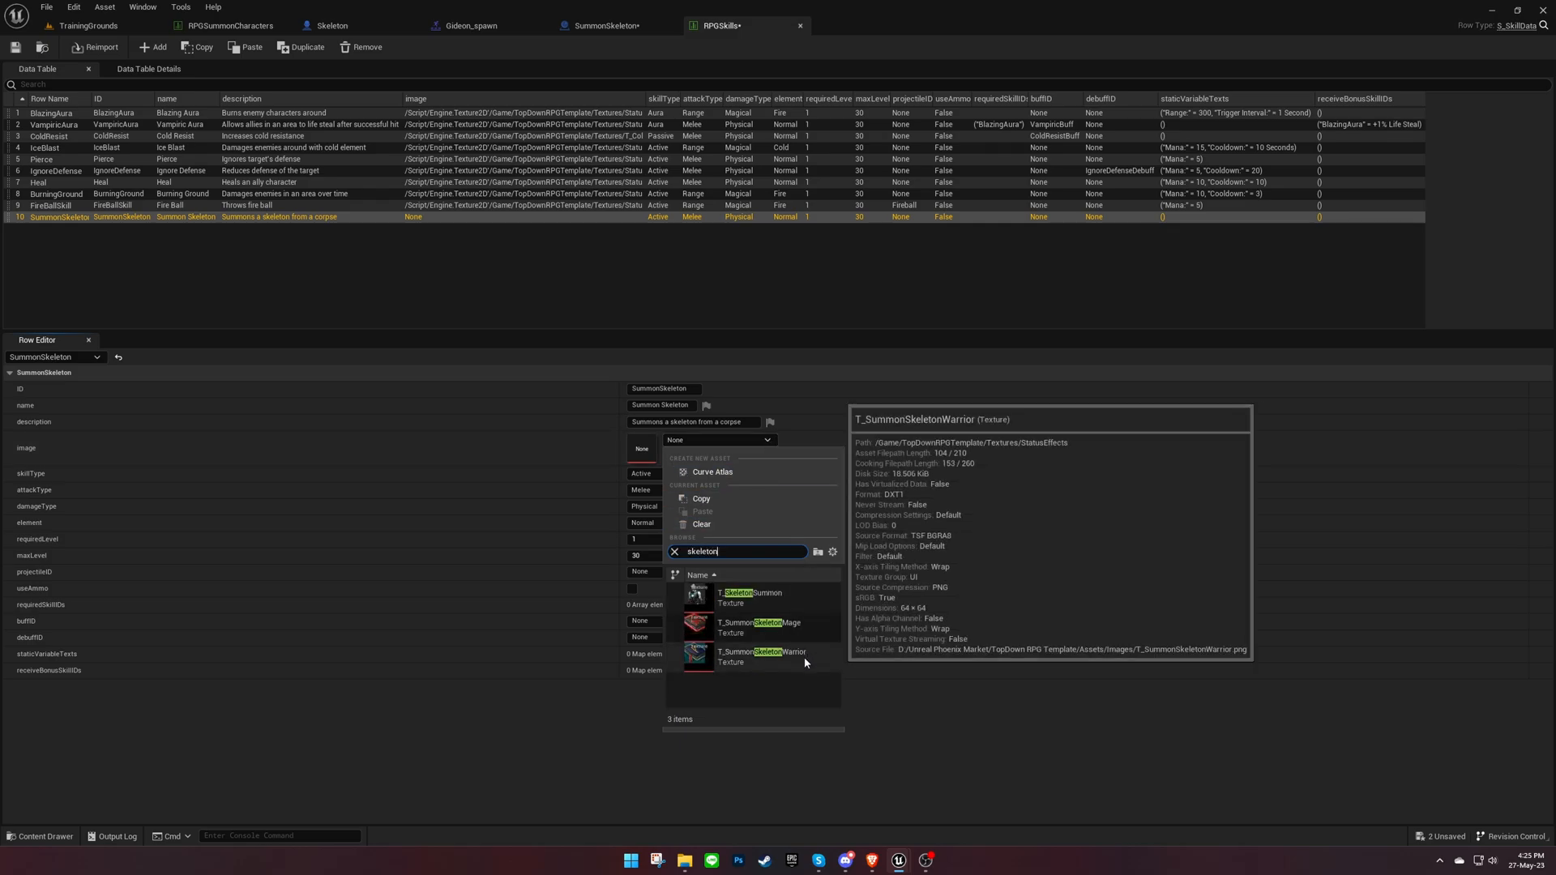
pyautogui.click(759, 655)
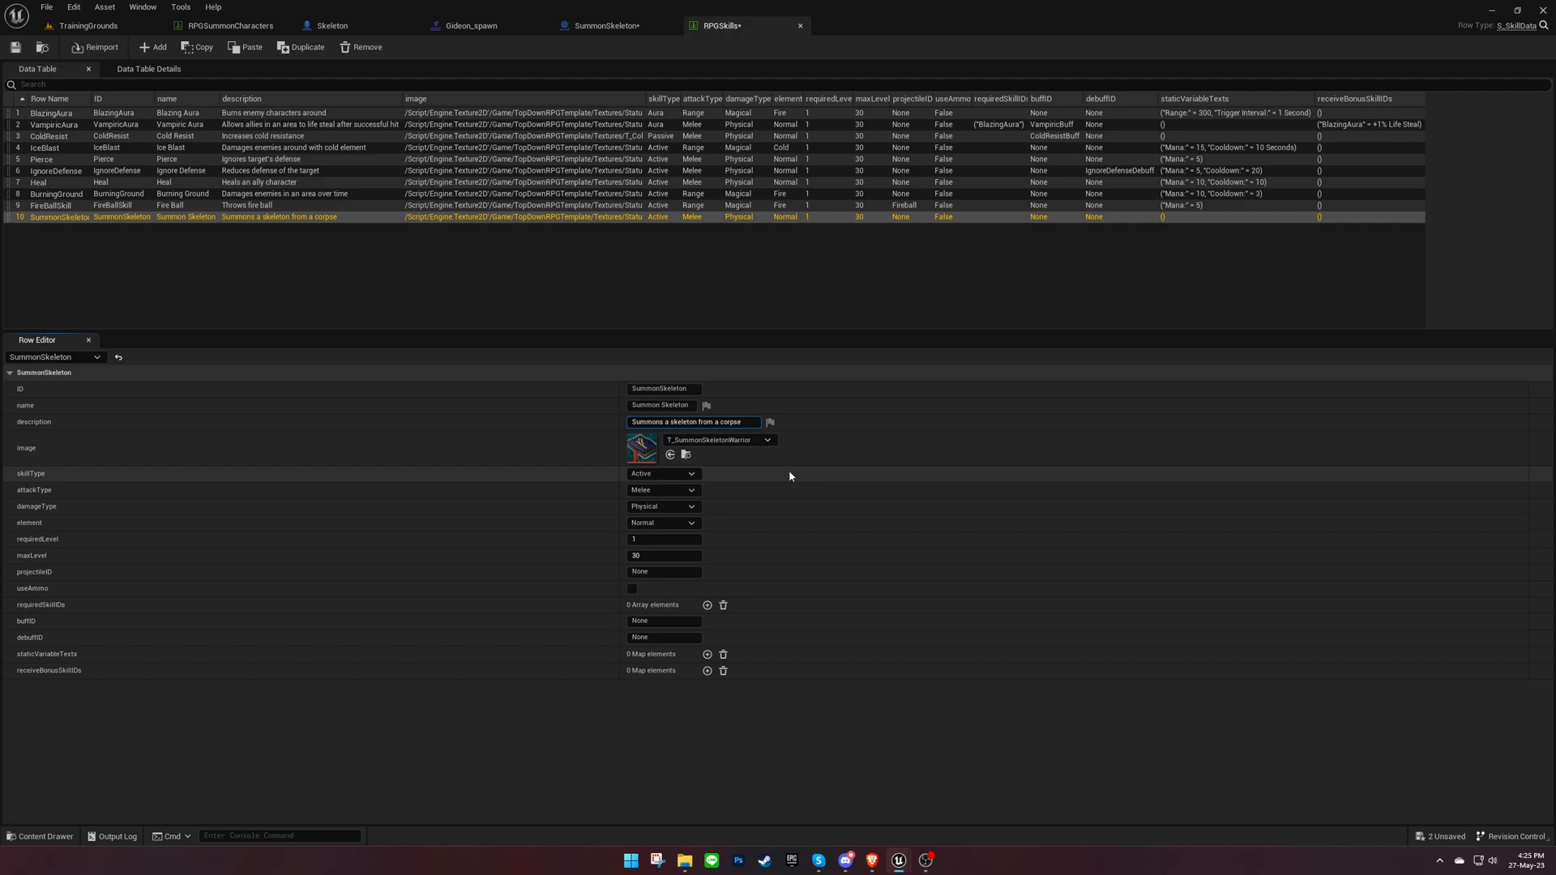
pyautogui.moveTo(737, 490)
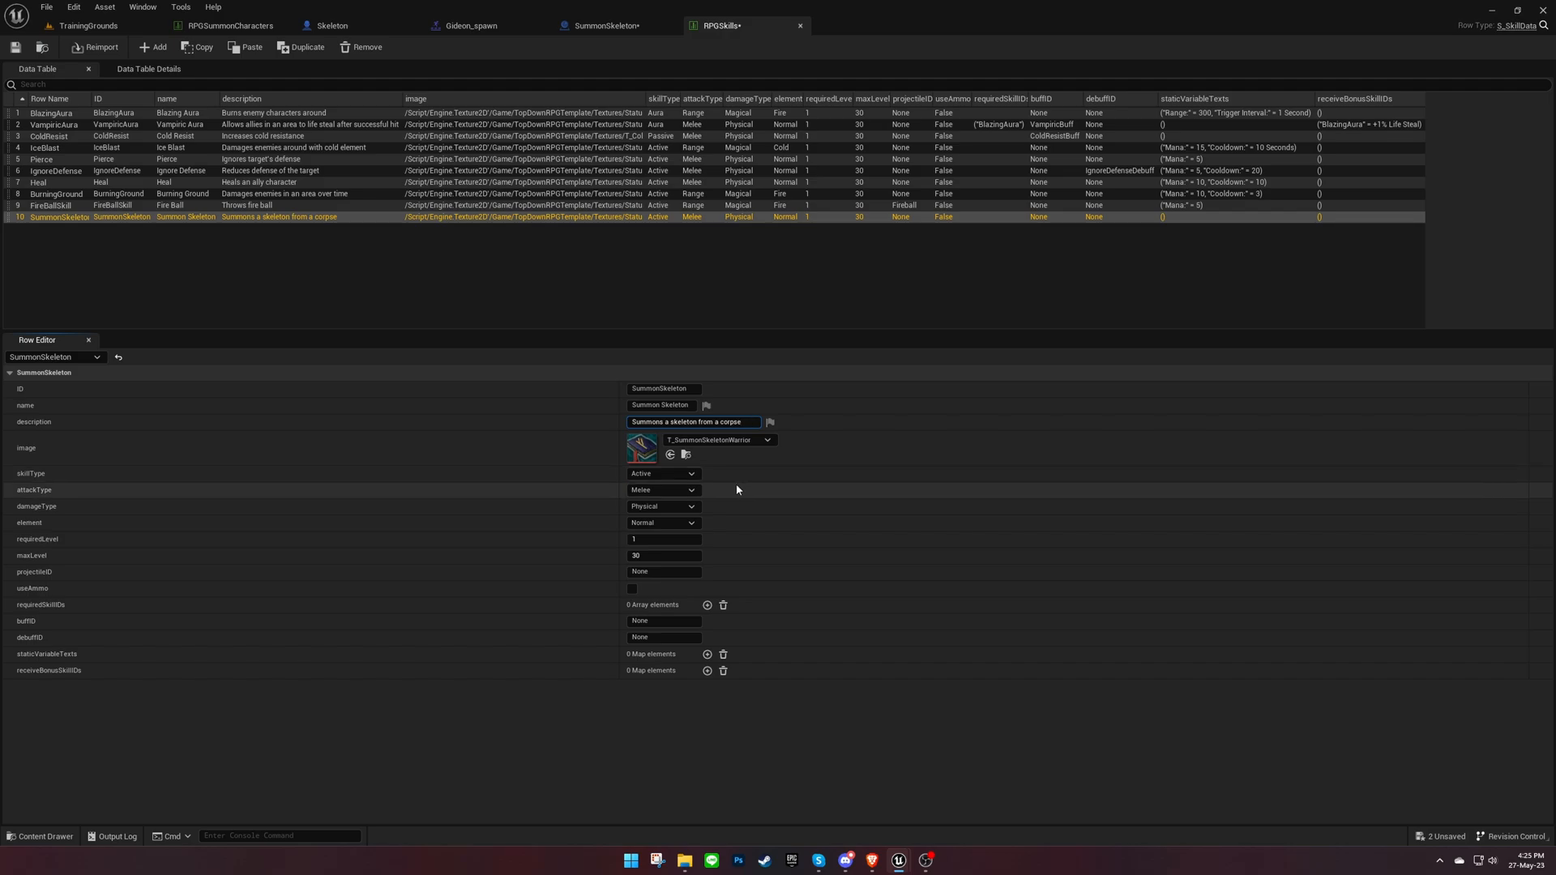
pyautogui.click(663, 490)
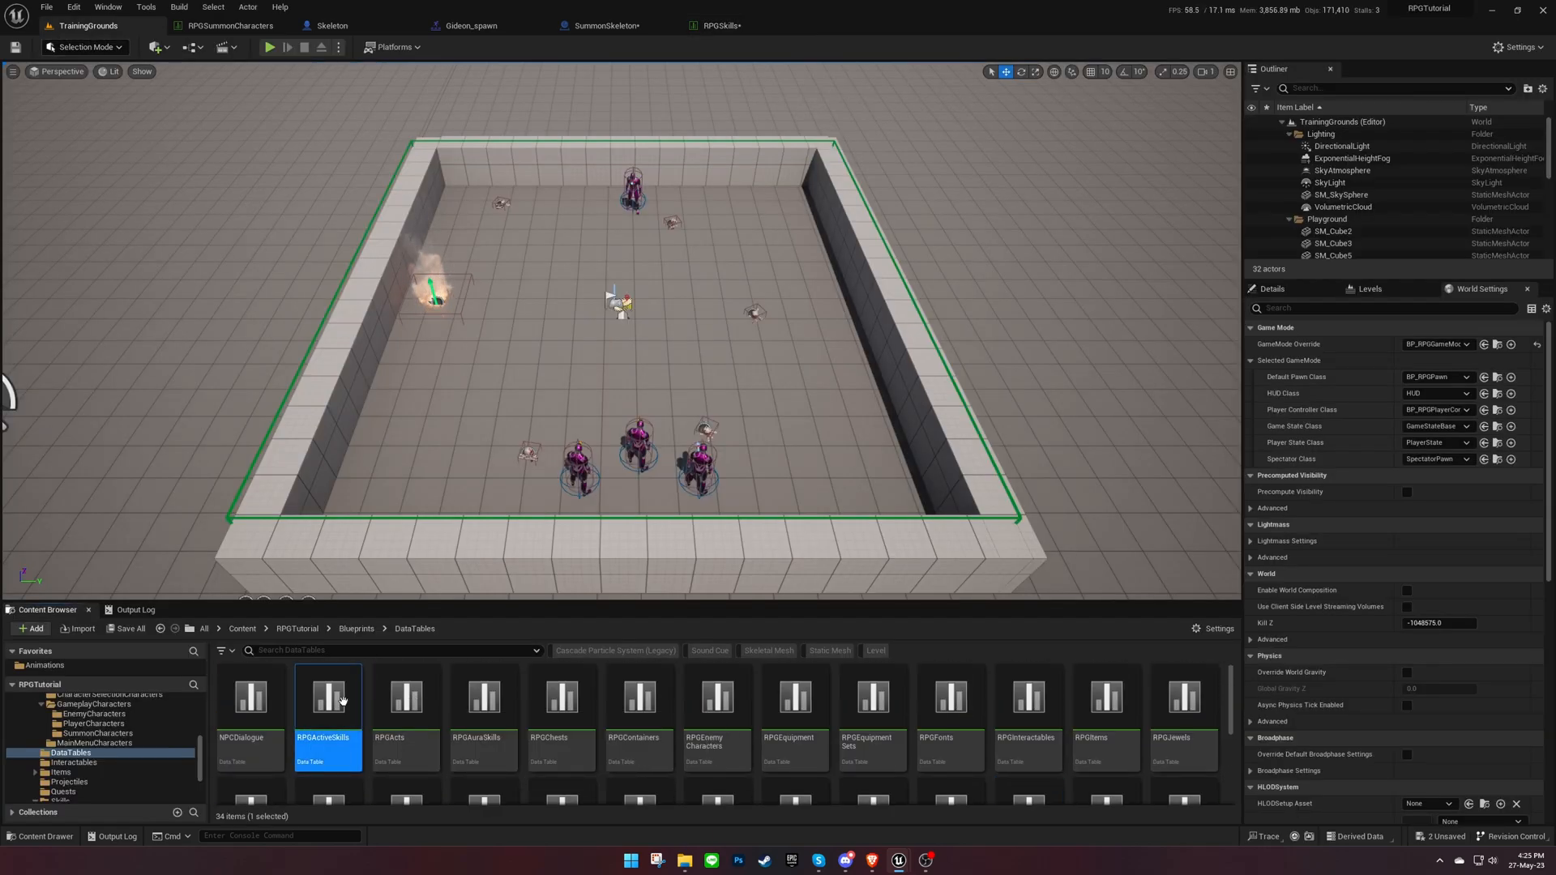
# - Name the row SummonSkeleton with the SummonSkeleton blueprint, Summon type and isCast ticked
pyautogui.doubleClick(328, 697)
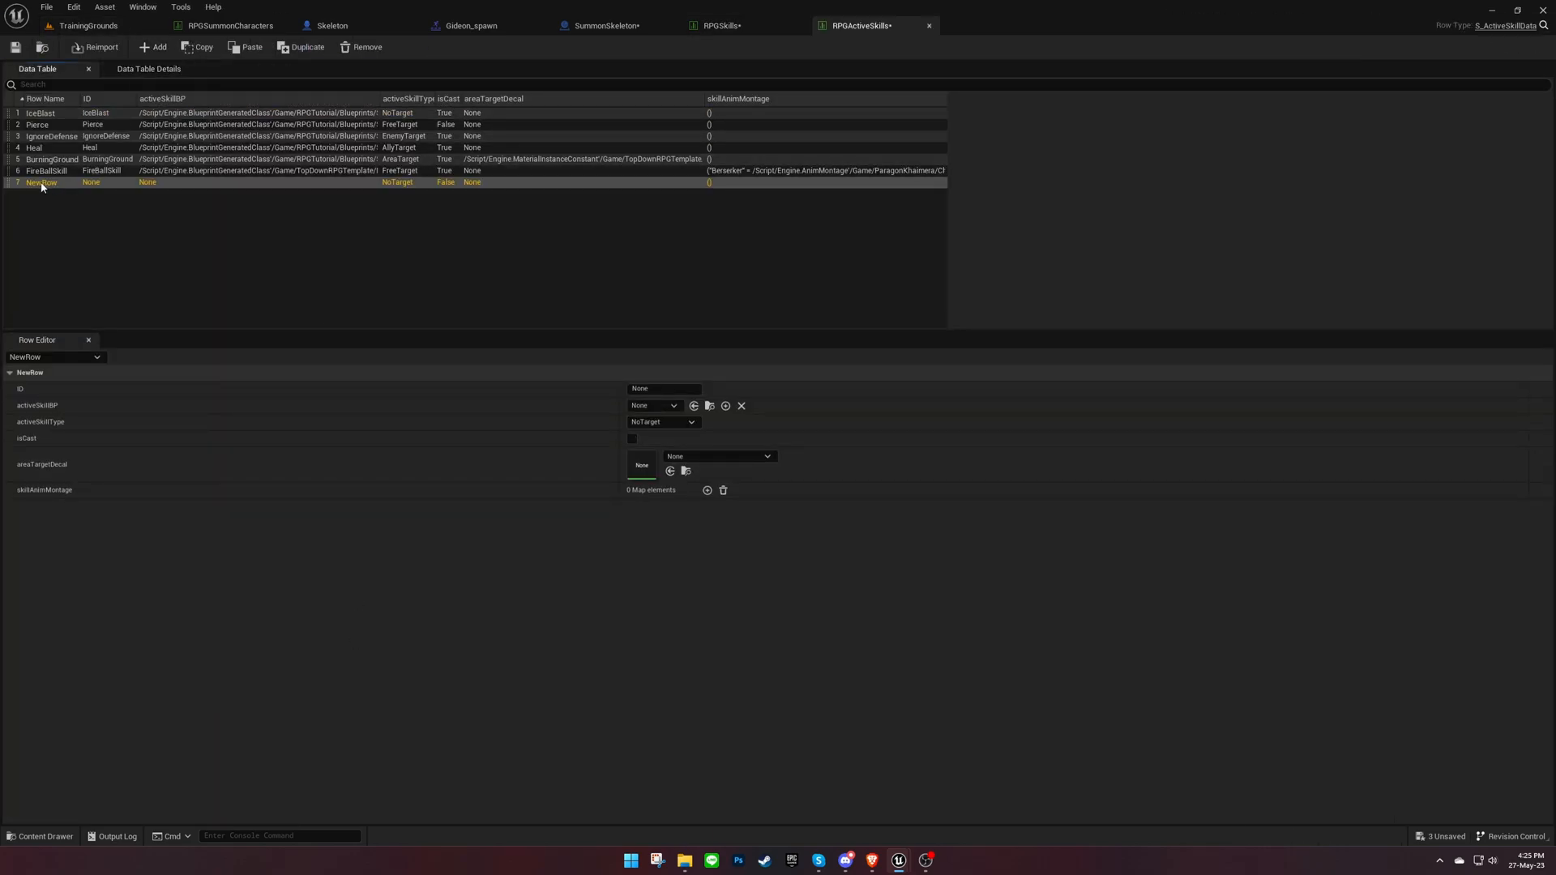
pyautogui.write('SummonSkeleton')
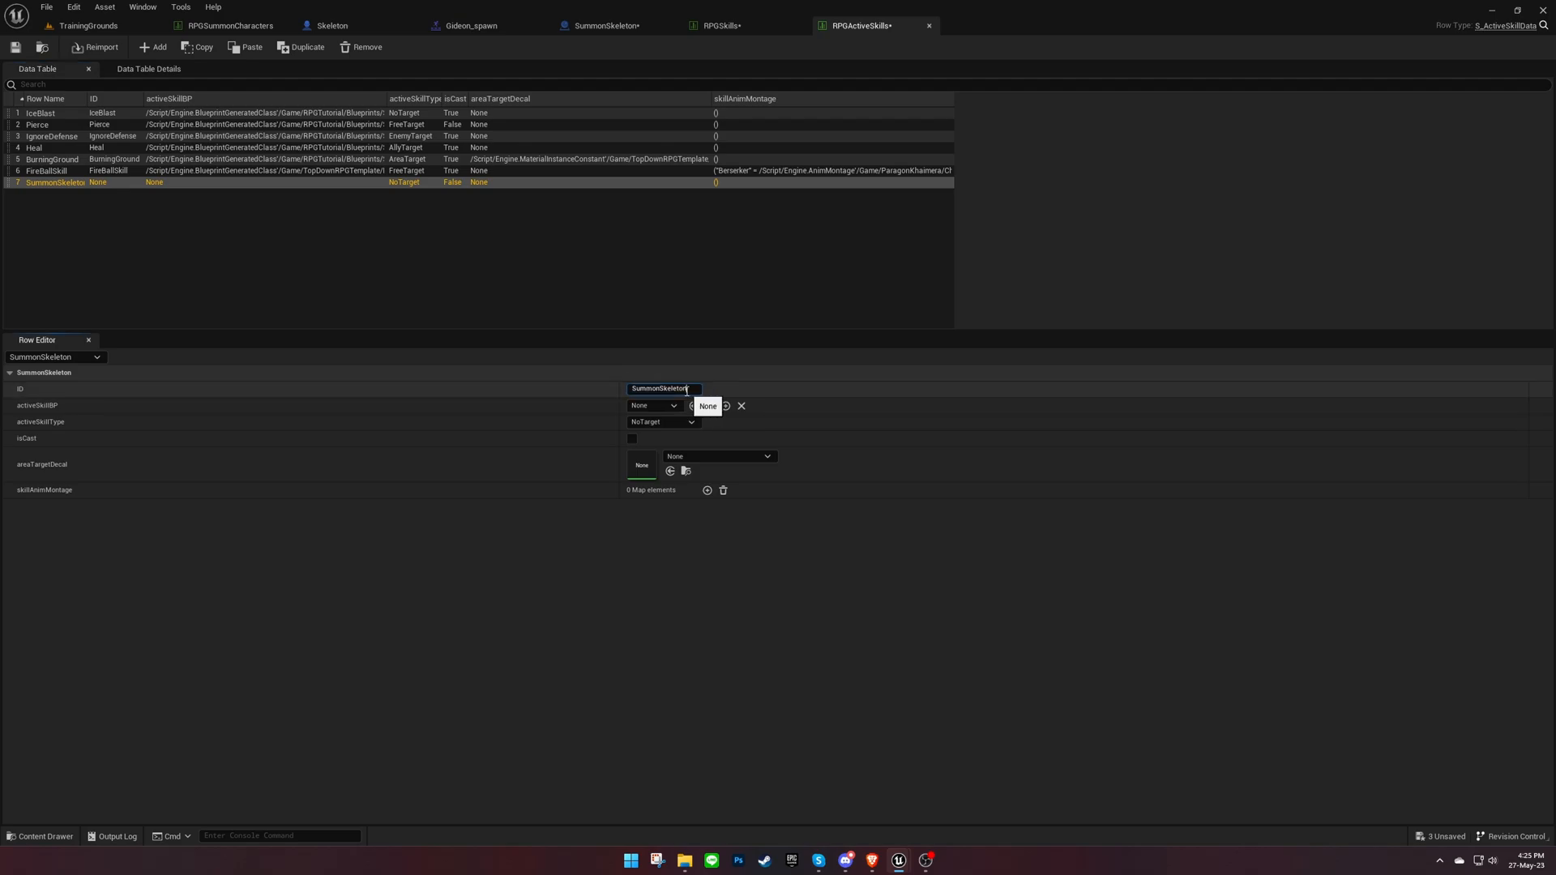
pyautogui.click(673, 406)
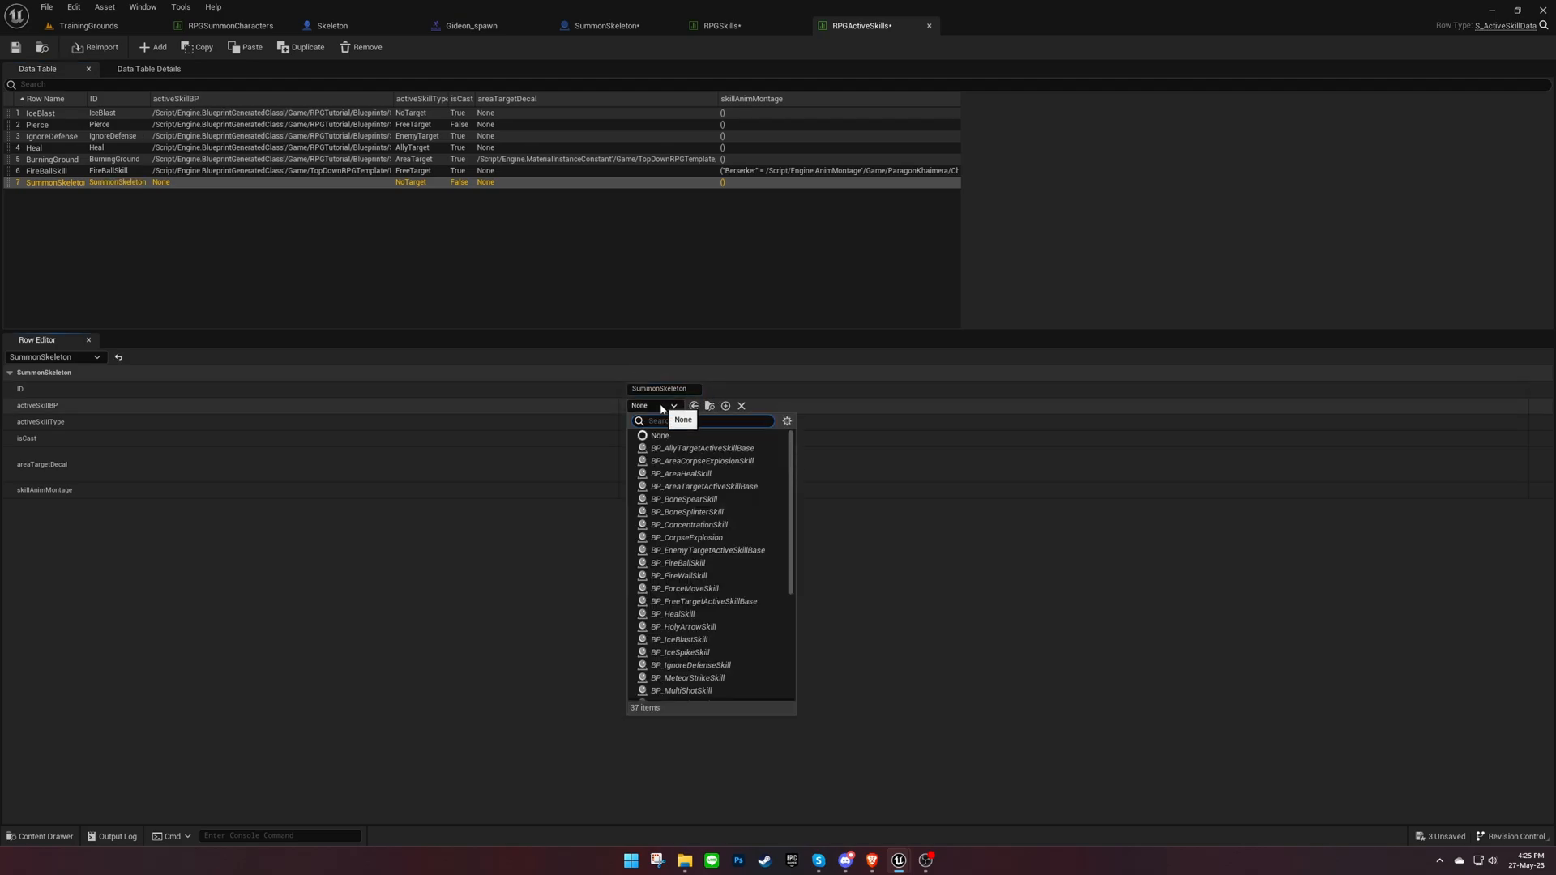
pyautogui.write('summon')
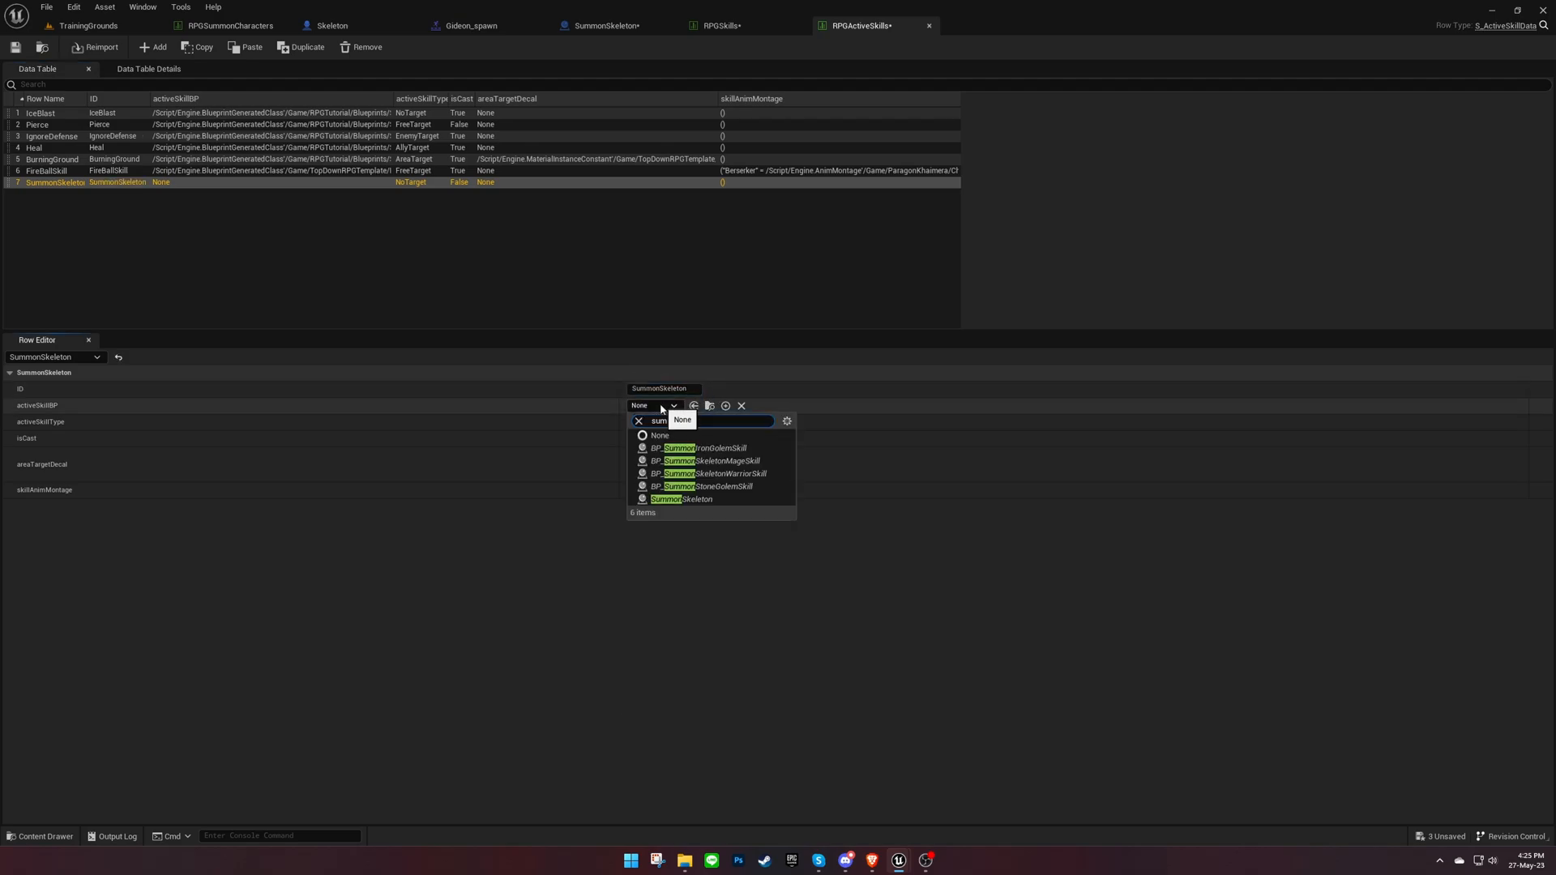
pyautogui.click(681, 499)
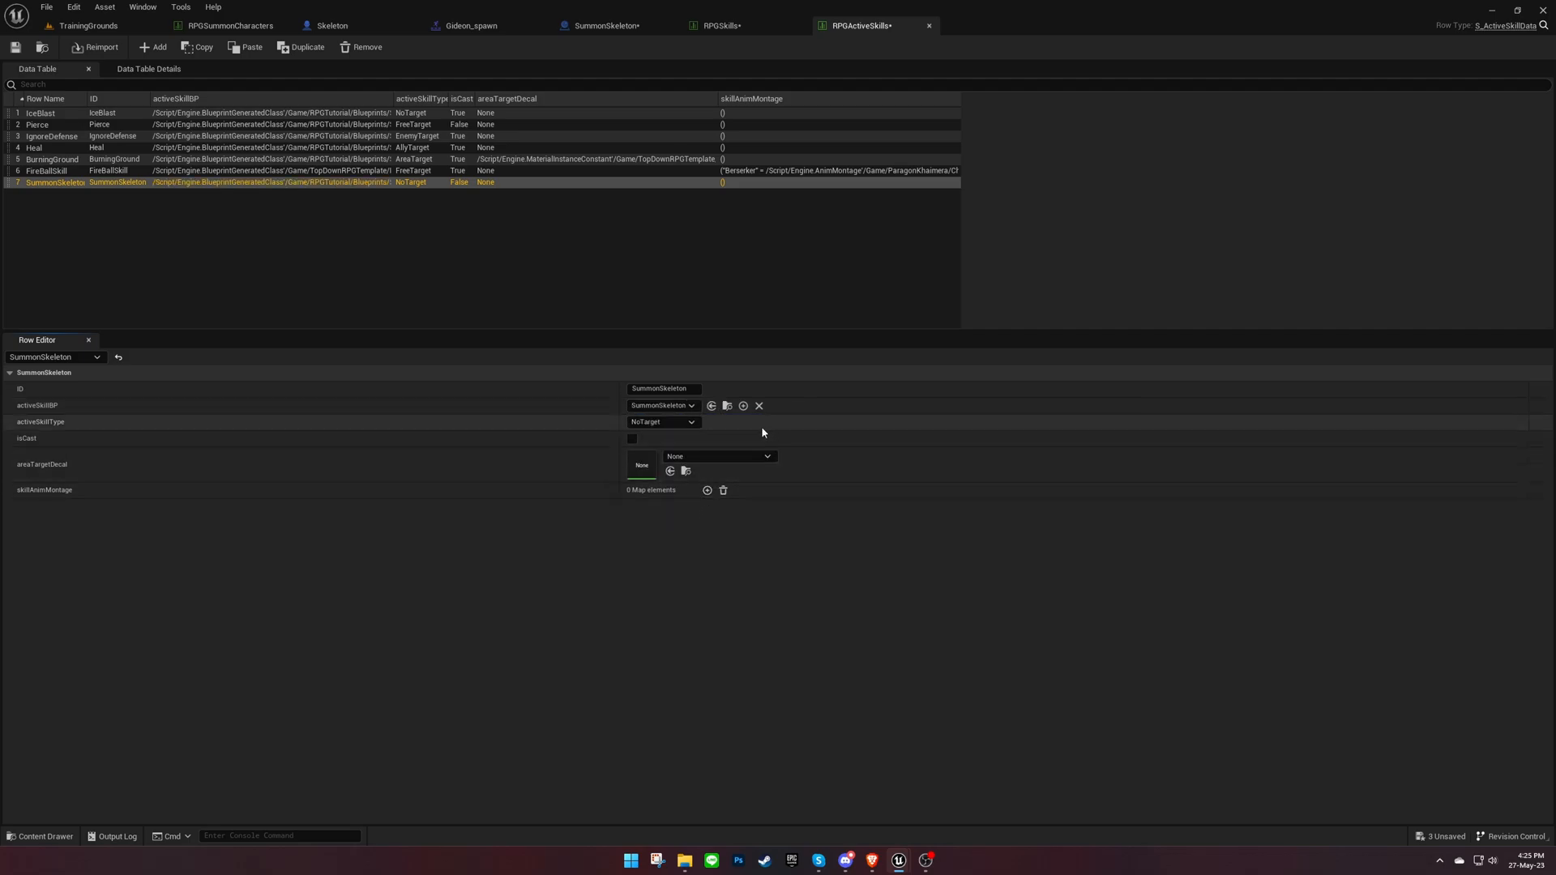
pyautogui.click(661, 421)
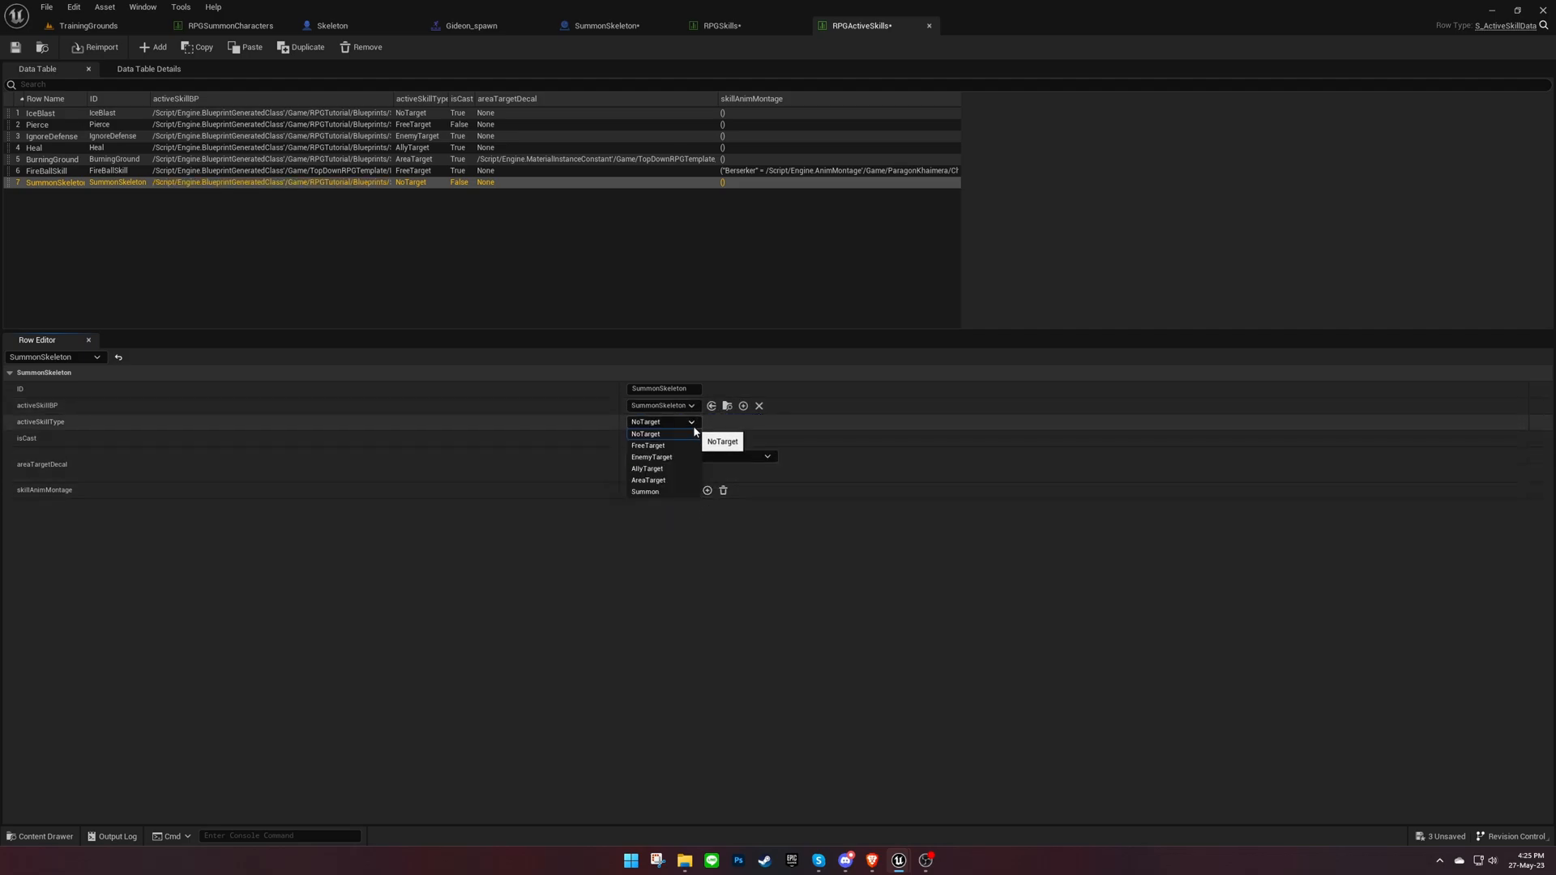
pyautogui.click(645, 491)
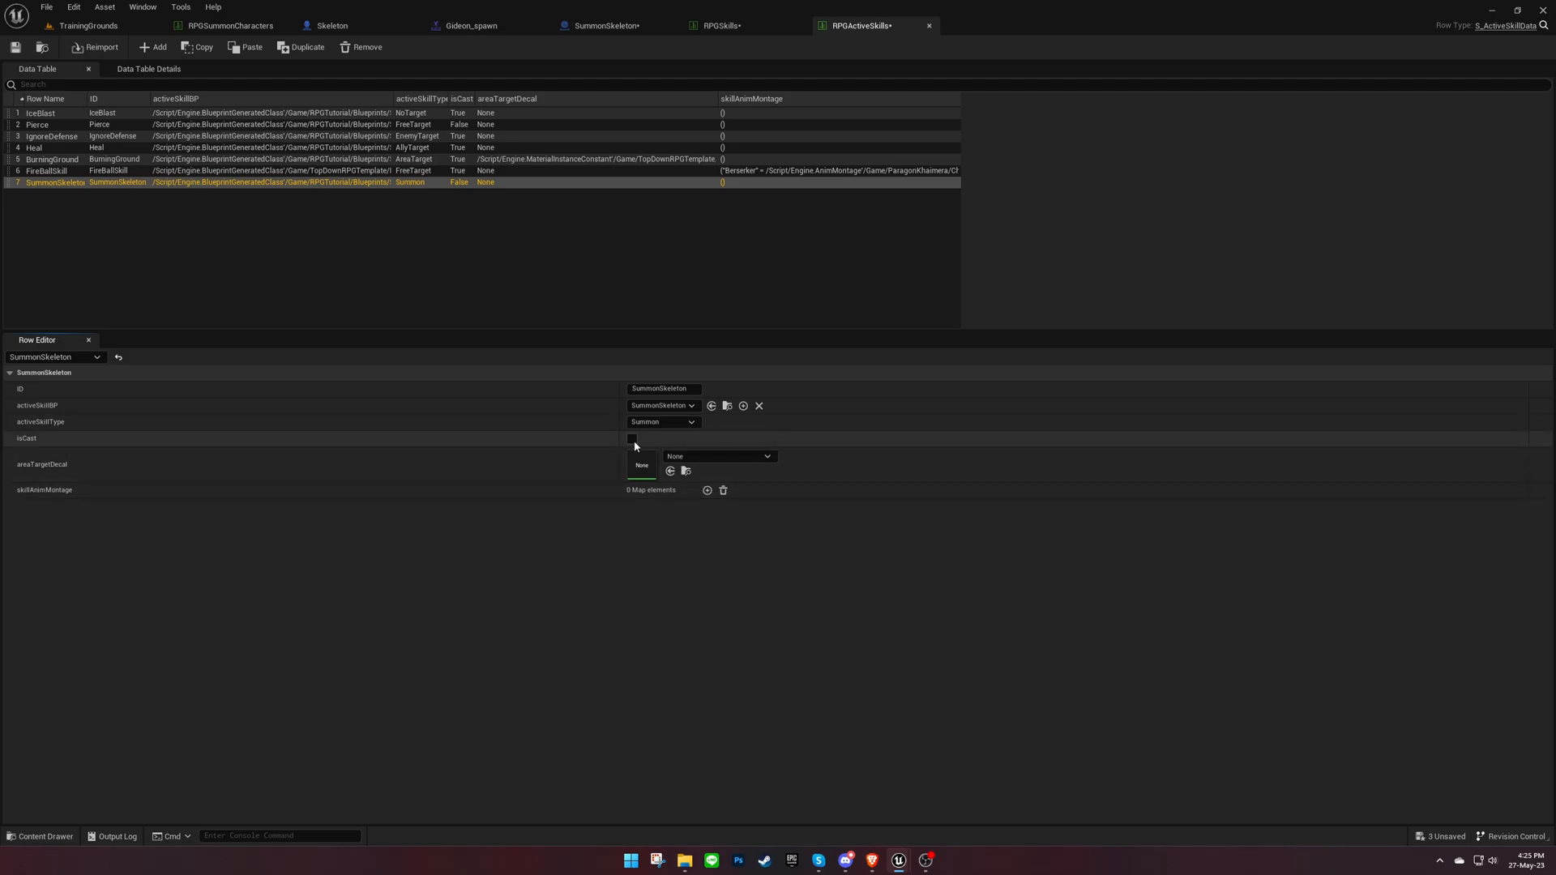
pyautogui.click(632, 438)
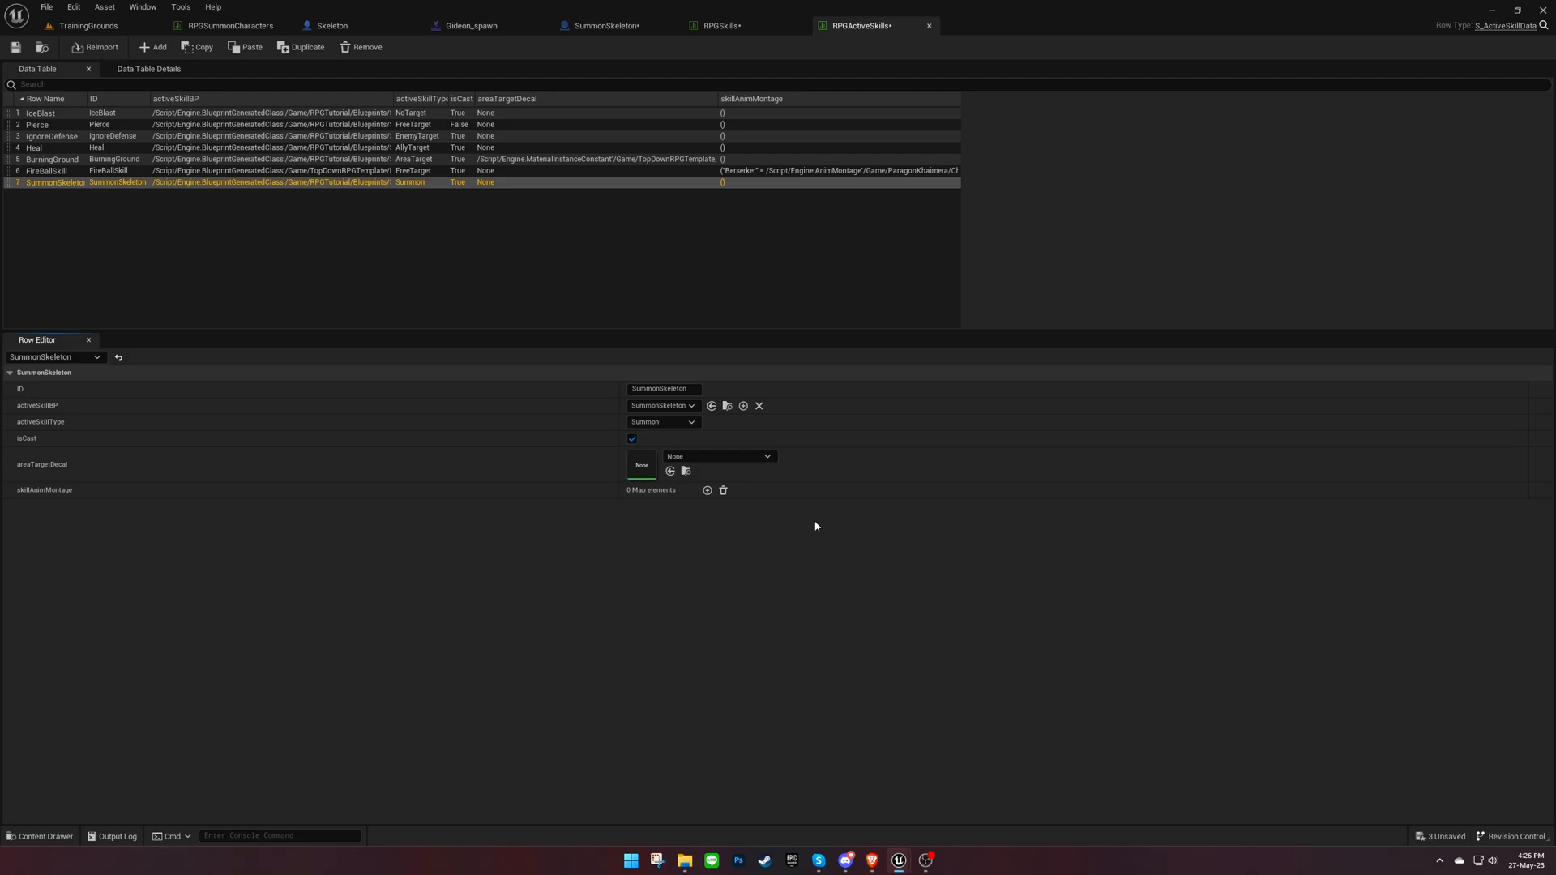
pyautogui.click(87, 26)
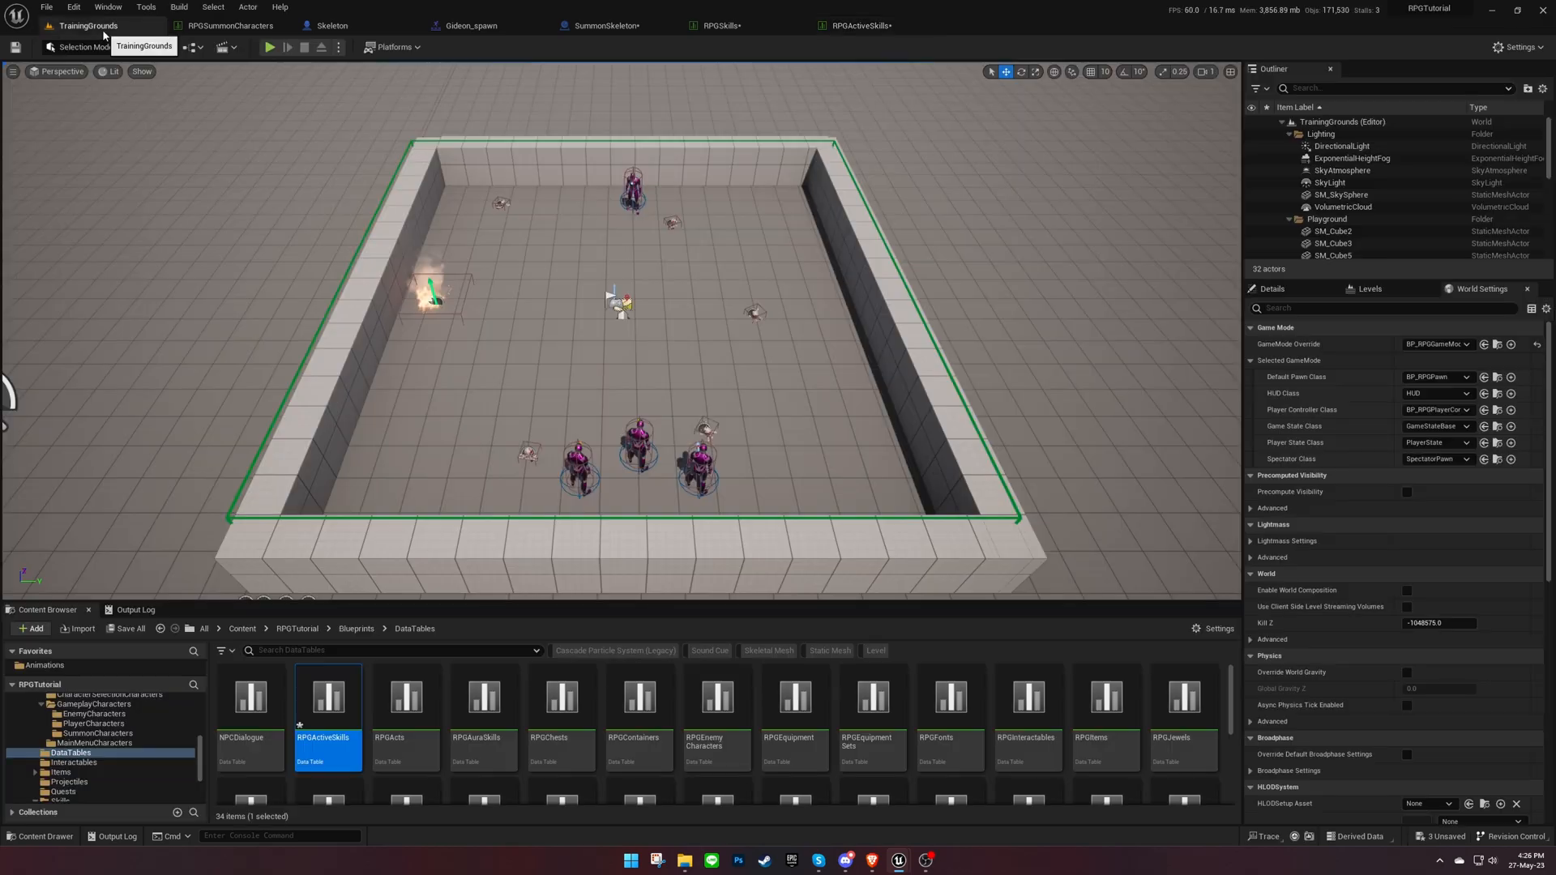
# - Add SummonSkeleton as the tenth skill ID in RPGSkillTrees and bring up the RPGSkillTree widget
pyautogui.click(388, 650)
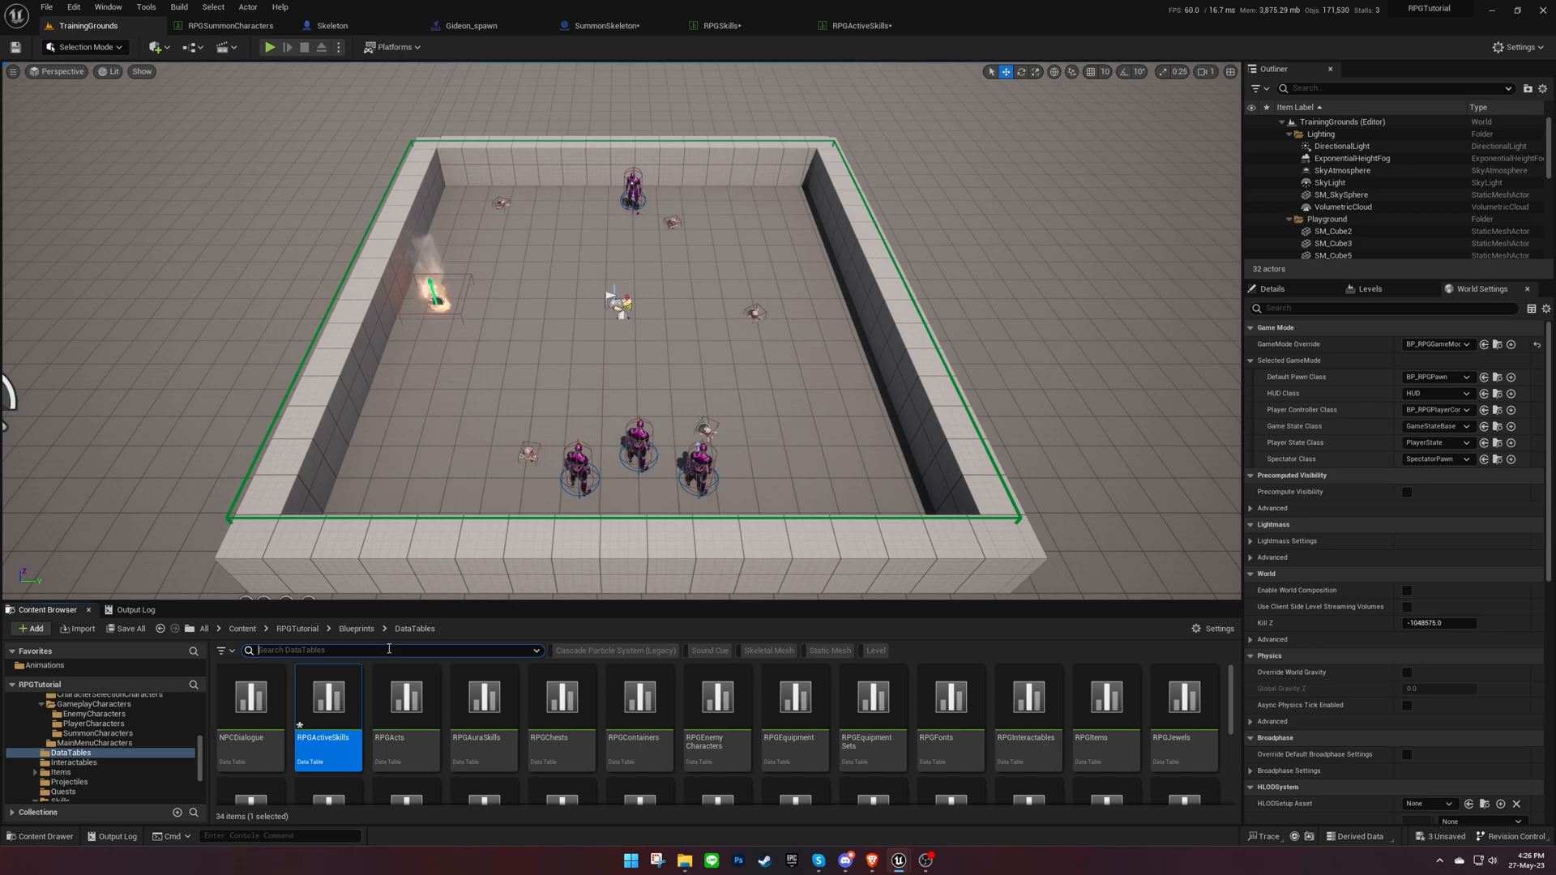
pyautogui.write('skill')
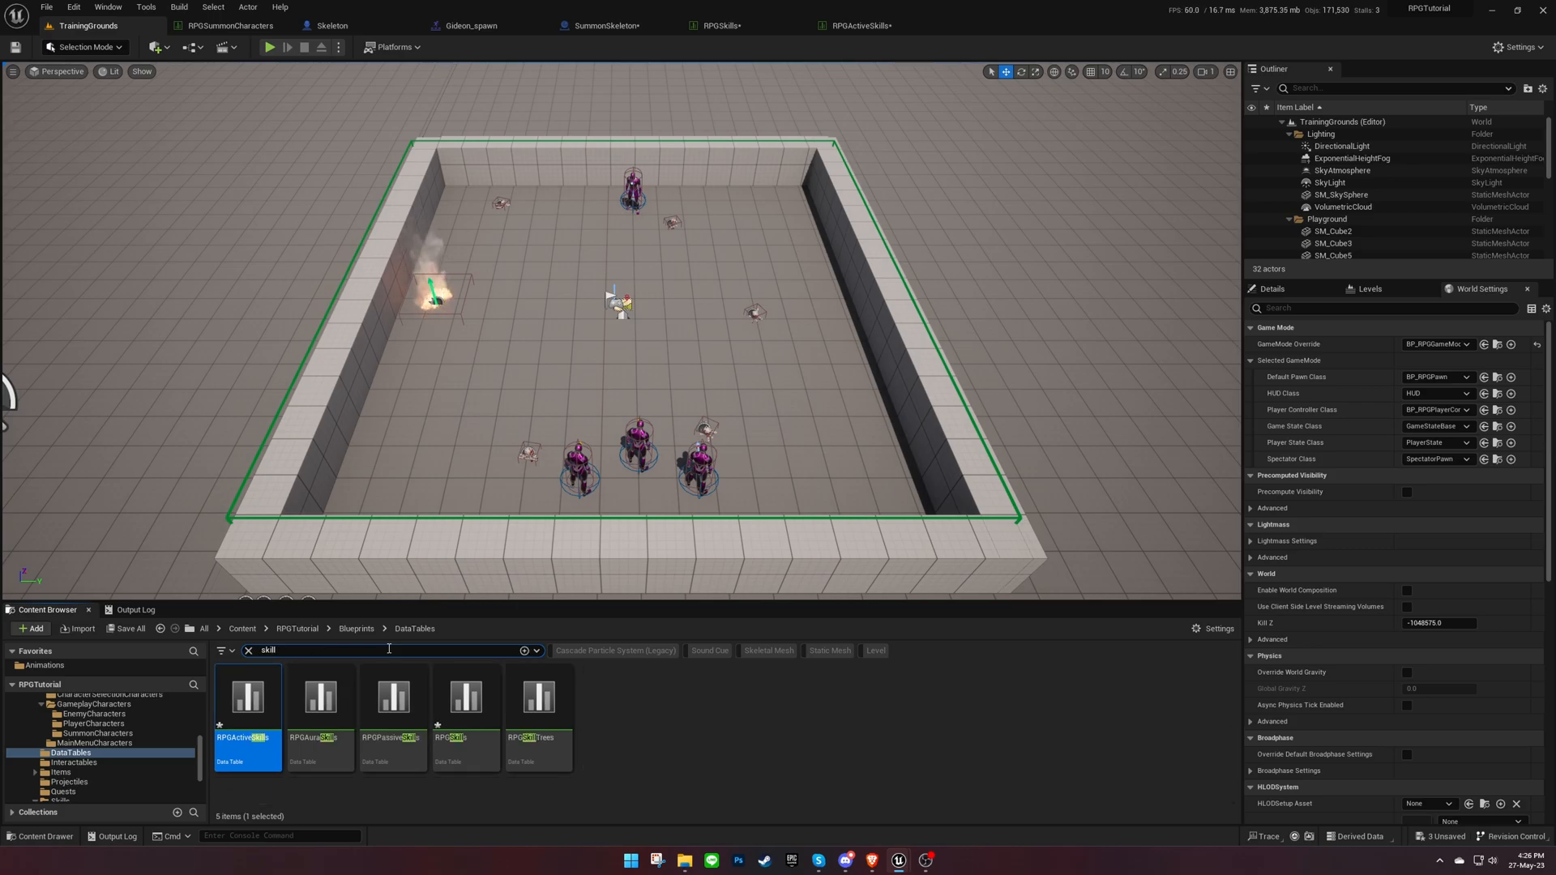
pyautogui.doubleClick(539, 695)
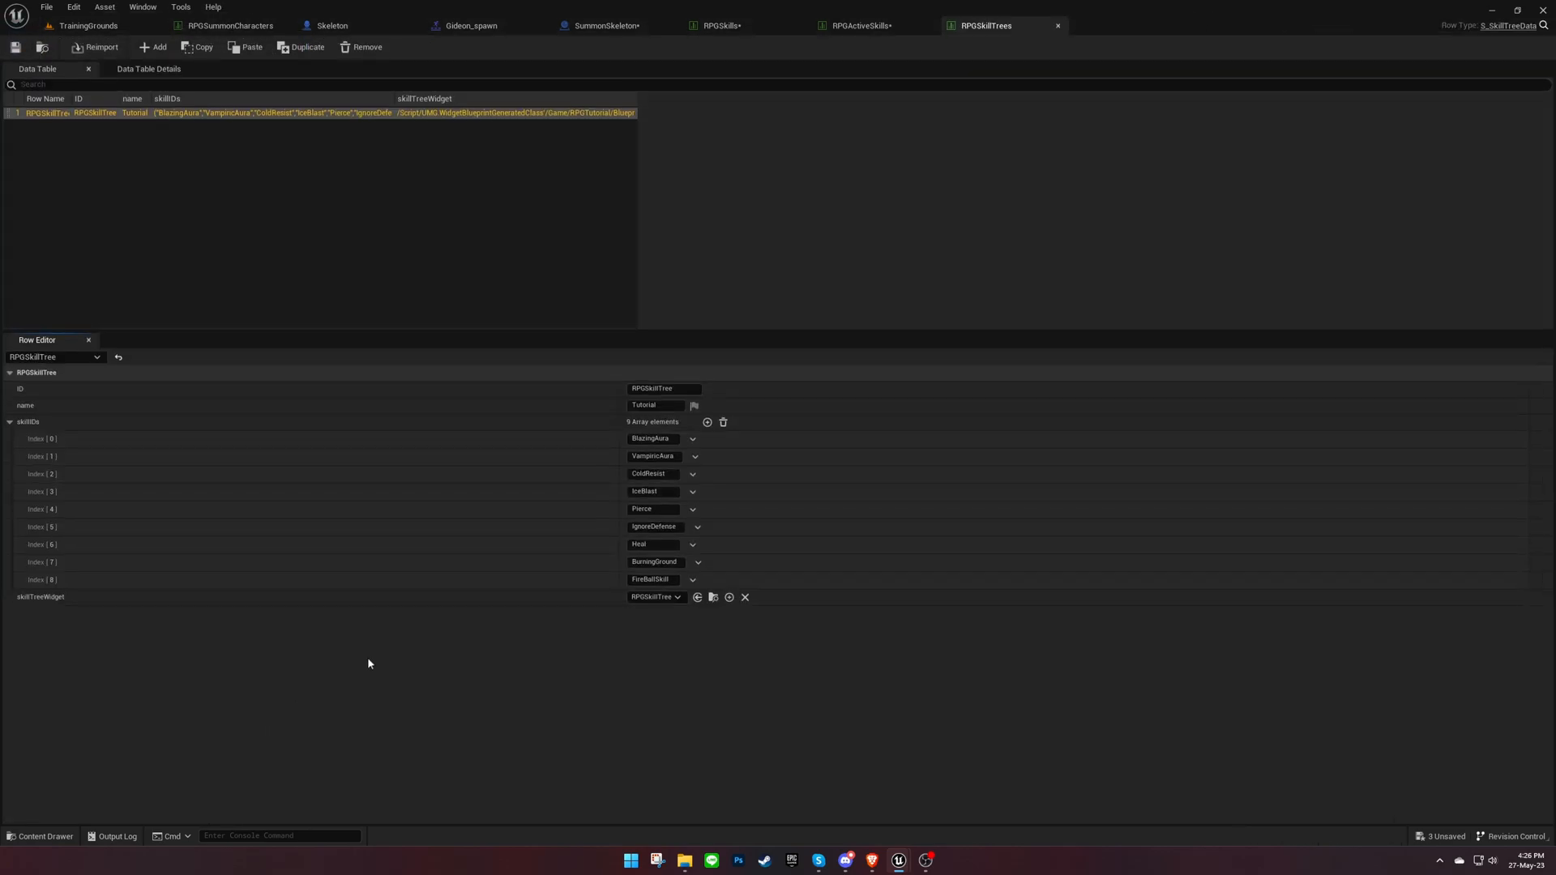
pyautogui.click(707, 421)
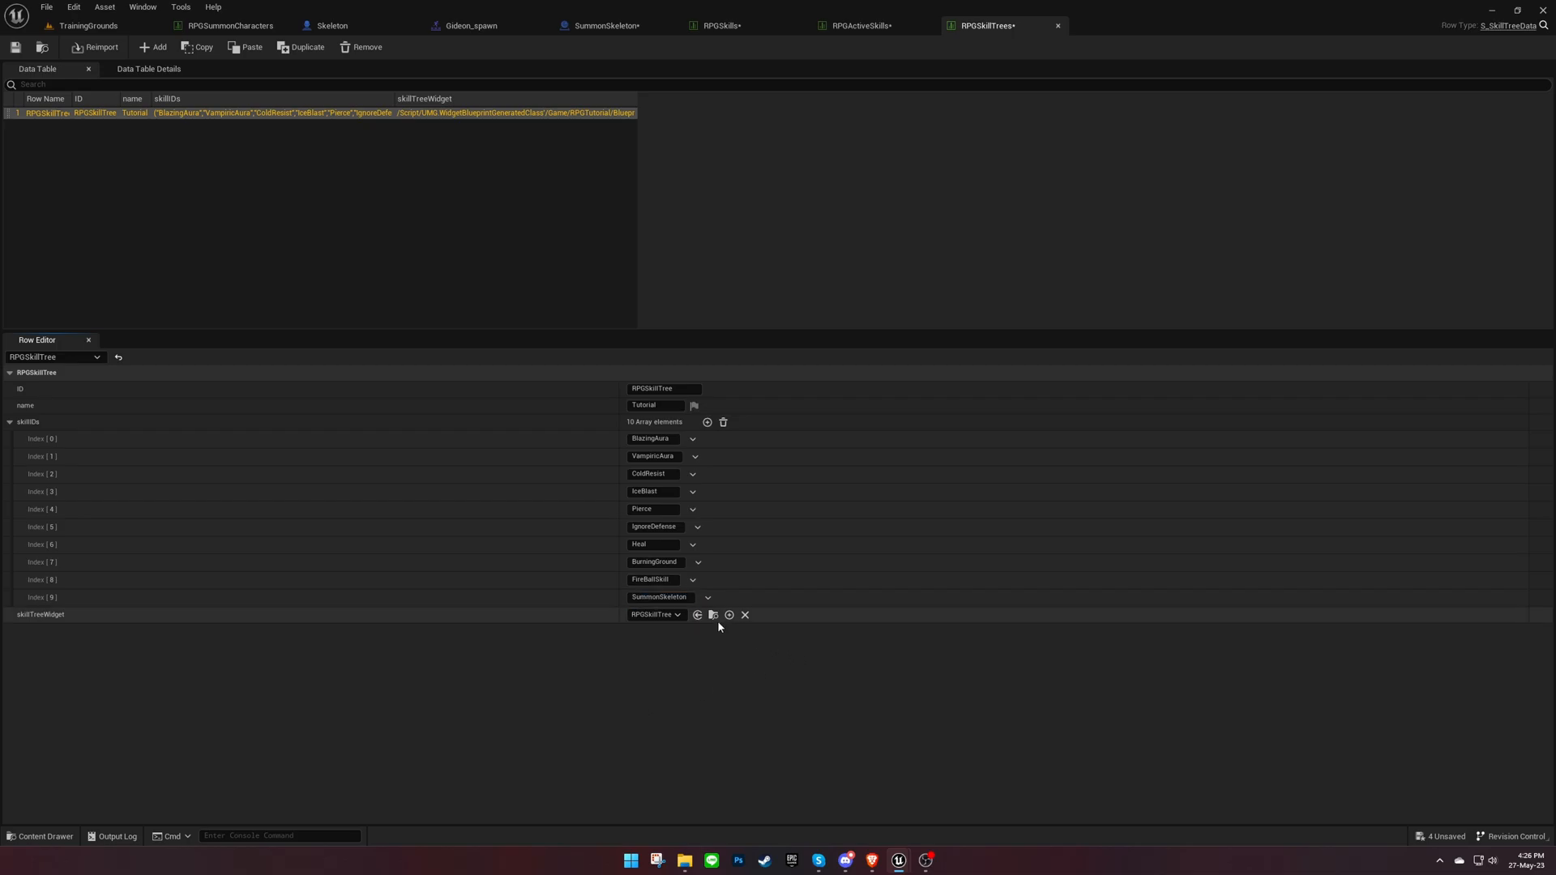
pyautogui.click(712, 614)
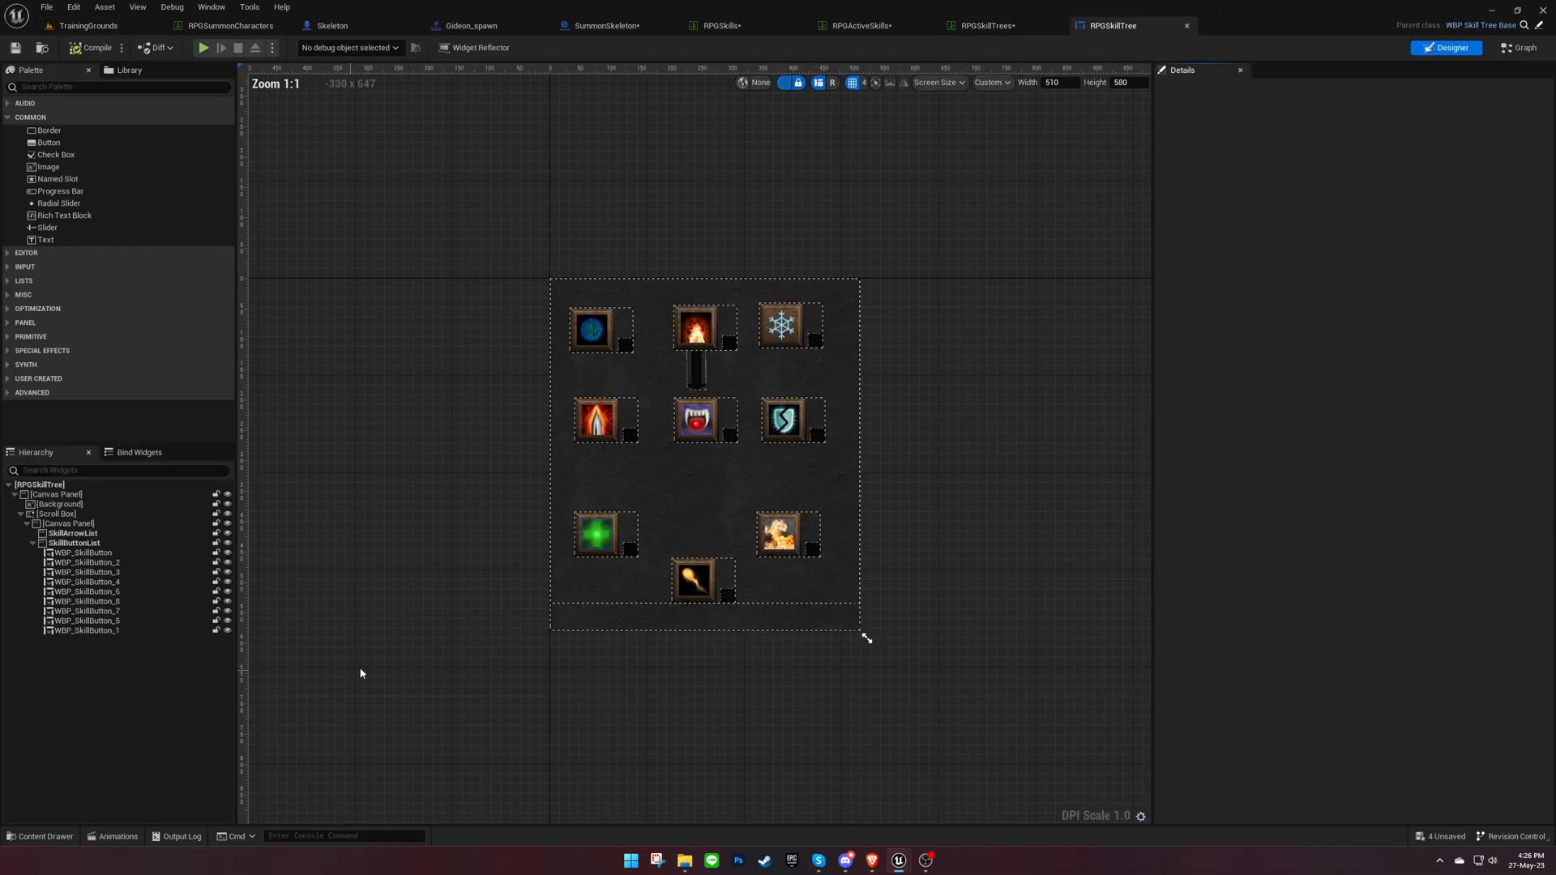
# - Duplicate a skill button, place it at the tree's bottom-right, and set its Skill ID to SummonSkeleton
pyautogui.click(593, 327)
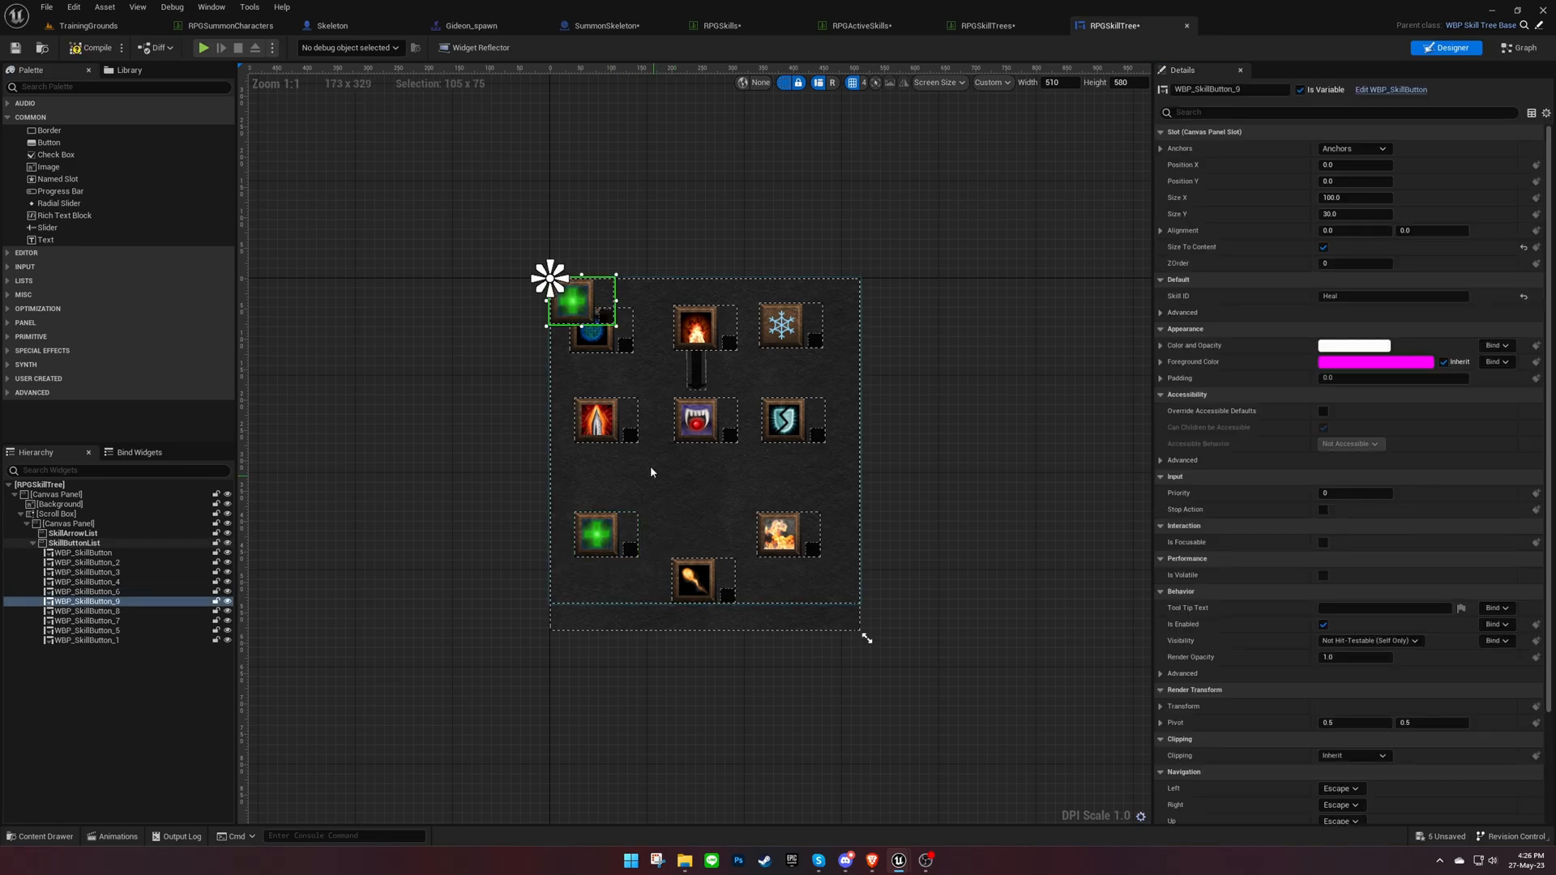
pyautogui.moveTo(580, 302); pyautogui.dragTo(690, 538)
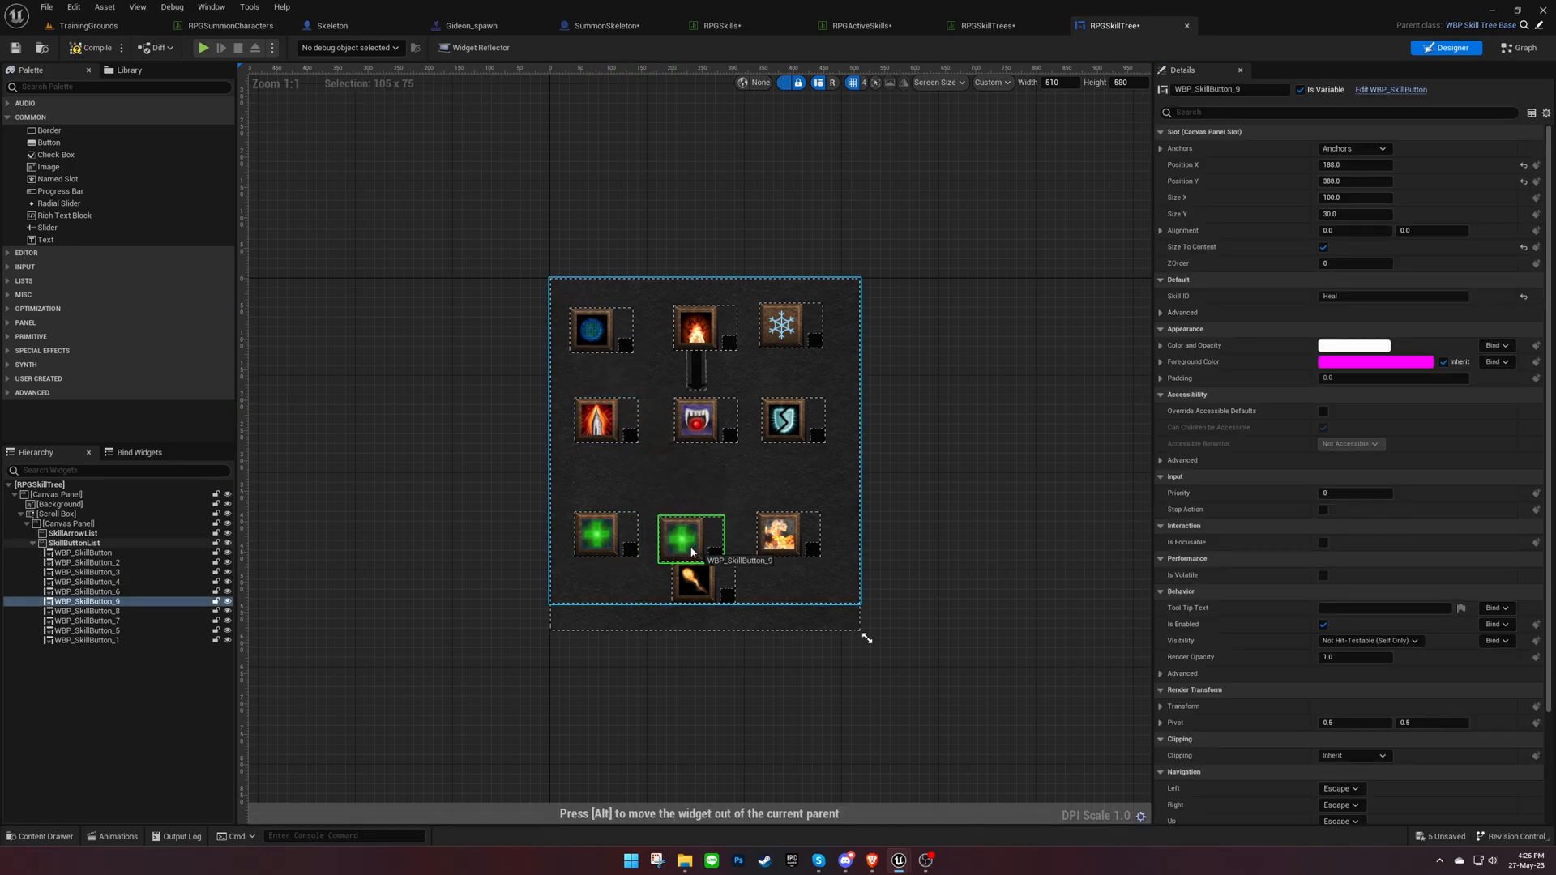
pyautogui.moveTo(691, 536); pyautogui.dragTo(787, 583)
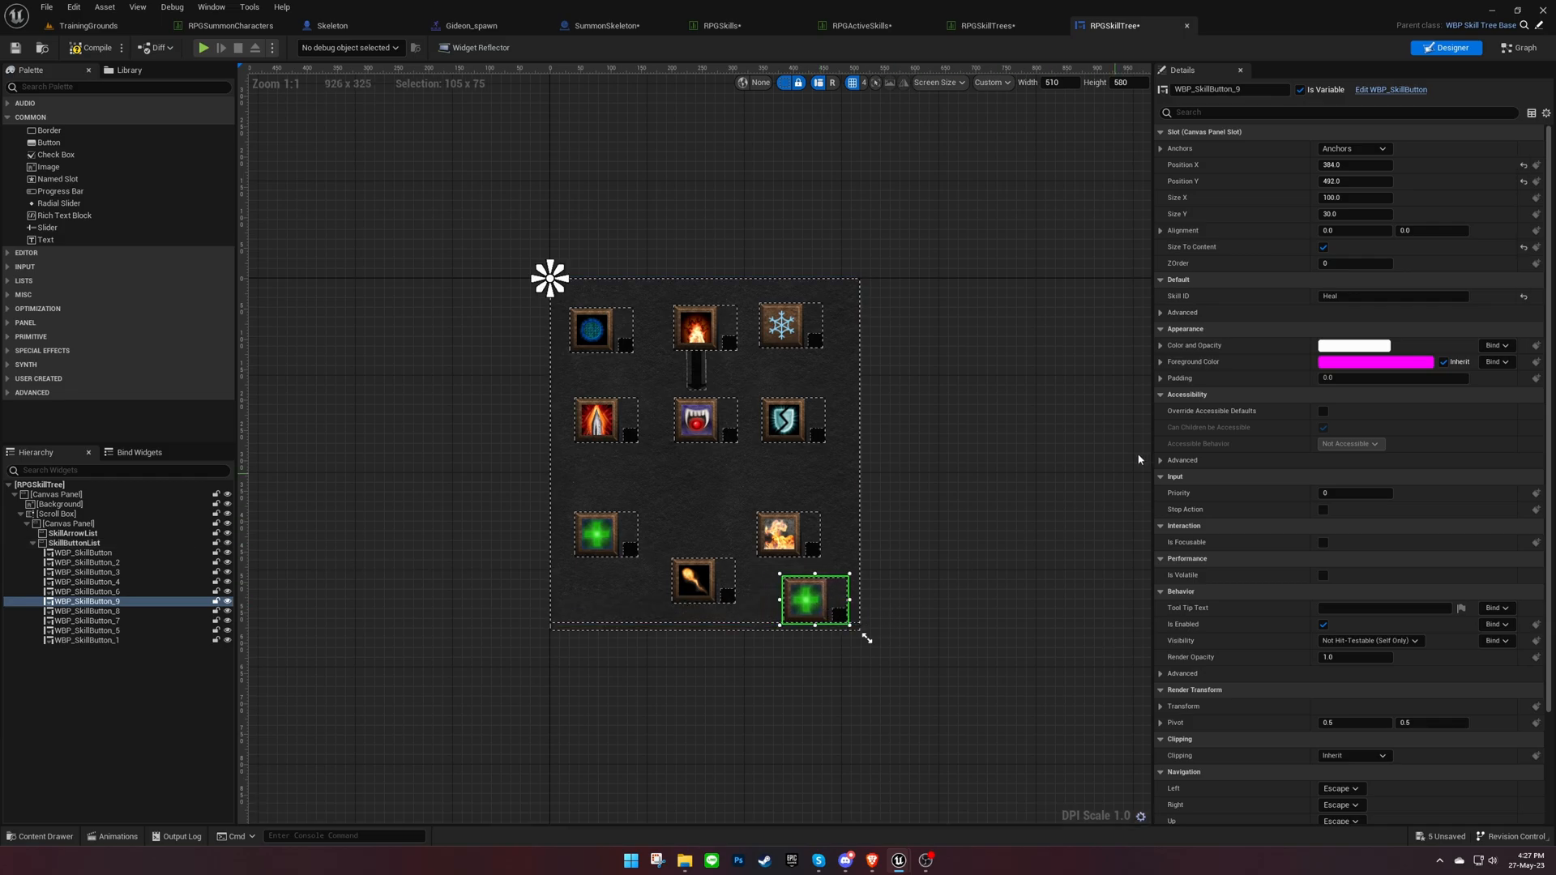
pyautogui.write('Su')
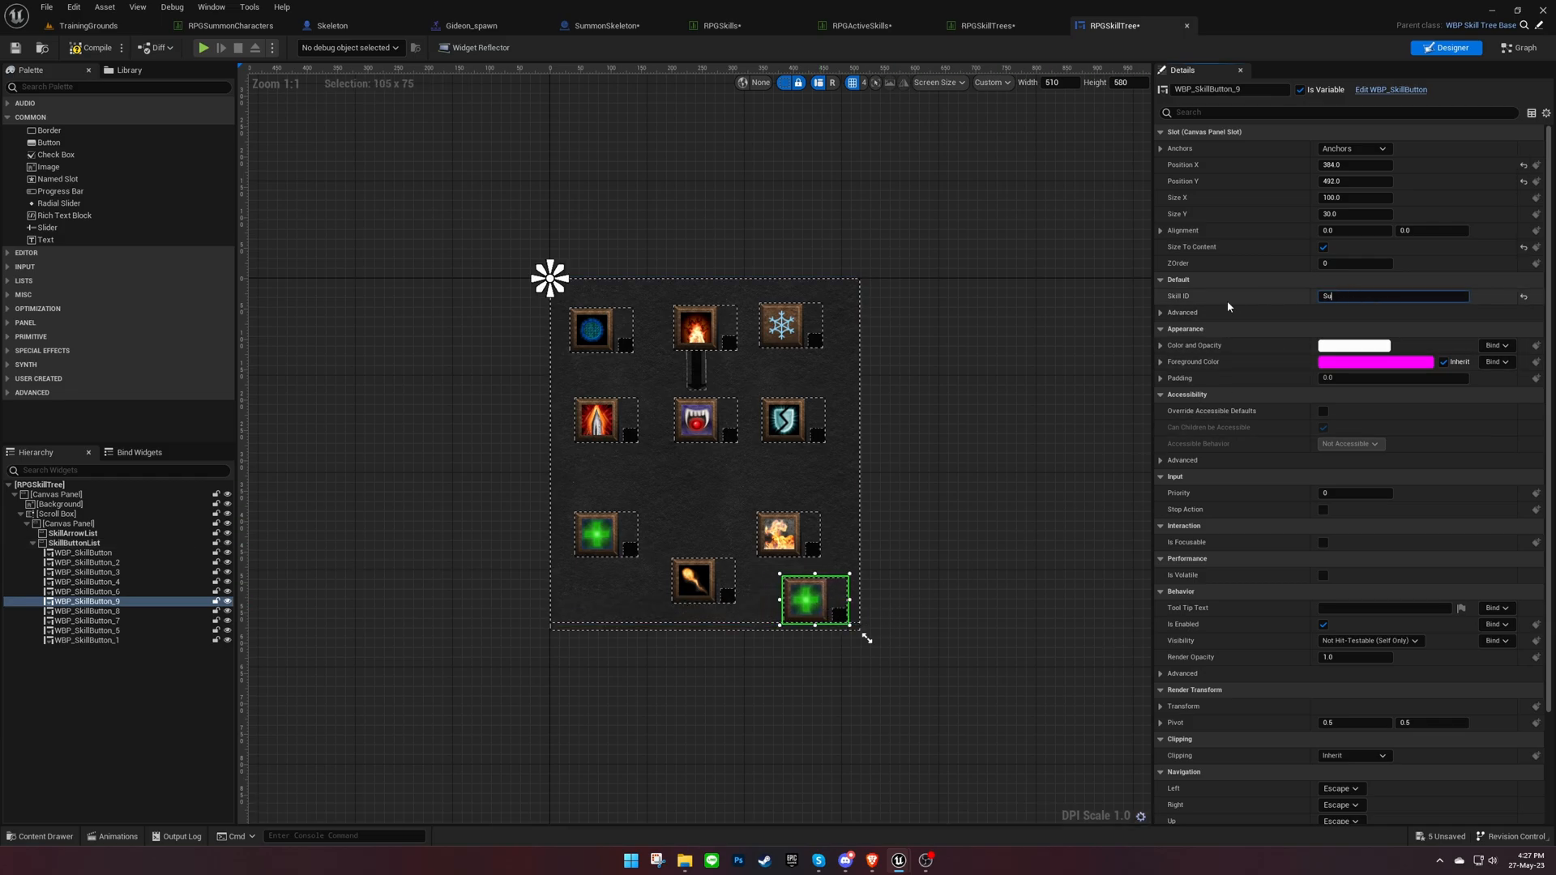
pyautogui.write('SummonSkeleton')
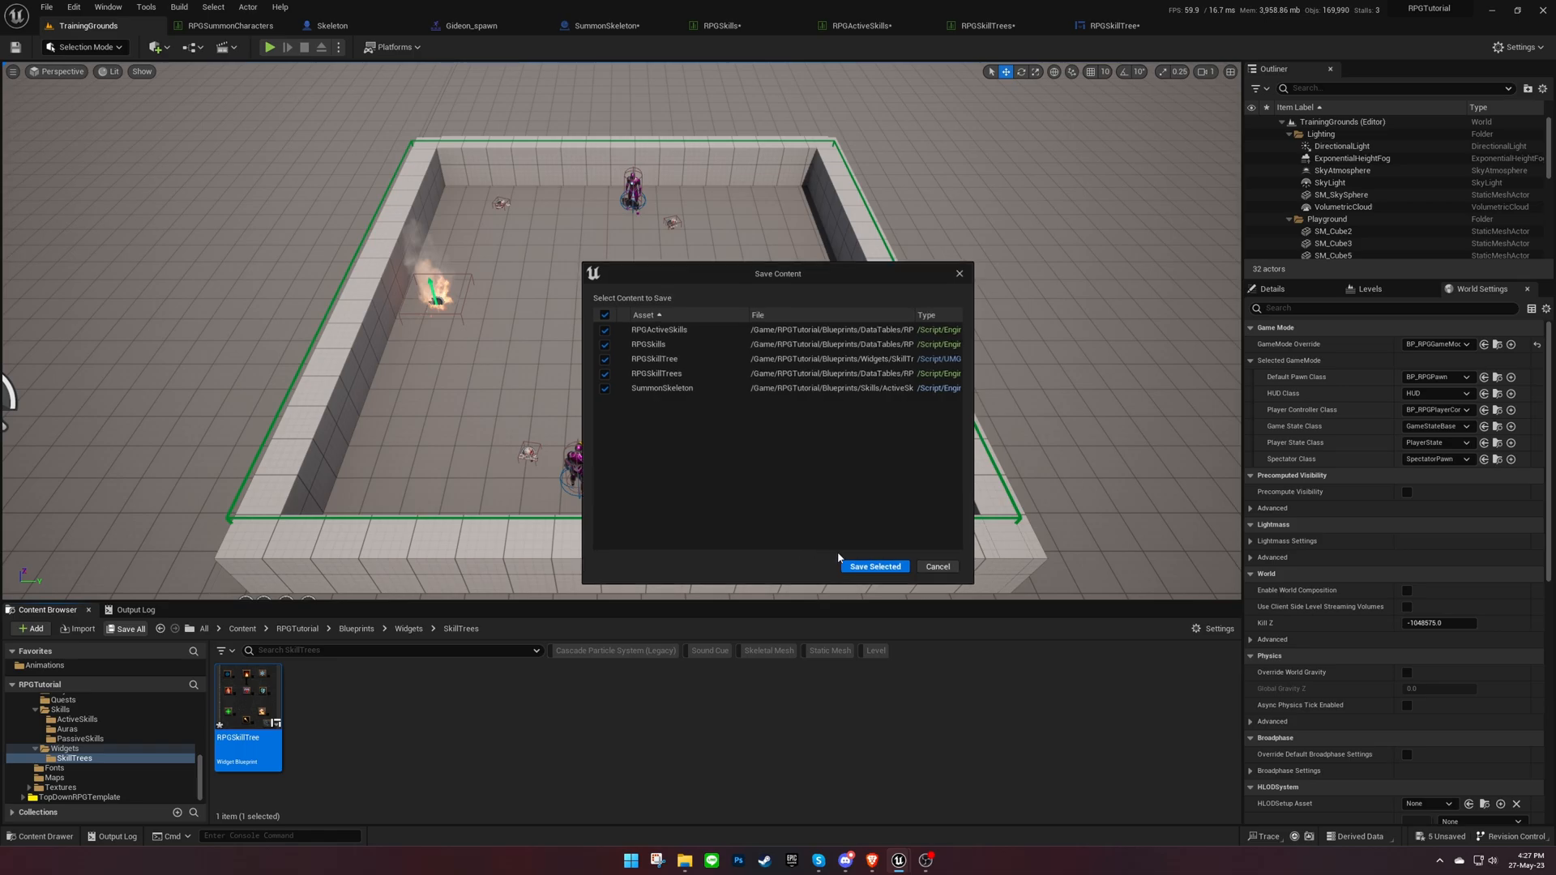
# - Save the five modified assets, run and stop a play test, and return to SummonSkeleton
pyautogui.click(872, 565)
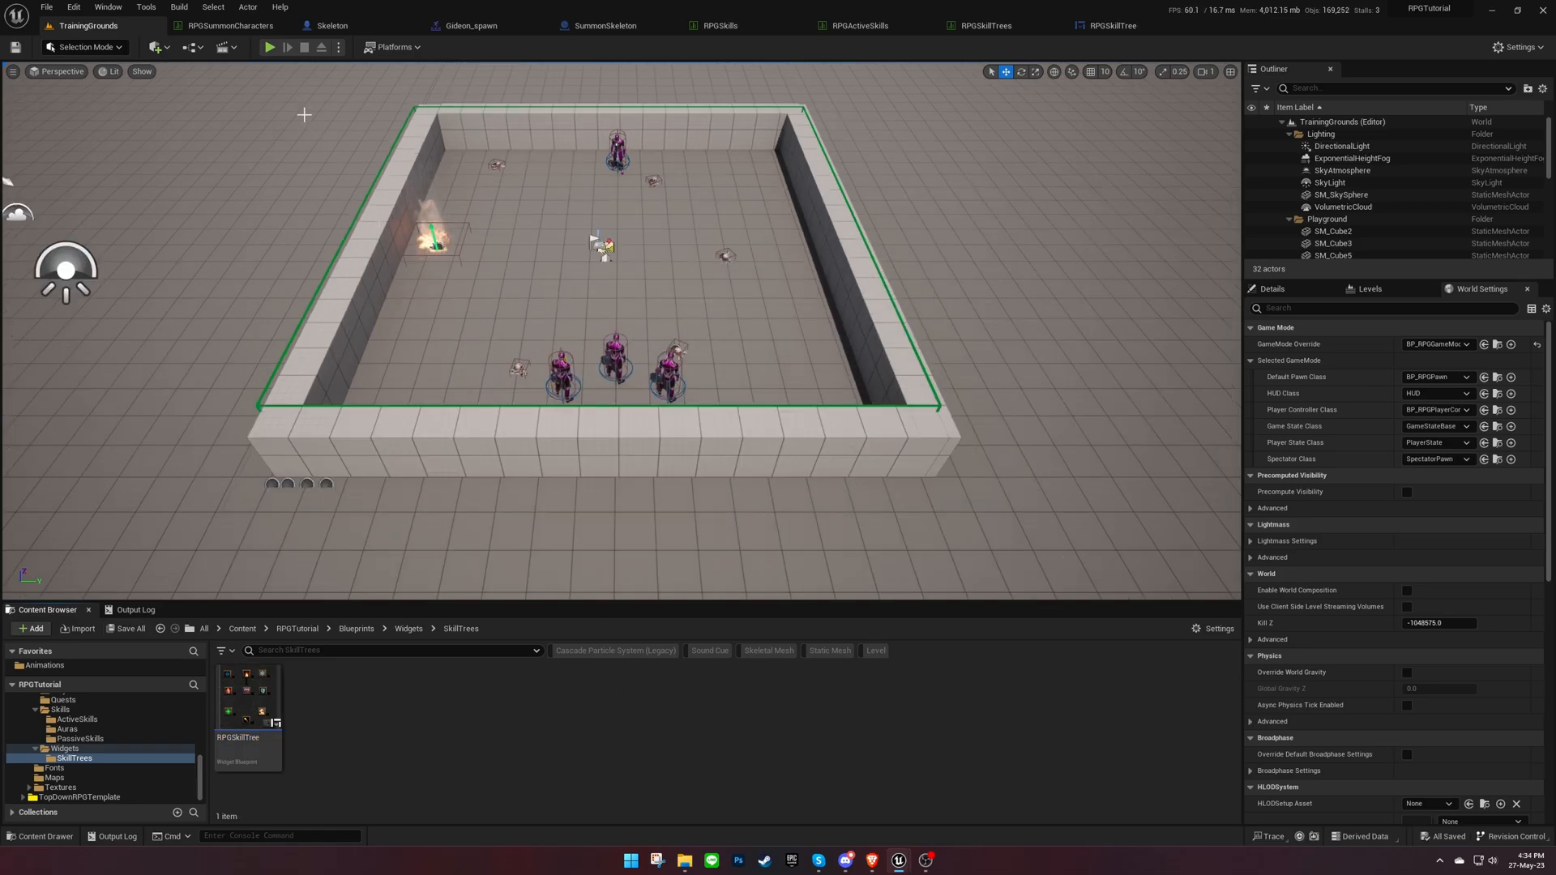
pyautogui.click(269, 47)
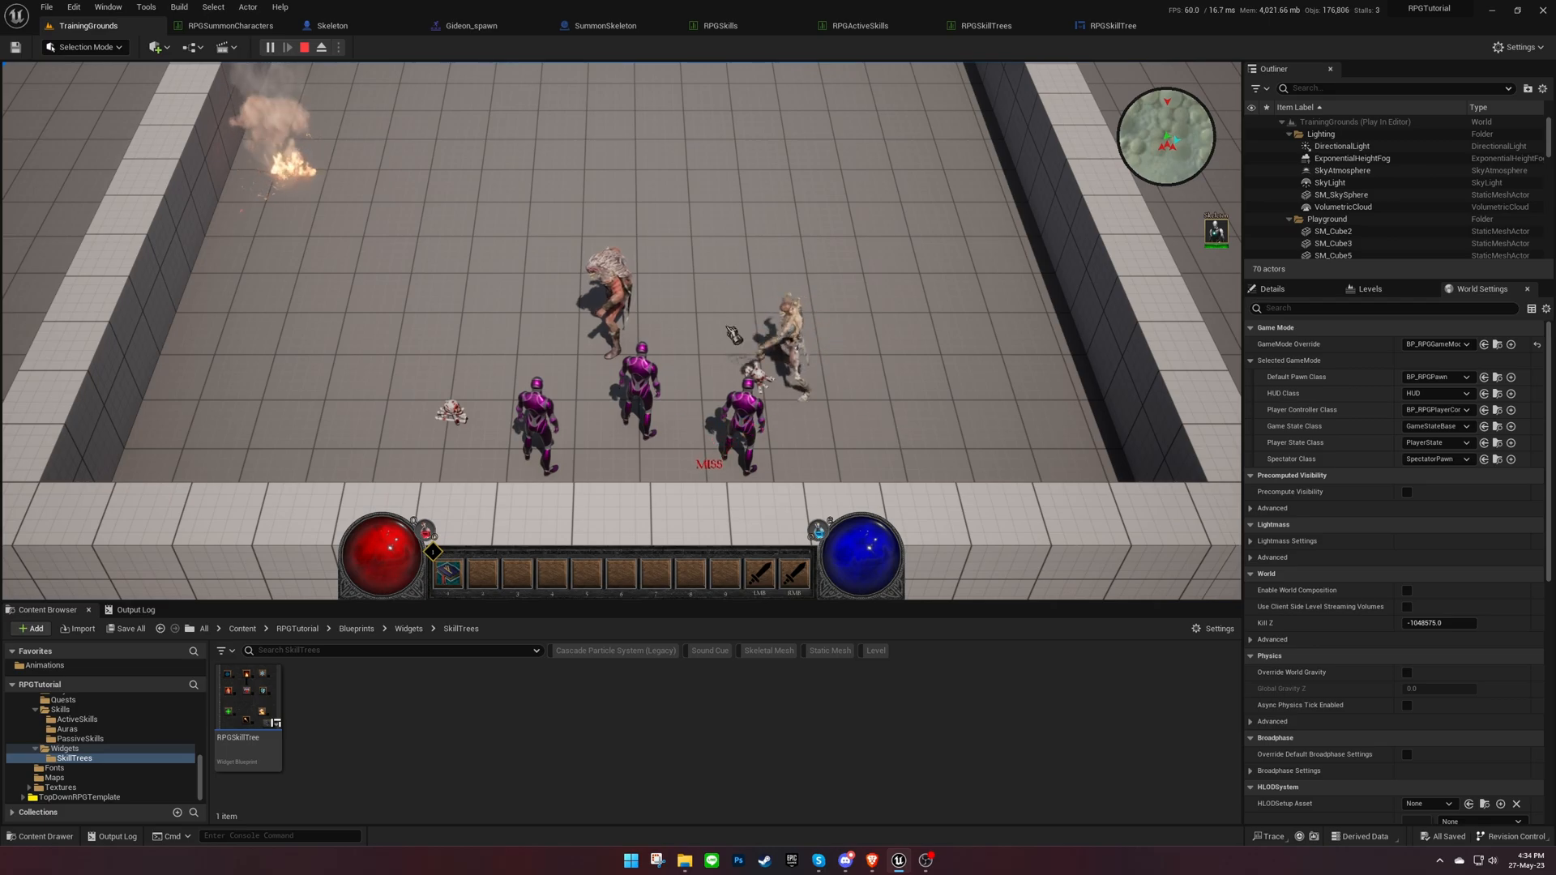
pyautogui.click(304, 47)
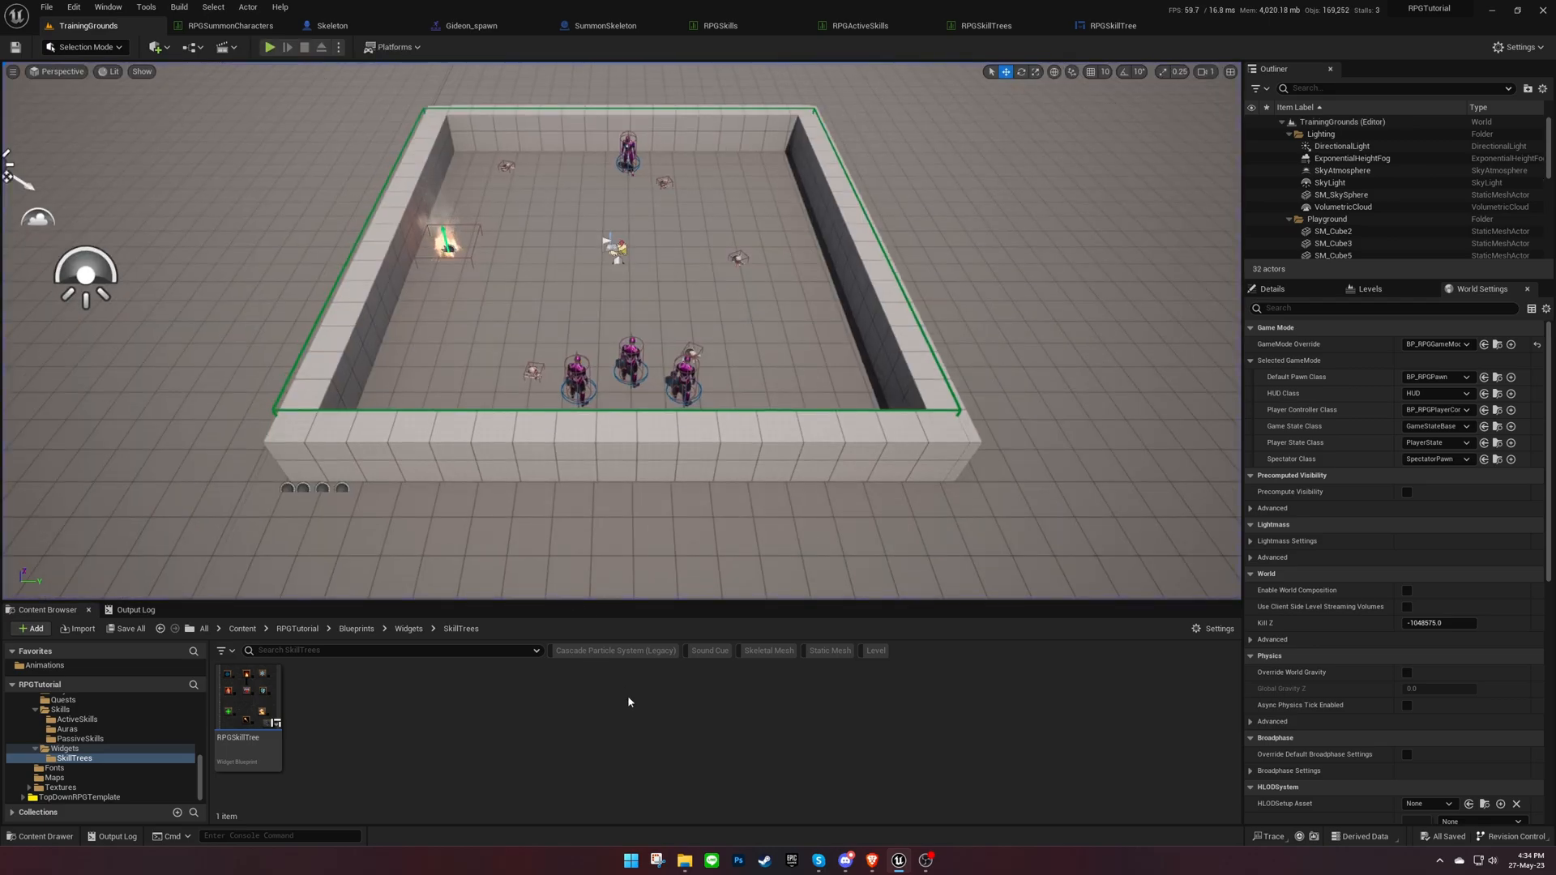
pyautogui.click(616, 25)
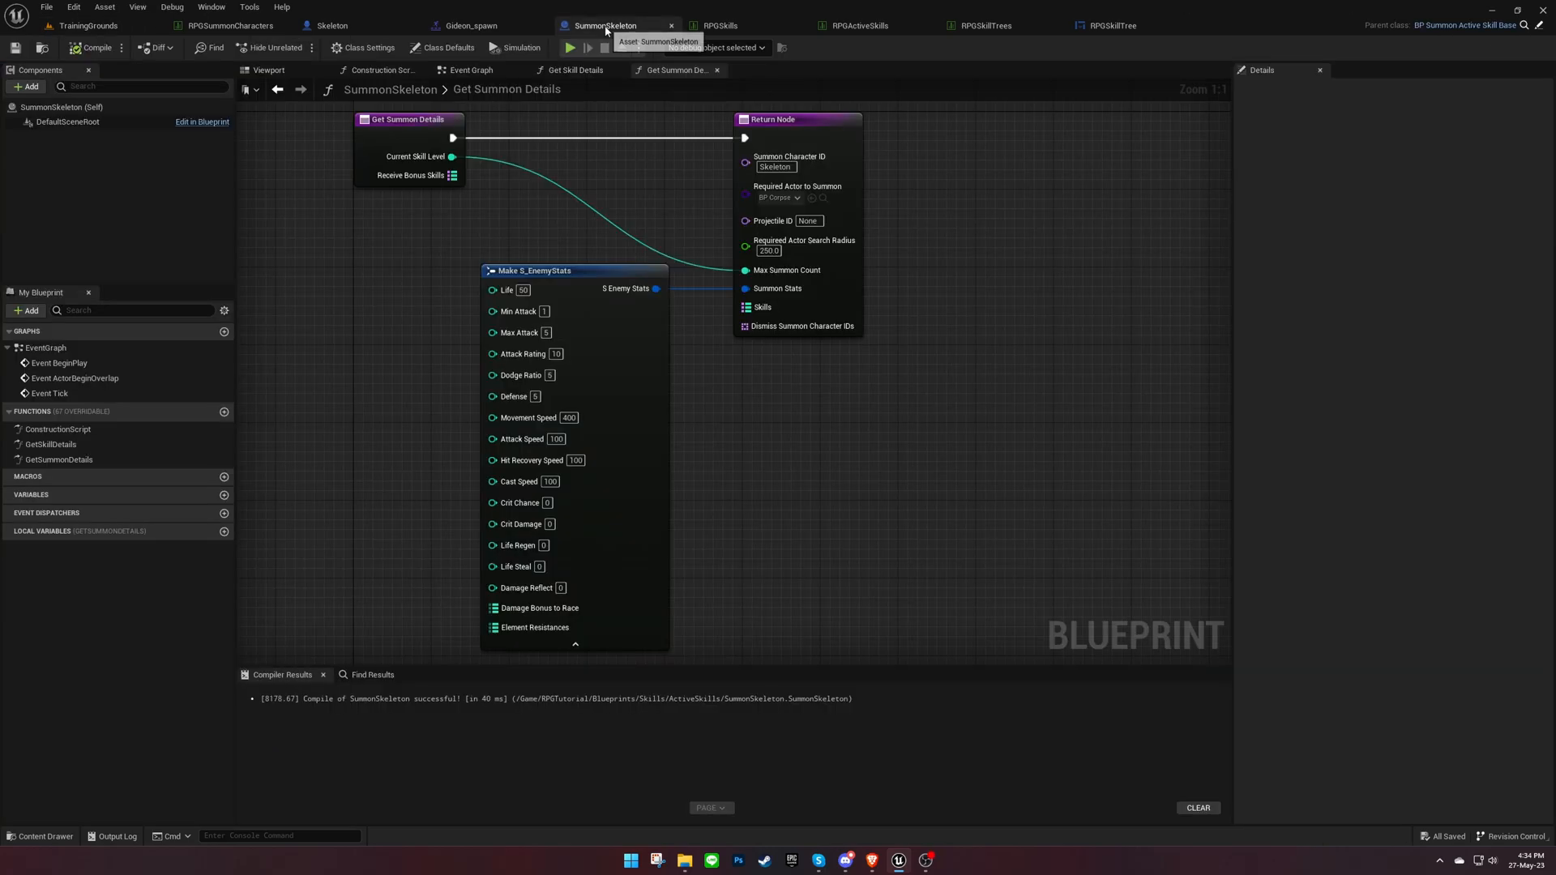
# - Enter a Skill Use Range of 500.0 on the Get Skill Details Return Node
pyautogui.click(576, 70)
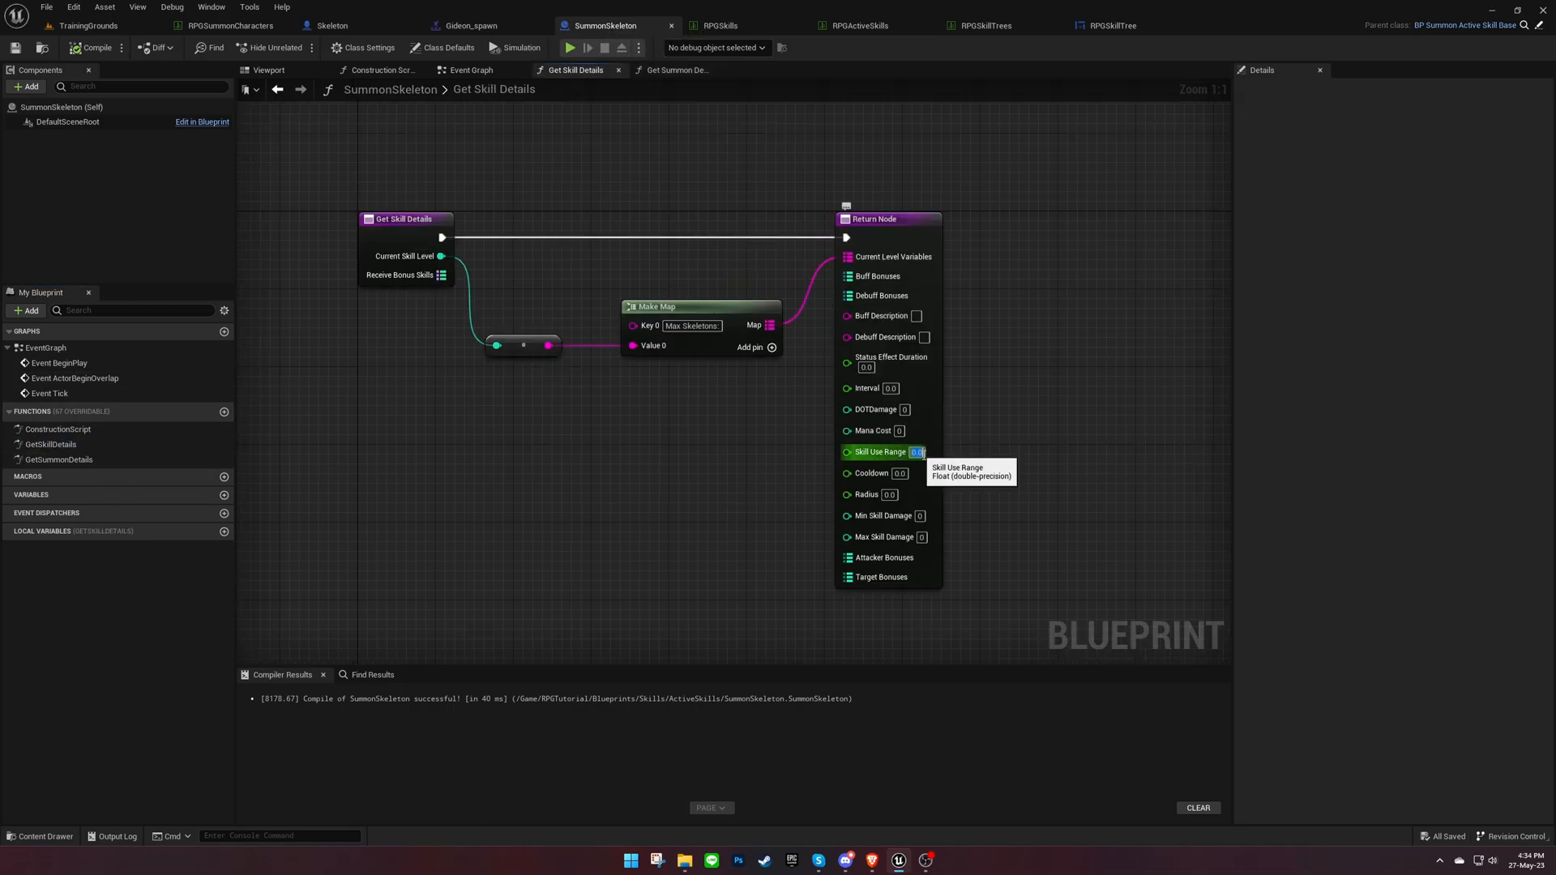
pyautogui.write('500.0')
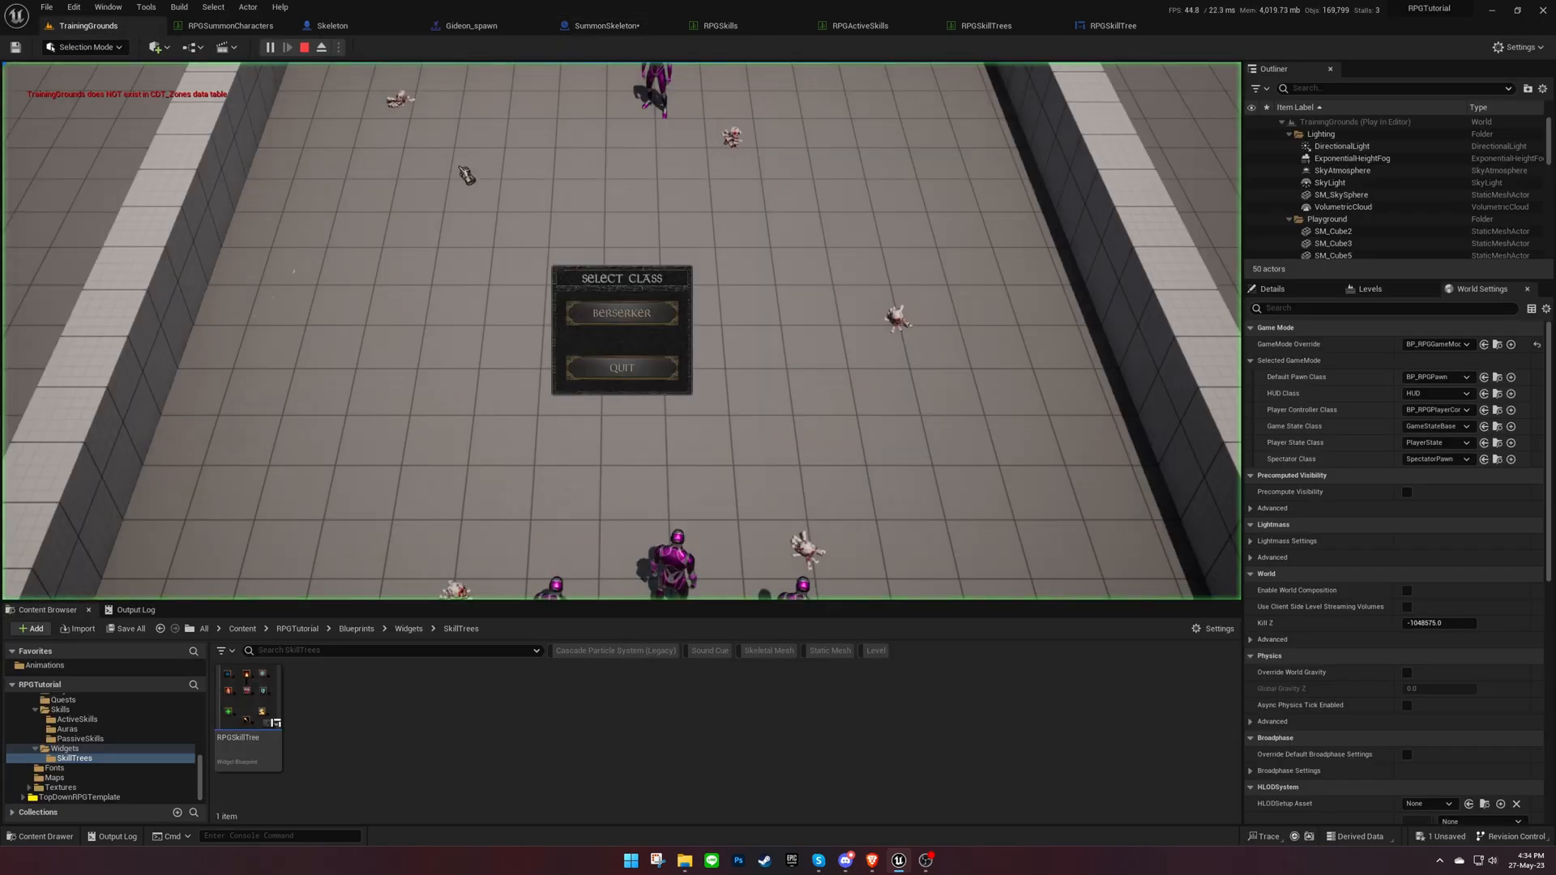
# - Play as Berserker to test summoning skeletons, stop, and return to the SummonSkeleton blueprint
pyautogui.click(622, 313)
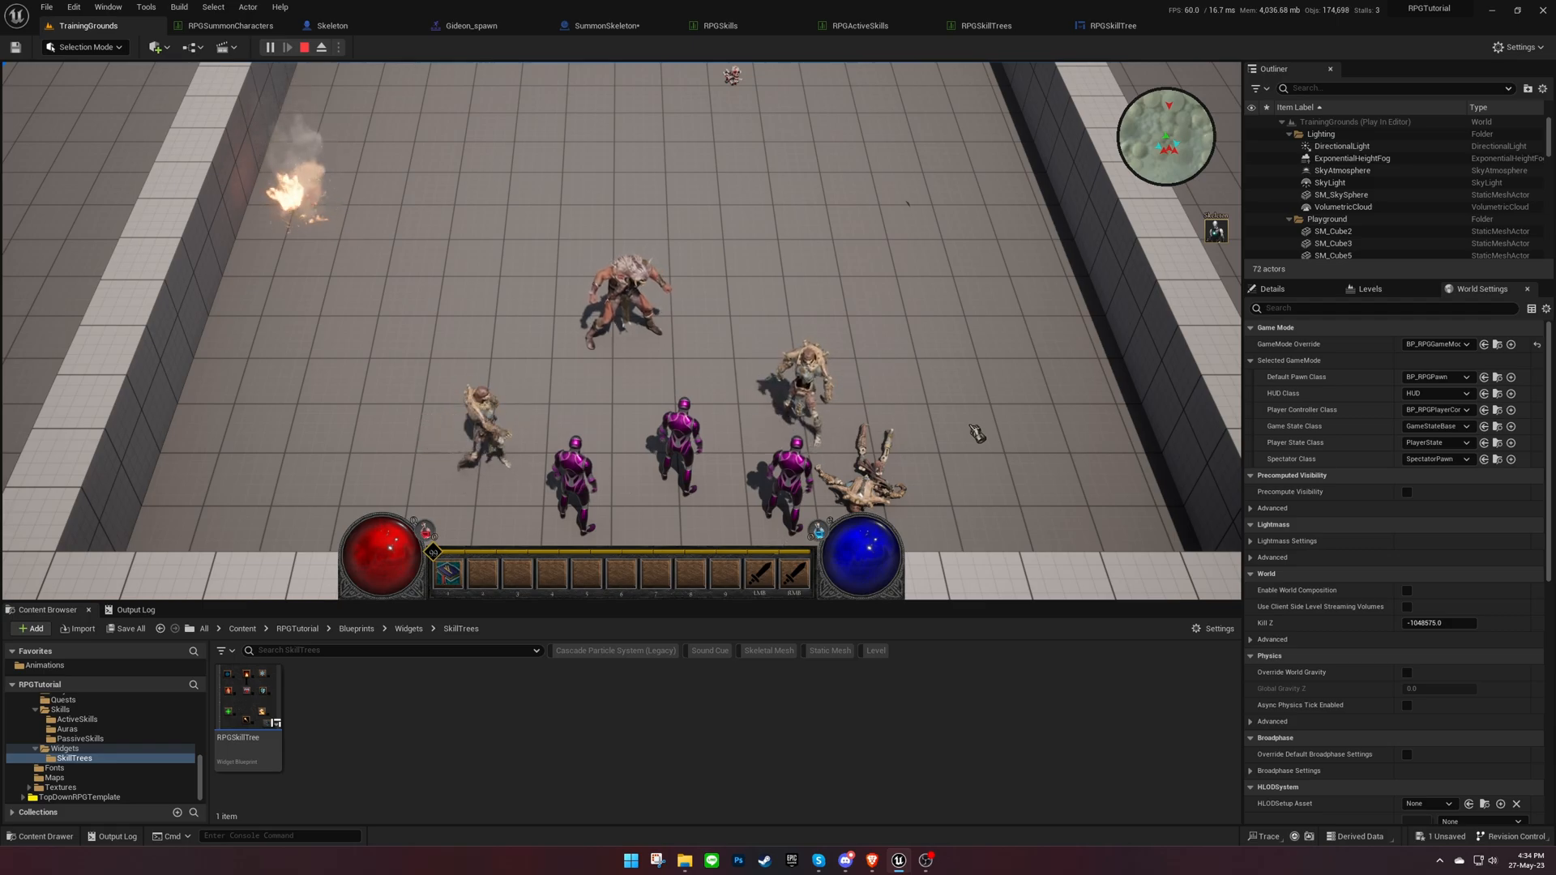
pyautogui.moveTo(302, 47)
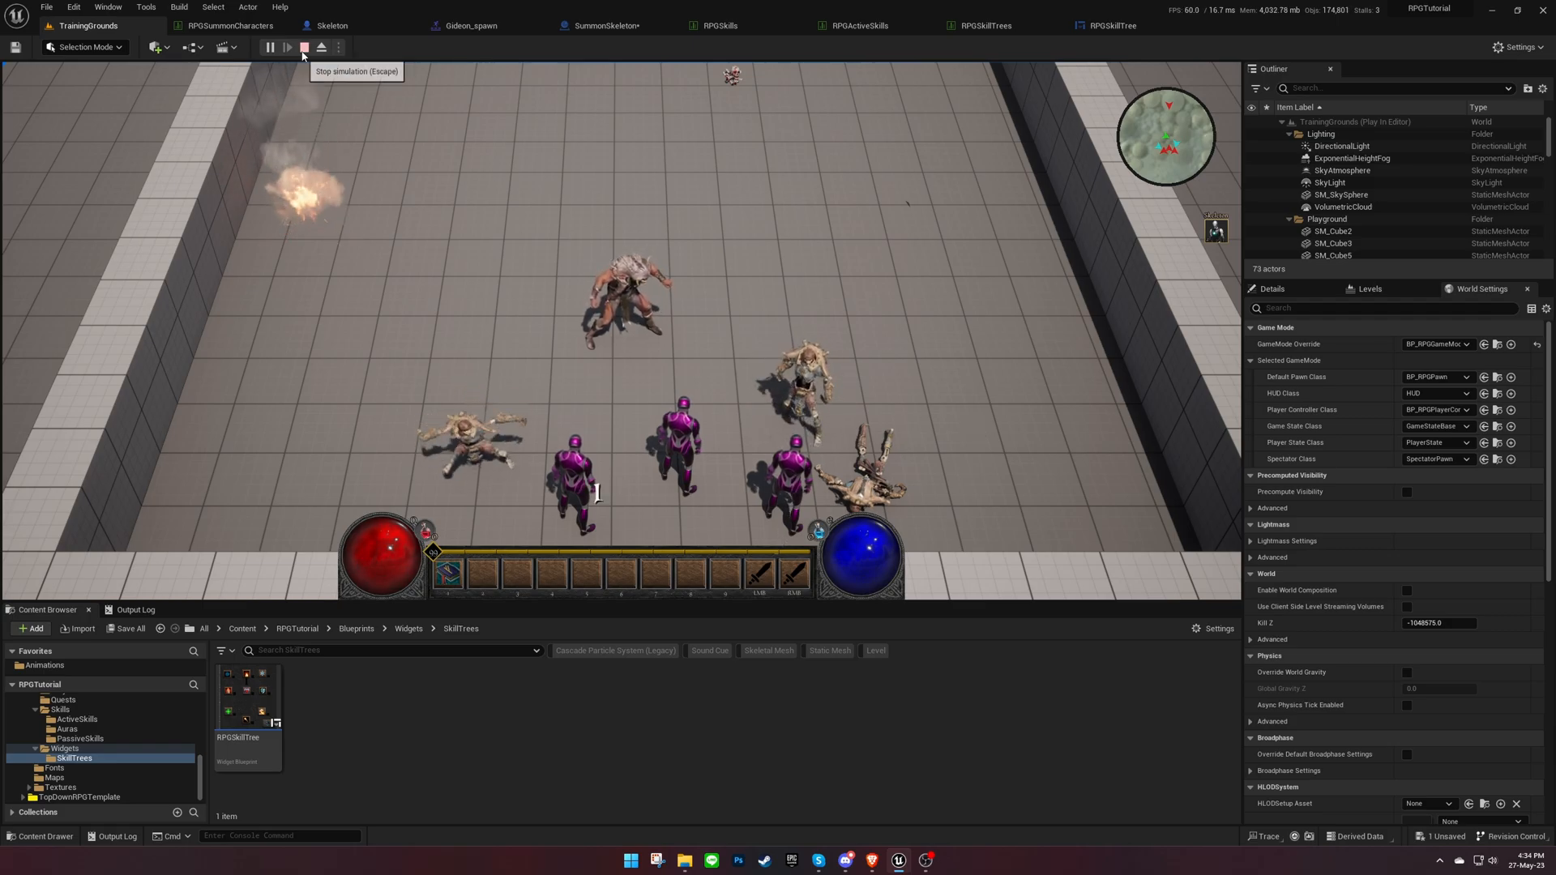
pyautogui.click(303, 47)
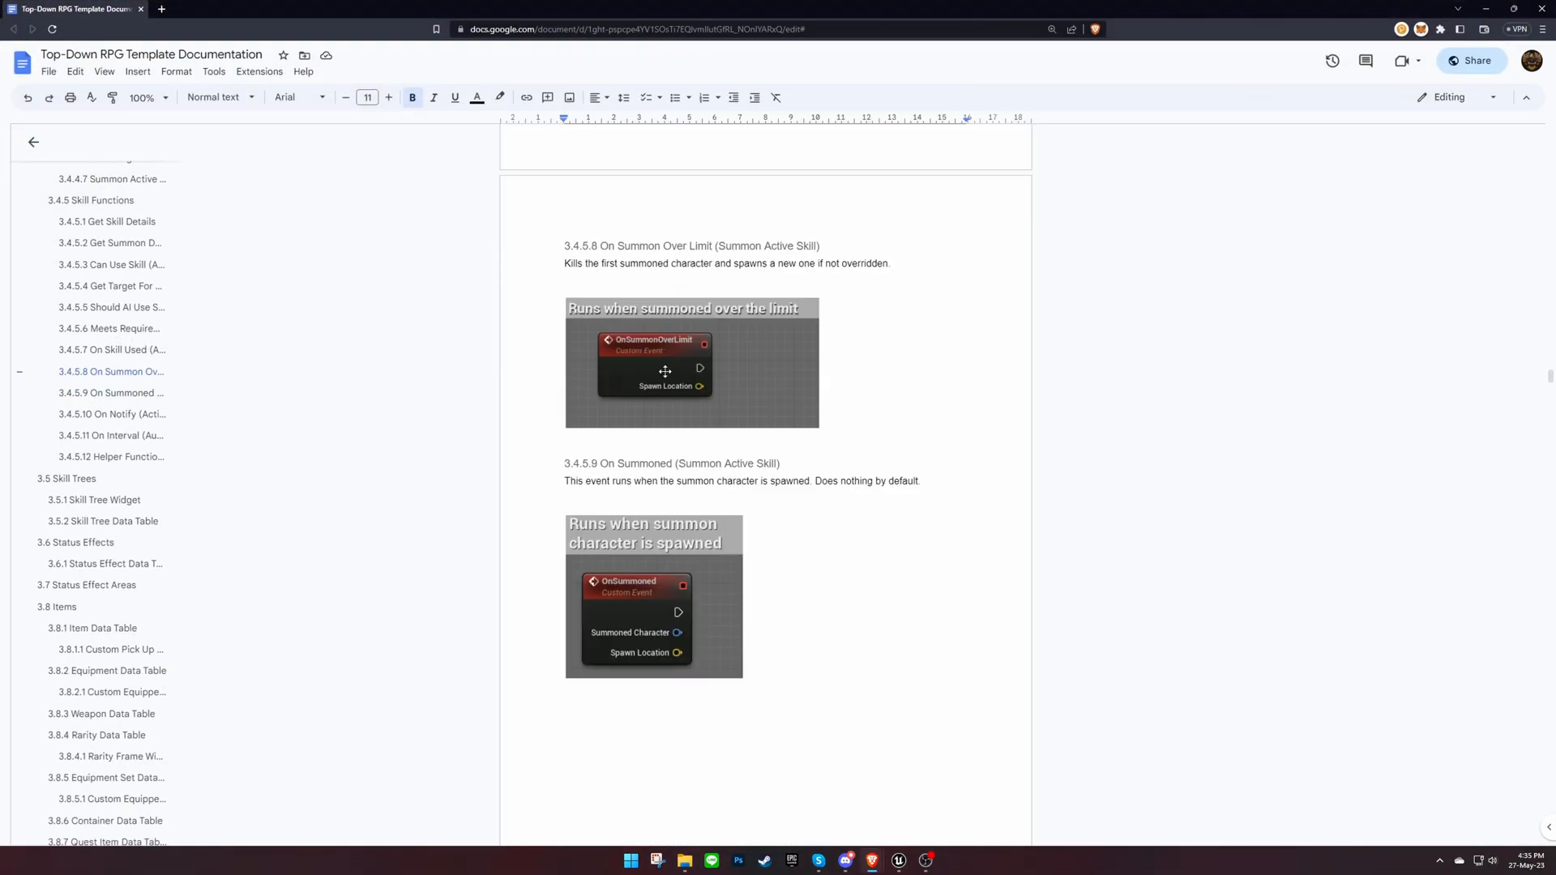
pyautogui.moveTo(846, 379)
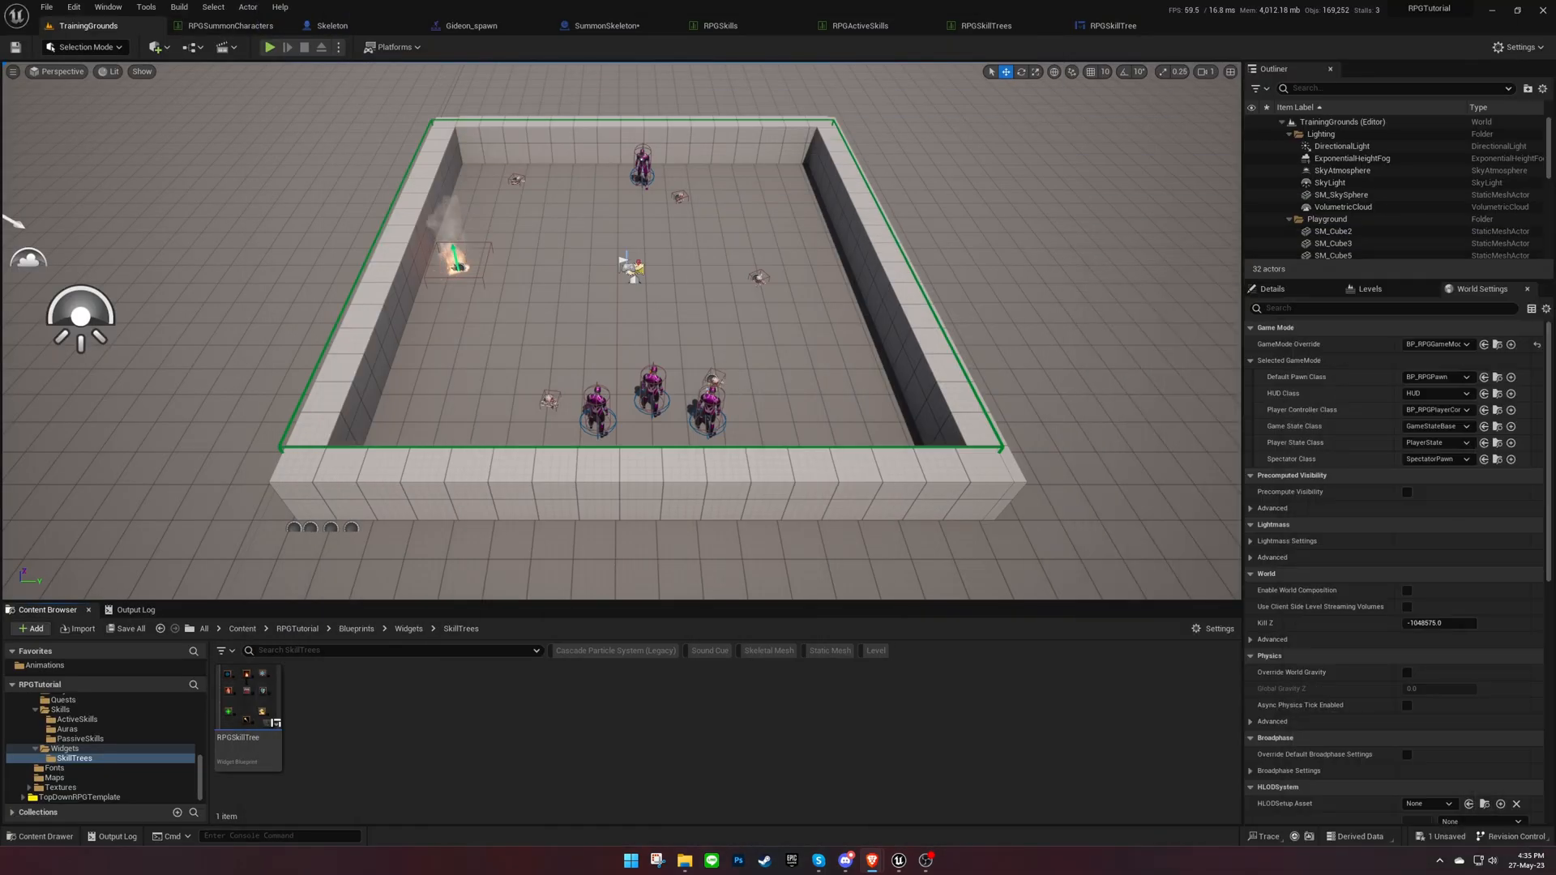
pyautogui.click(600, 25)
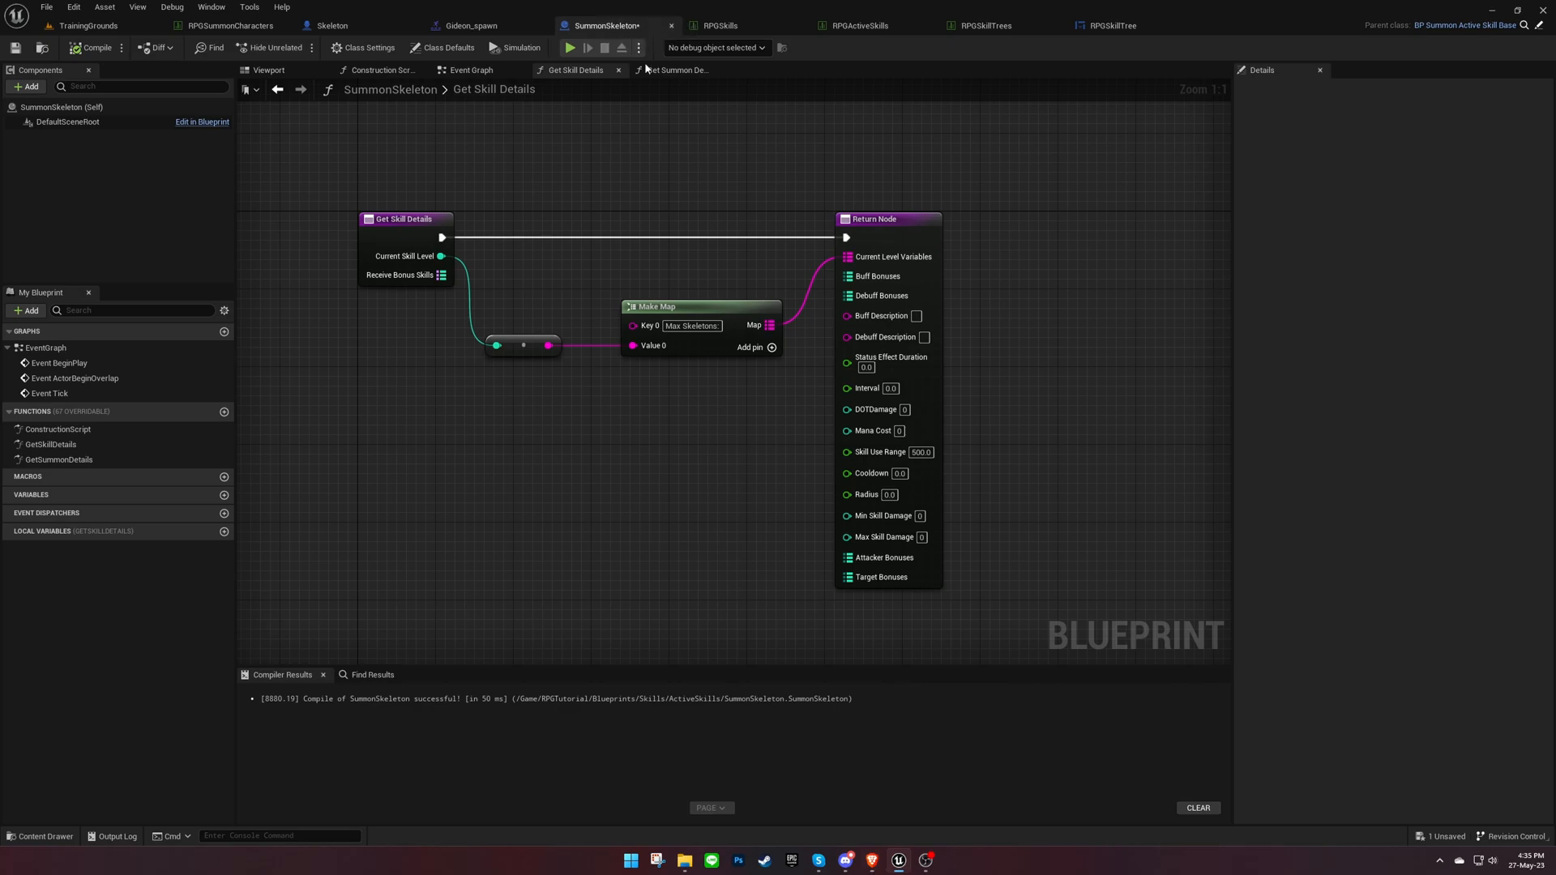